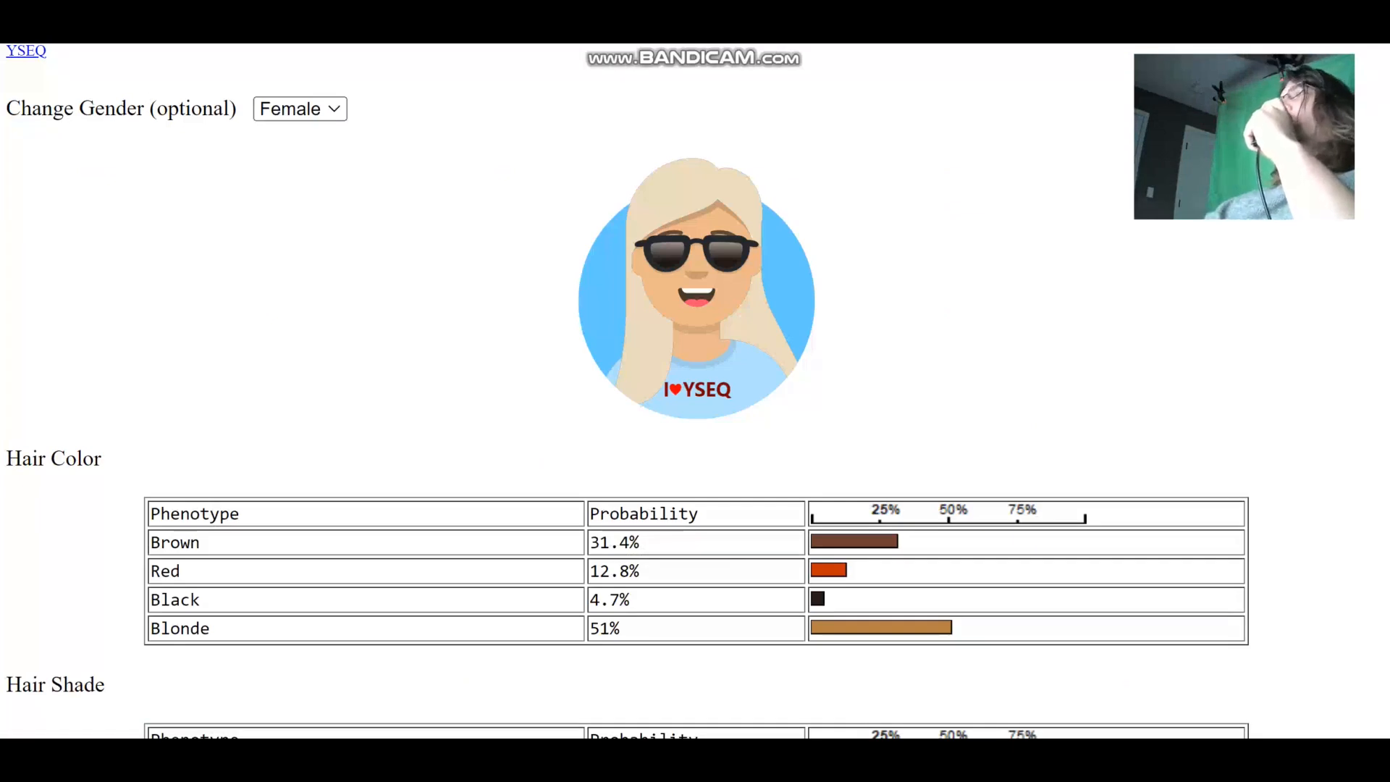
- Scroll through the popup's eye and hair colour likelihood sections
{"action": "scroll", "scroll_direction": "down", "scroll_amount": 3}
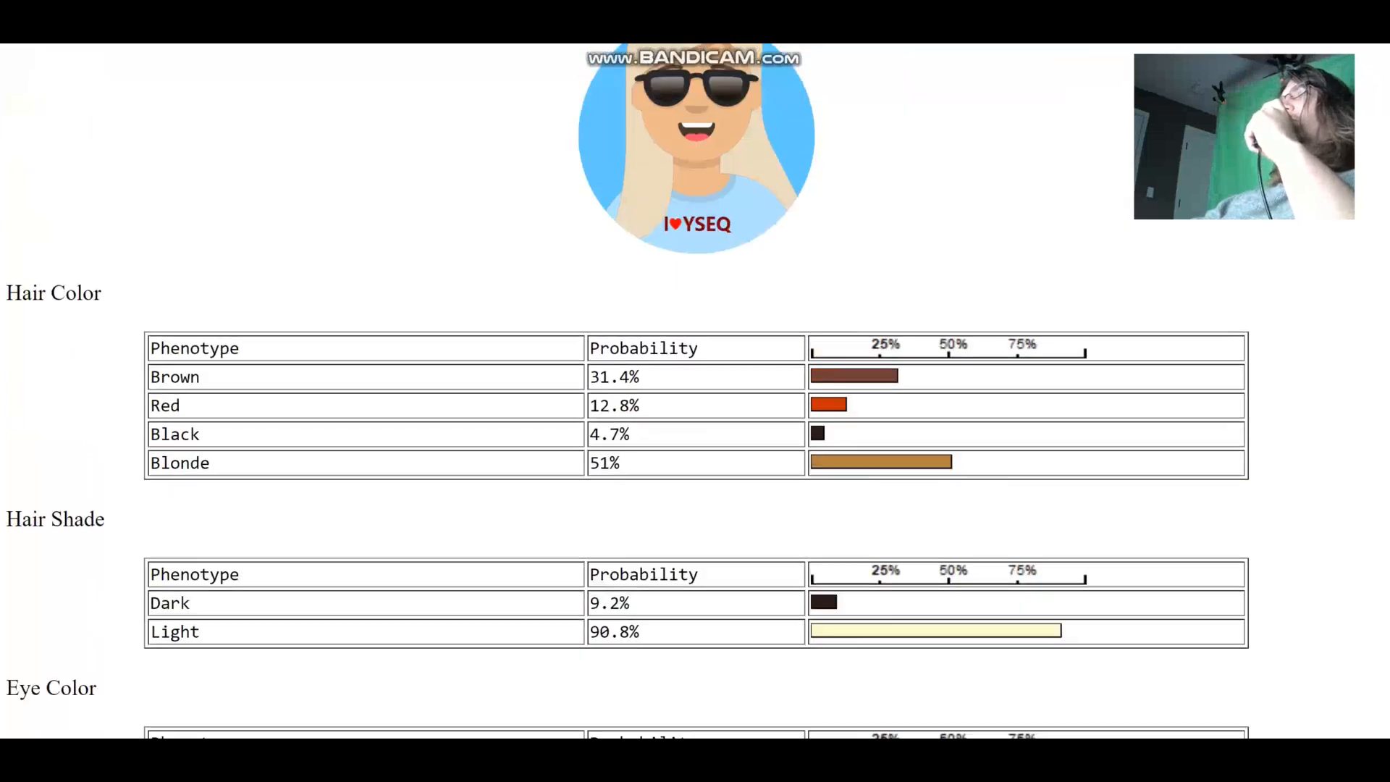
{"action": "scroll", "scroll_direction": "down", "scroll_amount": 3}
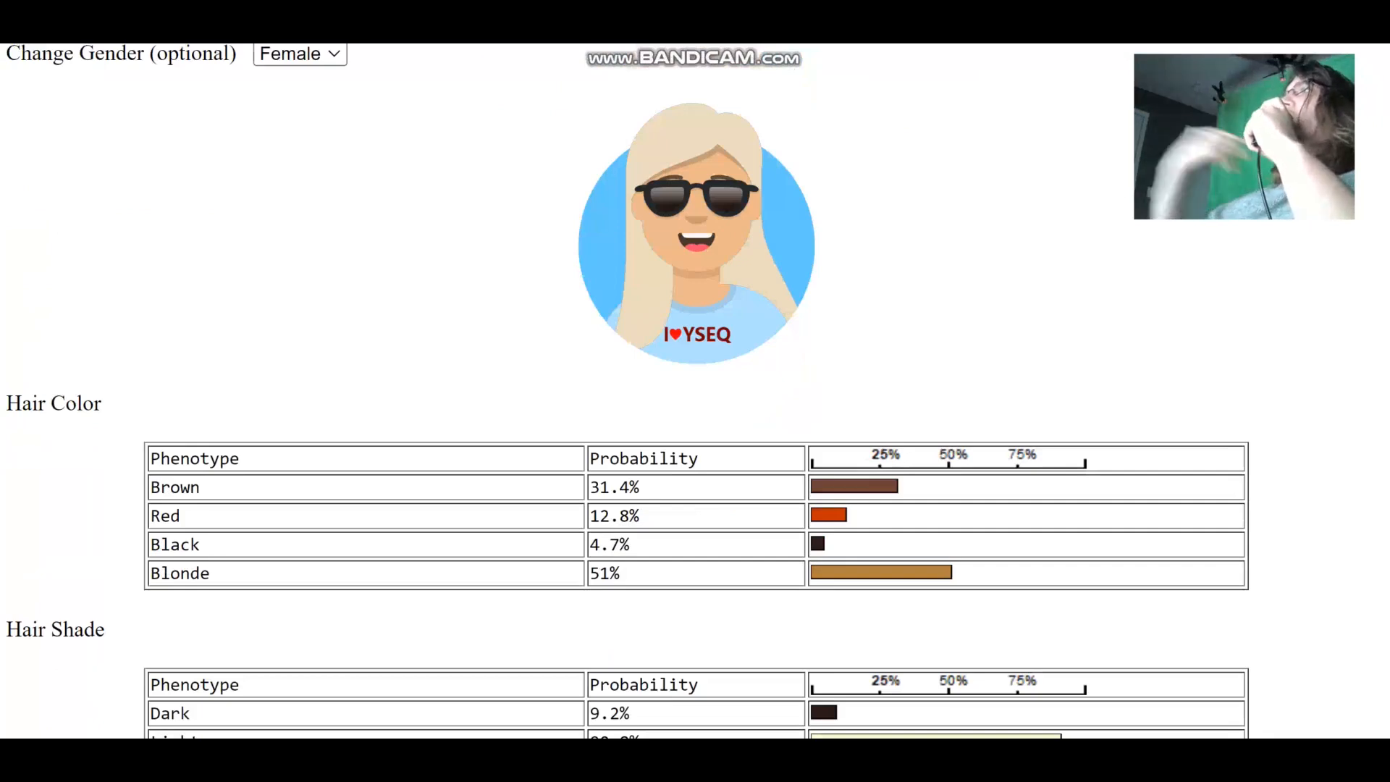
{"action": "scroll", "scroll_direction": "down", "scroll_amount": 3}
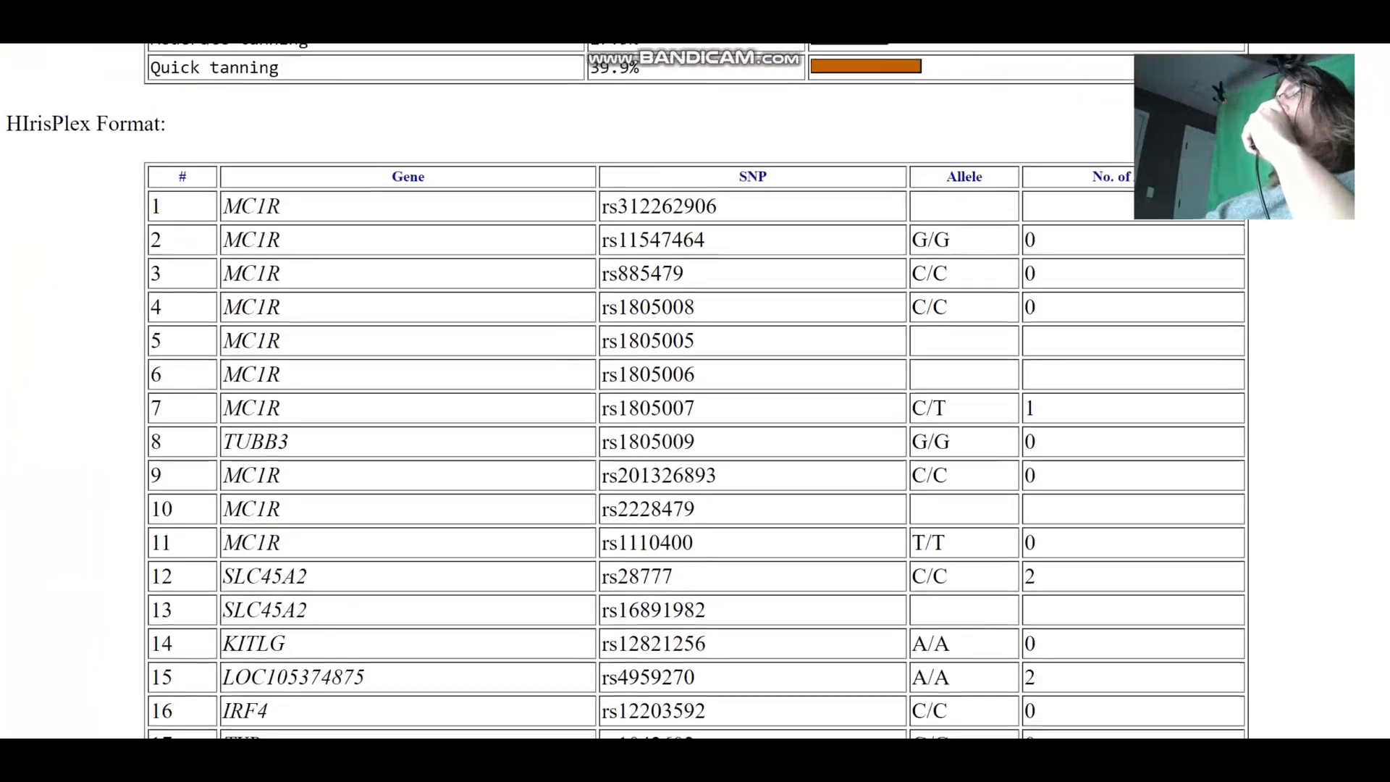
{"action": "scroll", "scroll_direction": "down", "scroll_amount": 3}
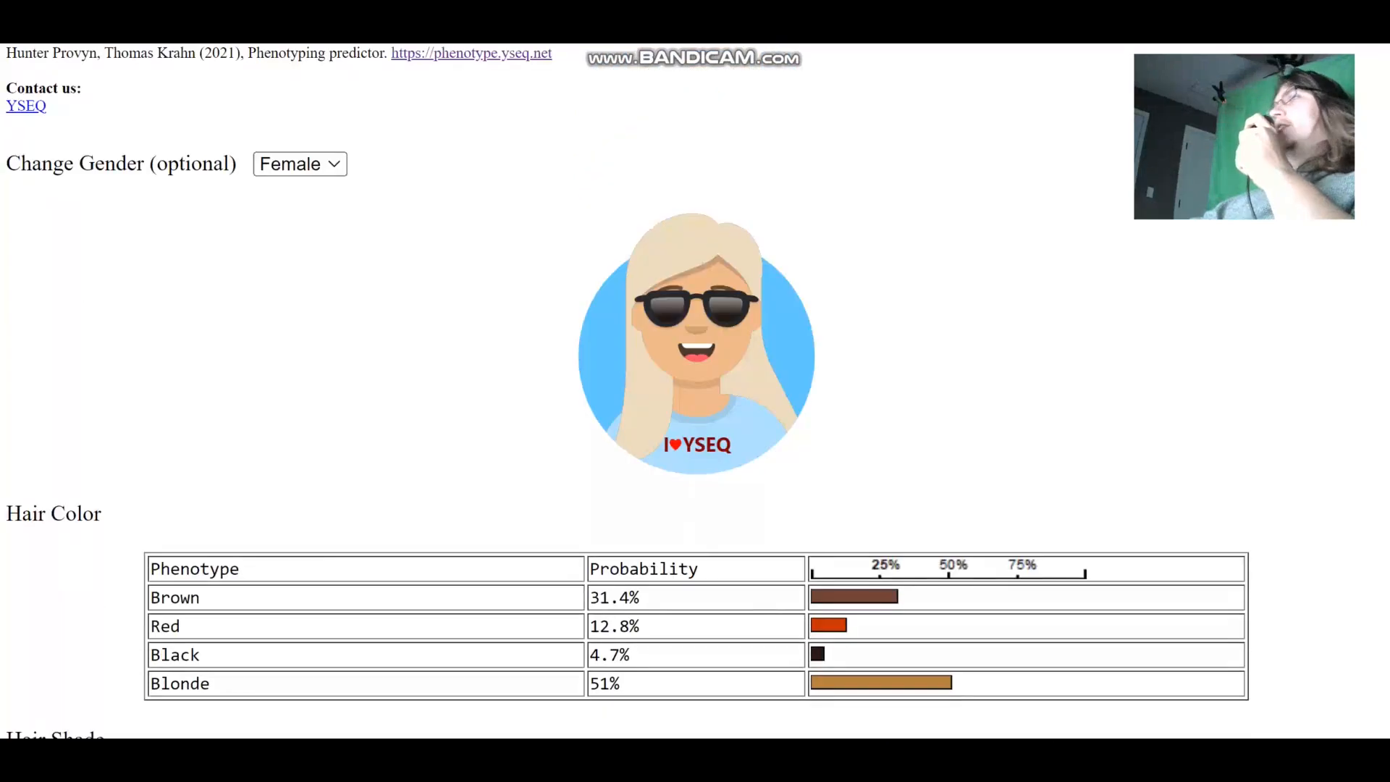
{"action": "scroll", "scroll_direction": "down", "scroll_amount": 3}
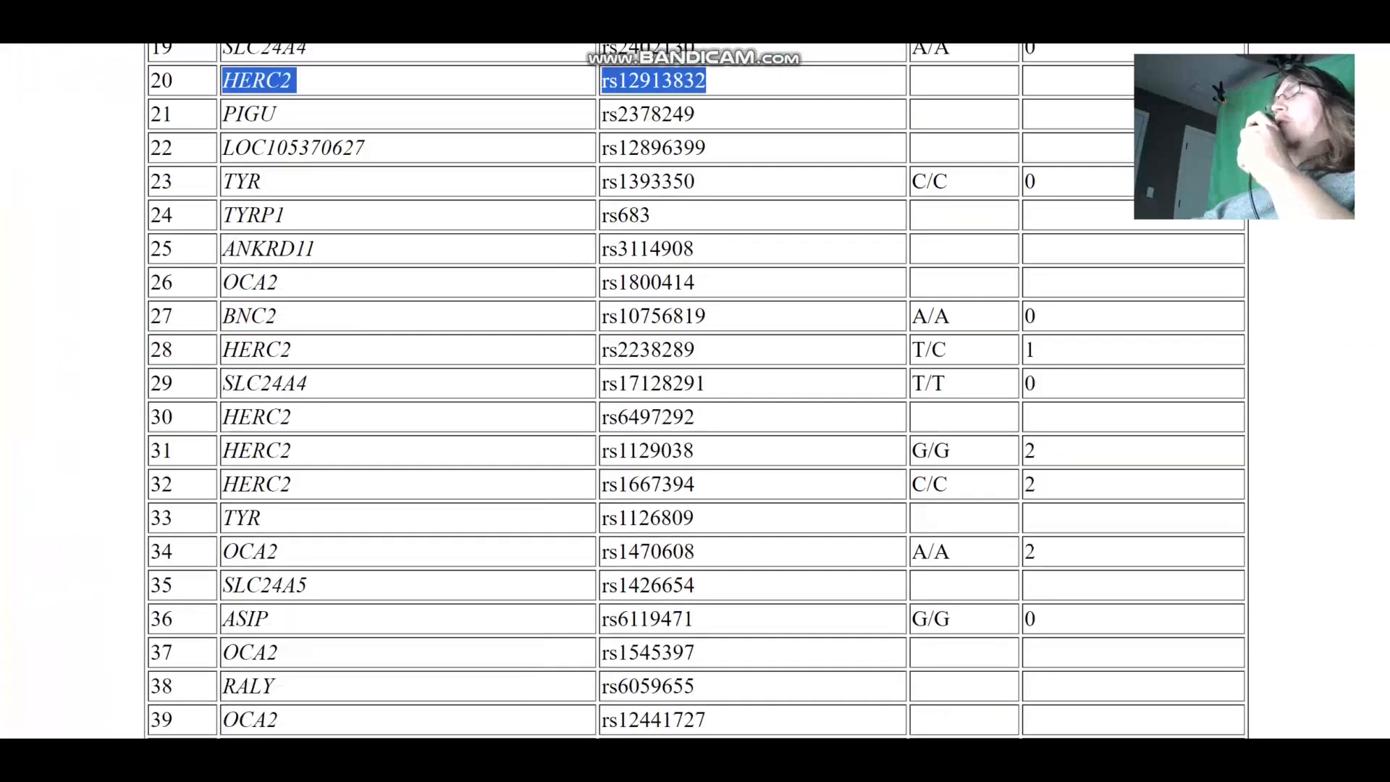
{"action": "scroll", "scroll_direction": "down", "scroll_amount": 3}
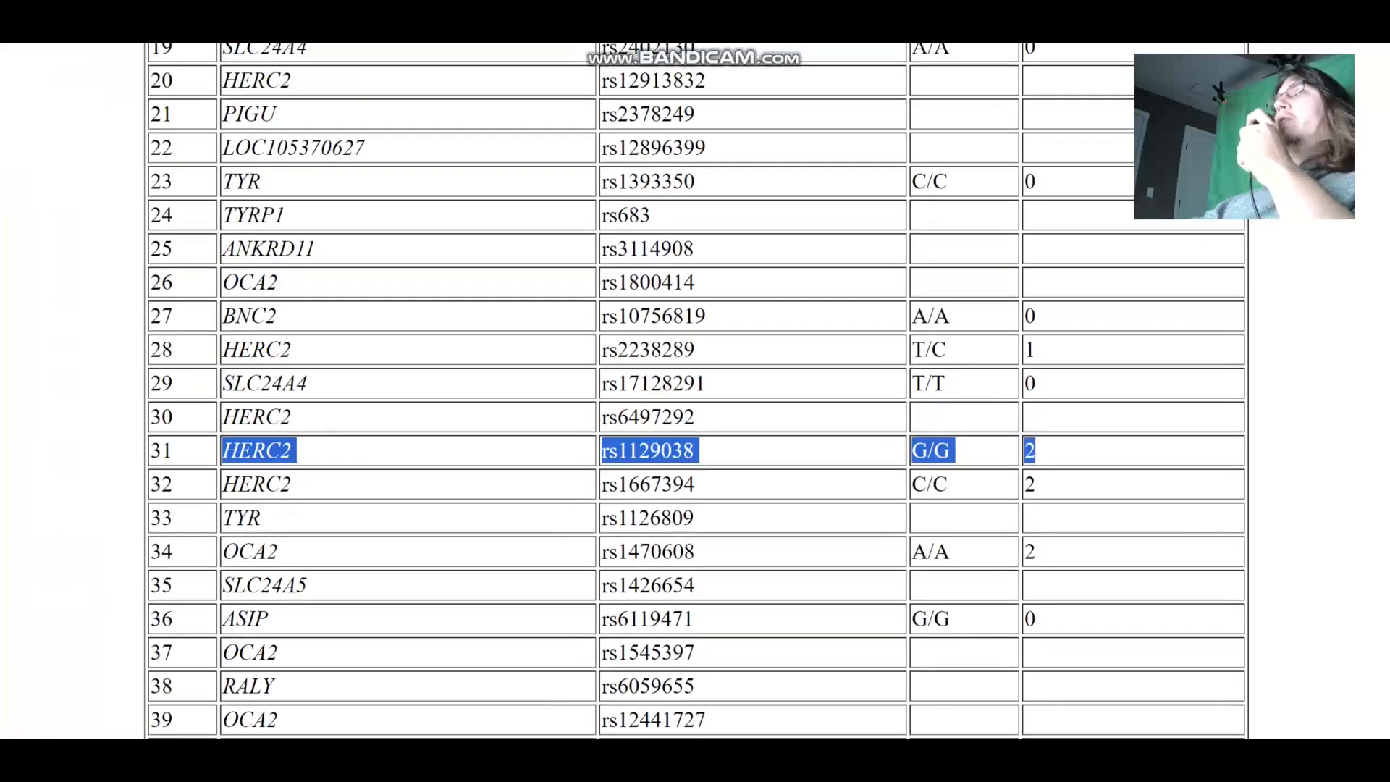
{"action": "scroll", "scroll_direction": "down", "scroll_amount": 3}
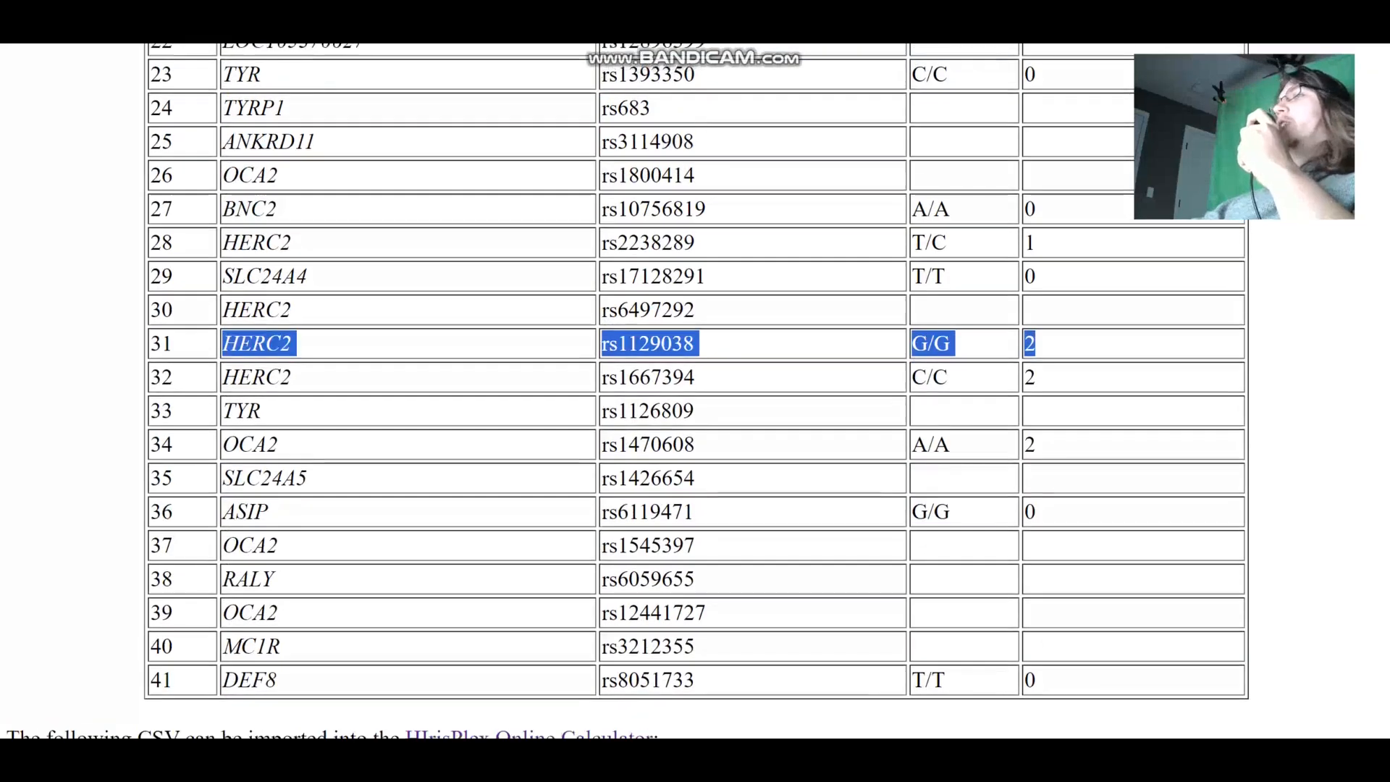
{"action": "scroll", "scroll_direction": "down", "scroll_amount": 3}
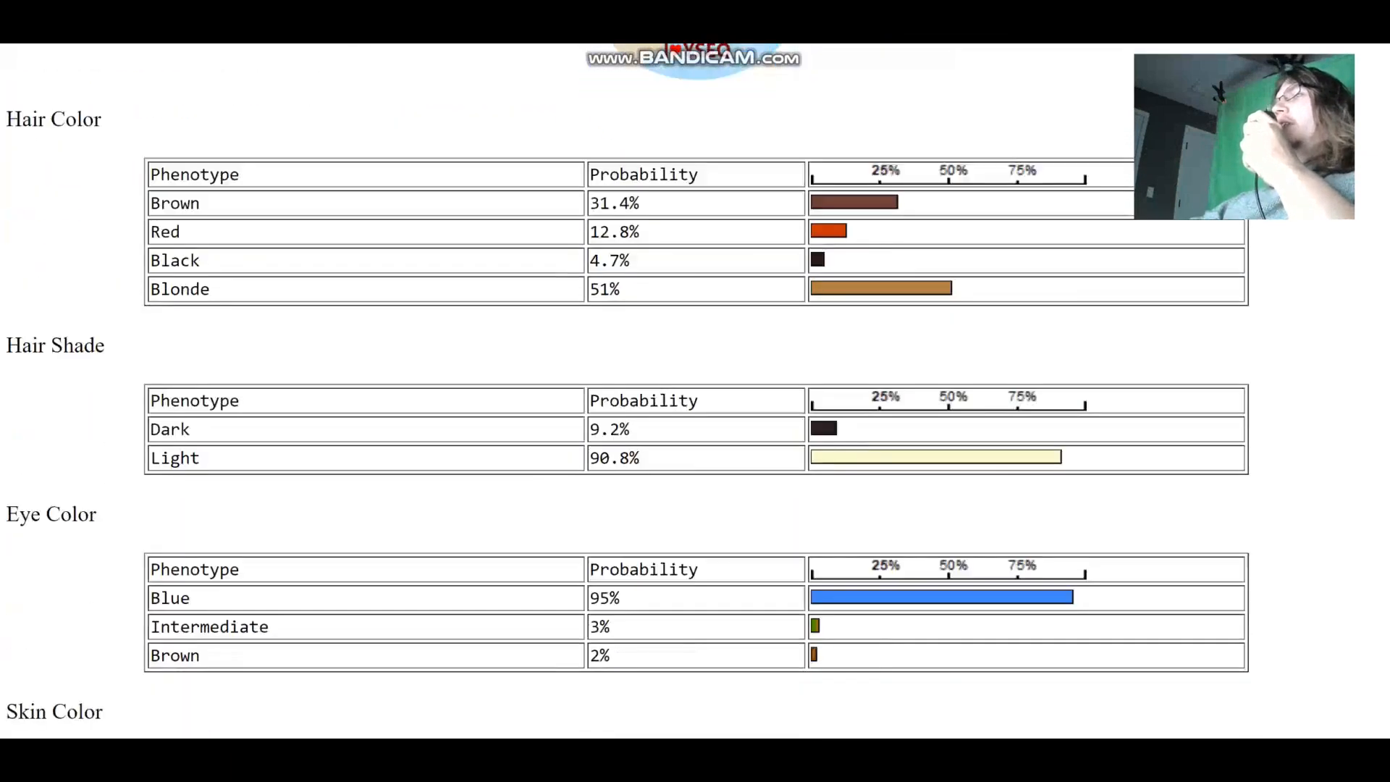
{"action": "scroll", "scroll_direction": "down", "scroll_amount": 3}
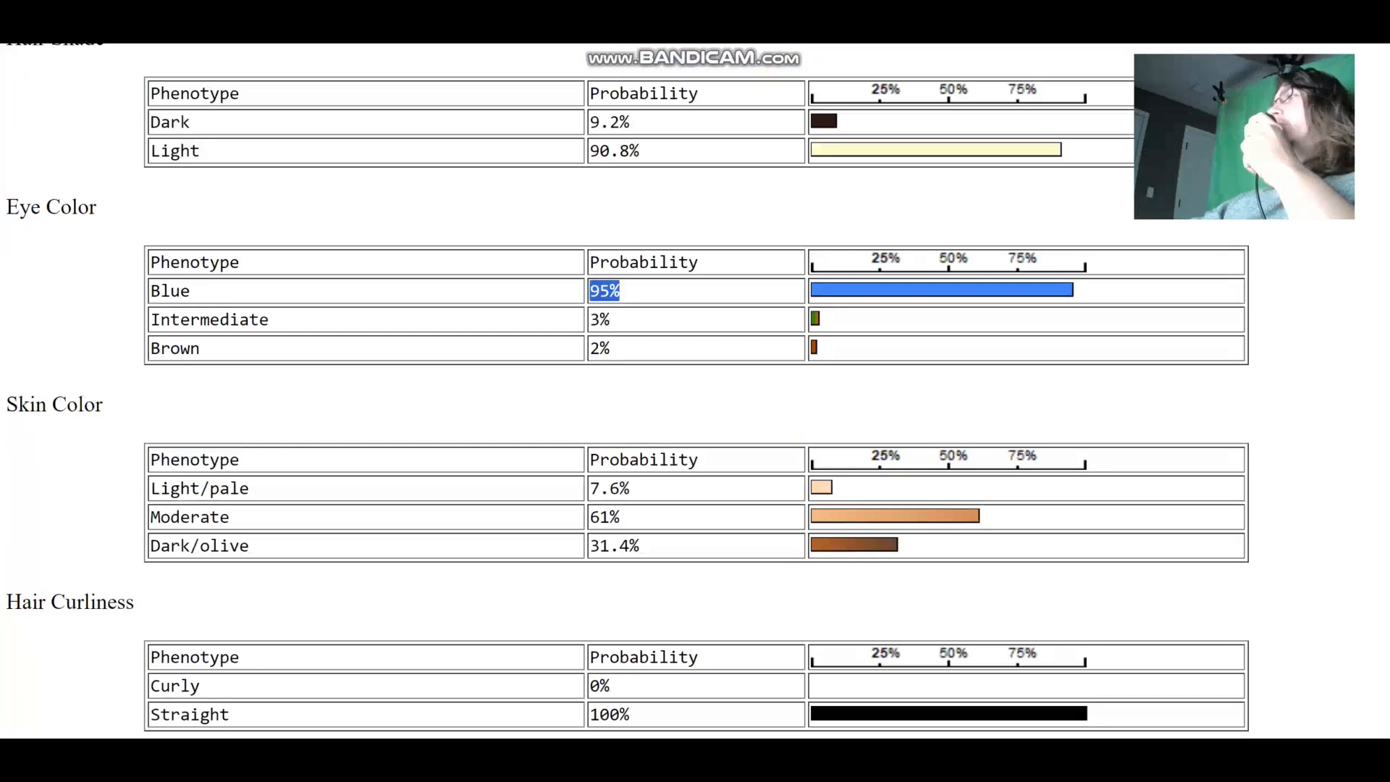
{"action": "scroll", "scroll_direction": "down", "scroll_amount": 3}
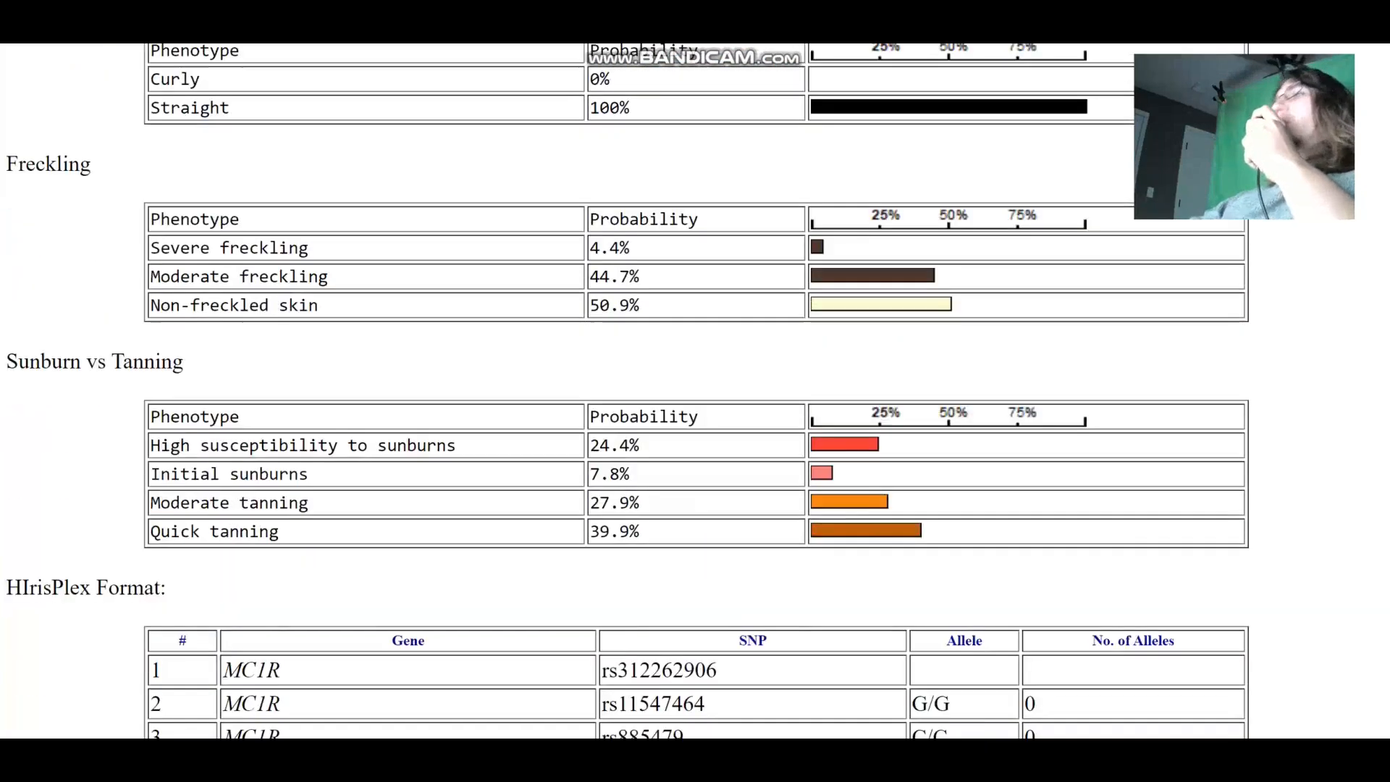
{"action": "scroll", "scroll_direction": "down", "scroll_amount": 3}
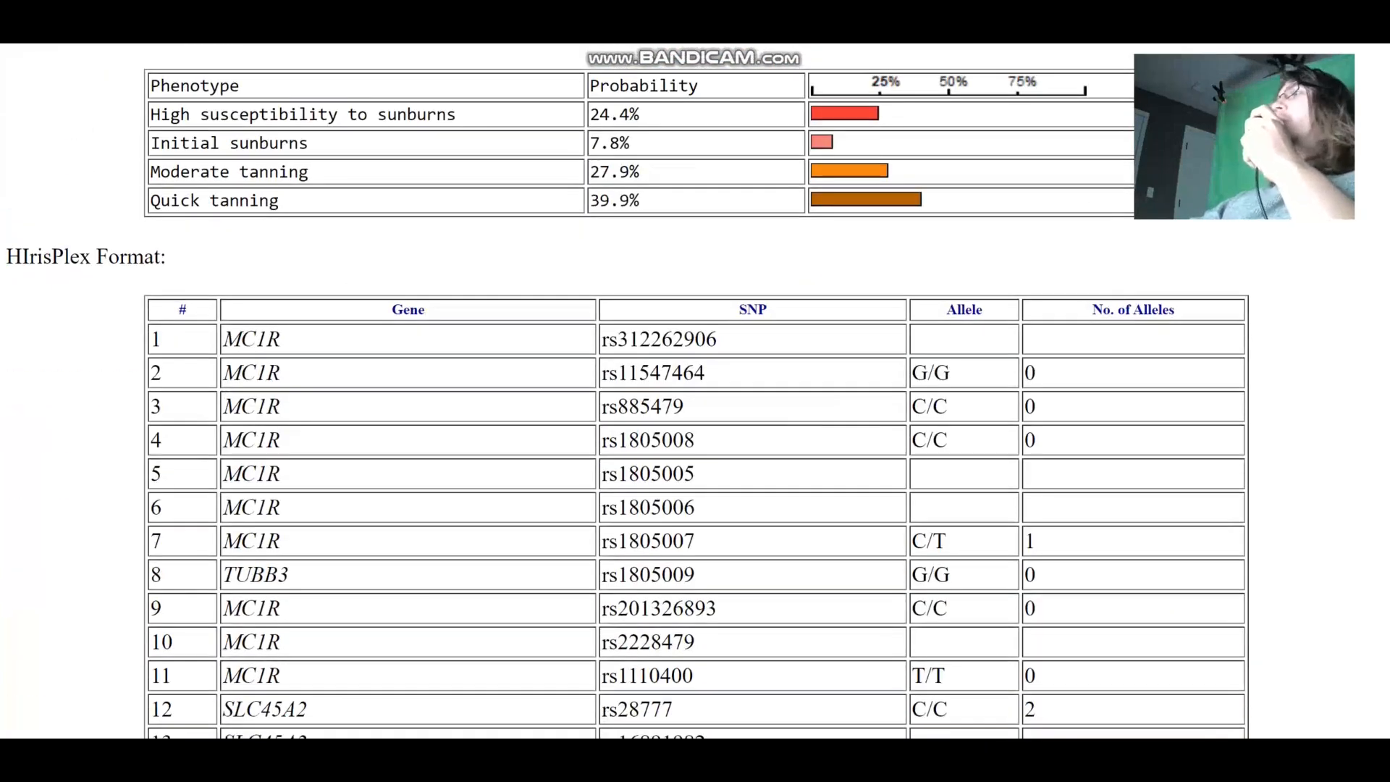
{"action": "scroll", "scroll_direction": "down", "scroll_amount": 3}
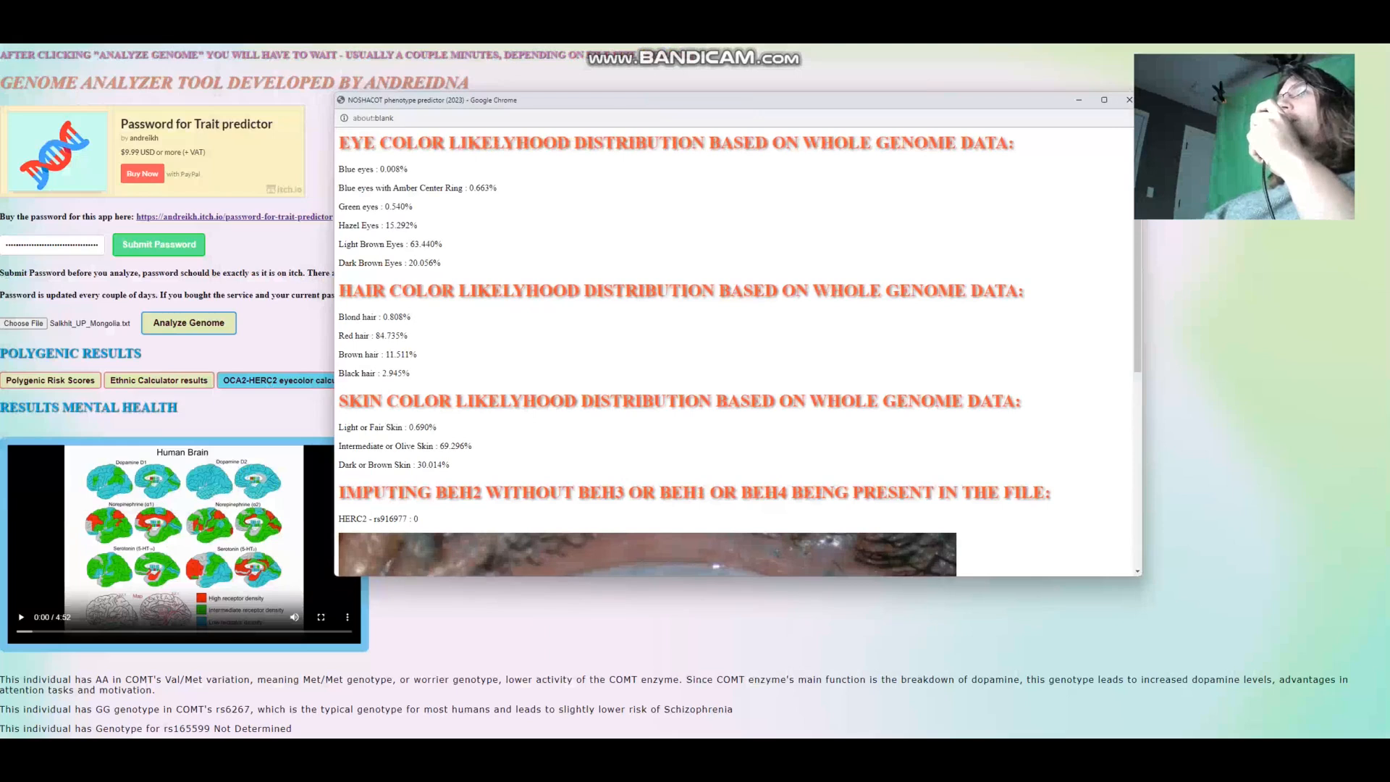
- Highlight the red hair likelihood figure and scroll on to the skin colour results
{"action": "double_click", "coordinate": [390, 244]}
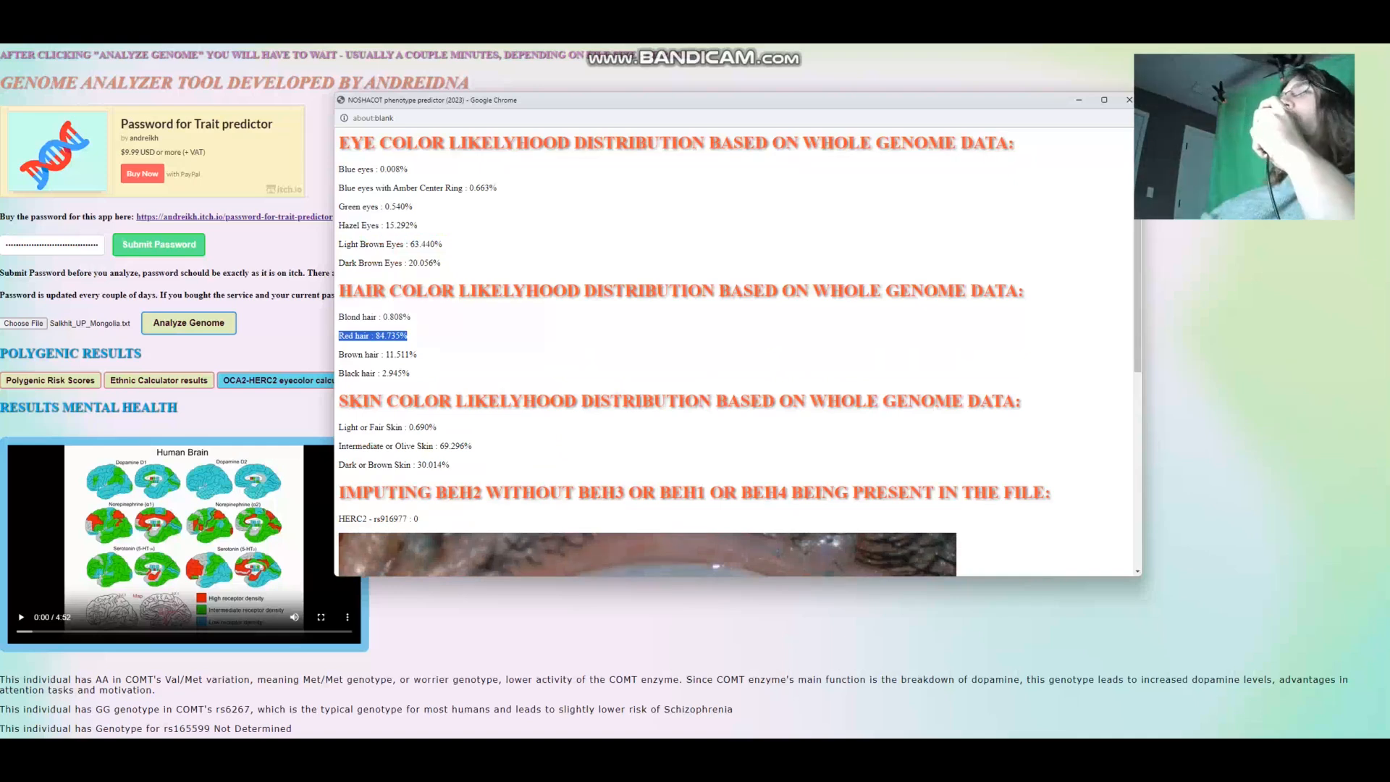
{"action": "scroll", "scroll_direction": "down", "scroll_amount": 3}
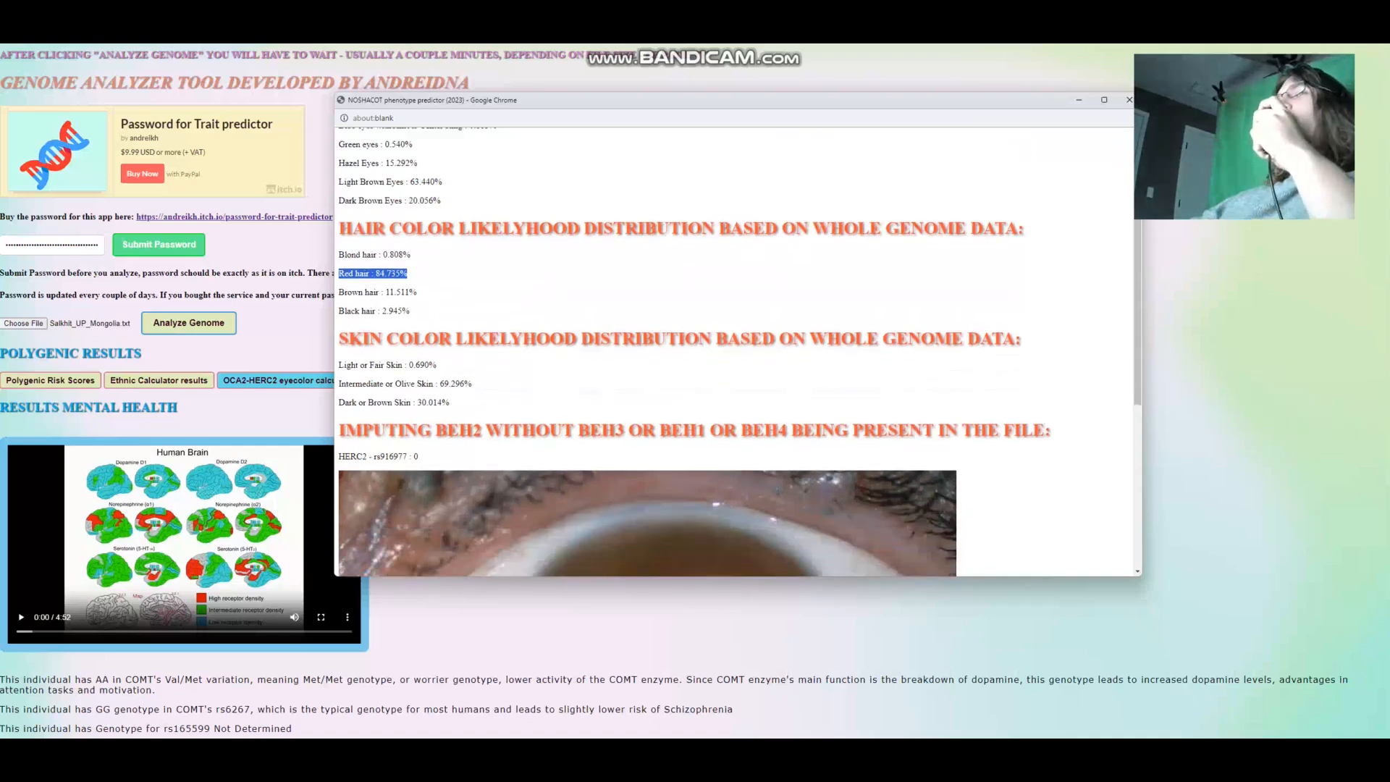
{"action": "scroll", "scroll_direction": "down", "scroll_amount": 3}
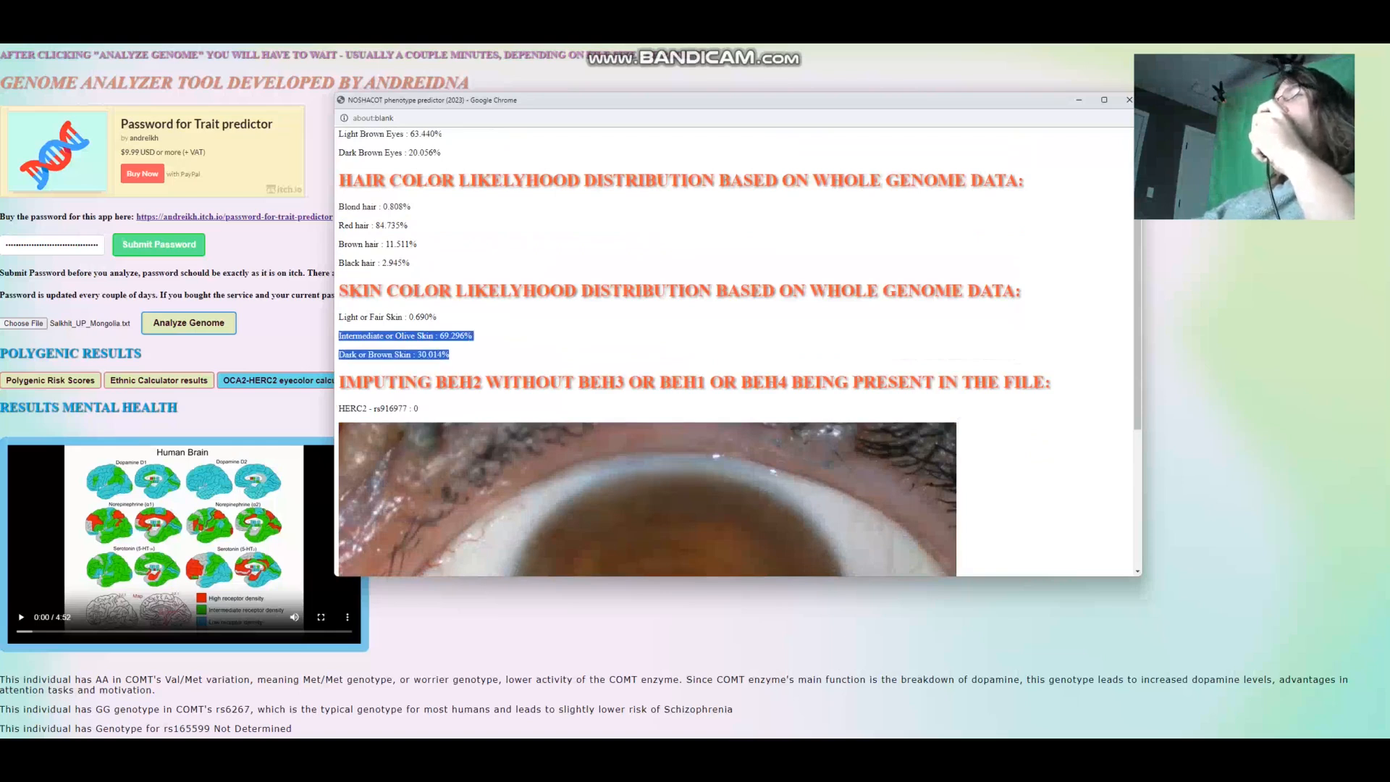
{"action": "scroll", "scroll_direction": "down", "scroll_amount": 3}
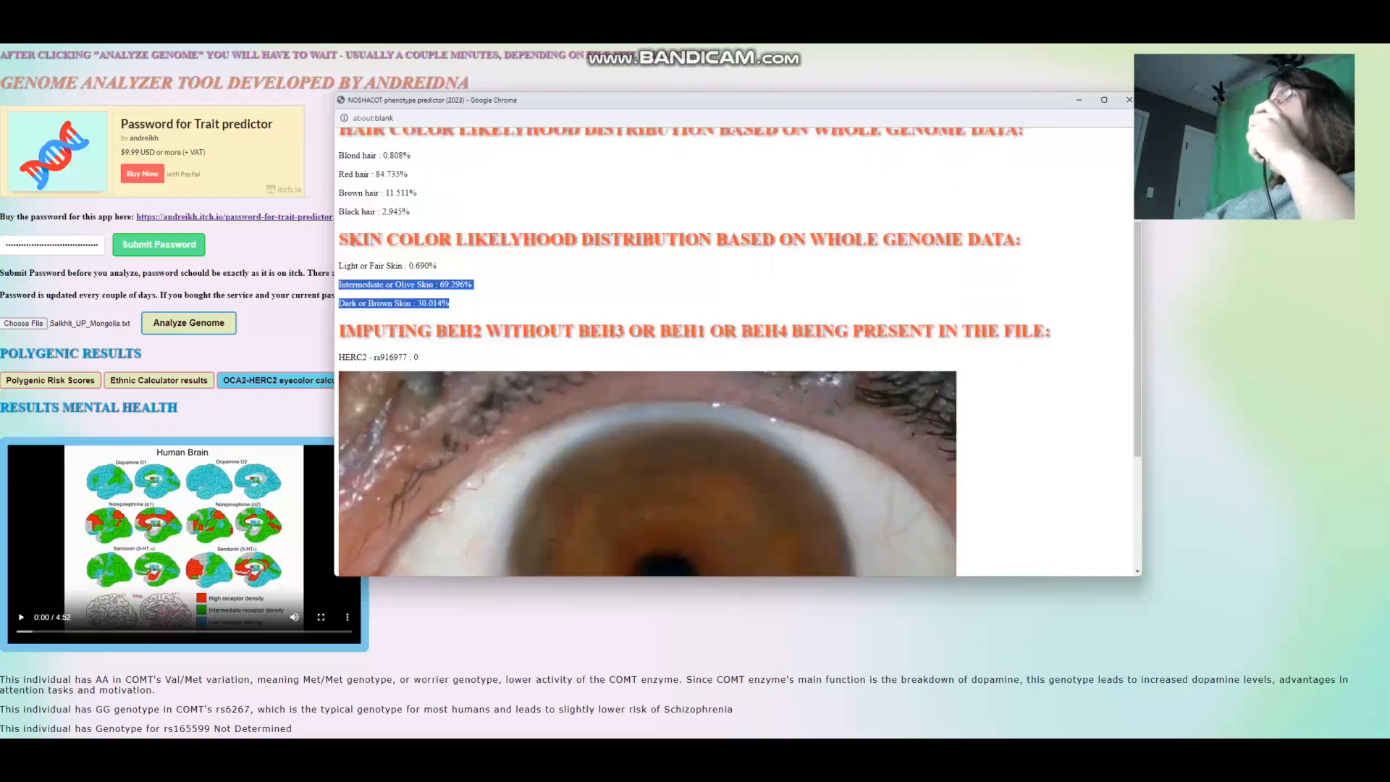
{"action": "scroll", "scroll_direction": "down", "scroll_amount": 3}
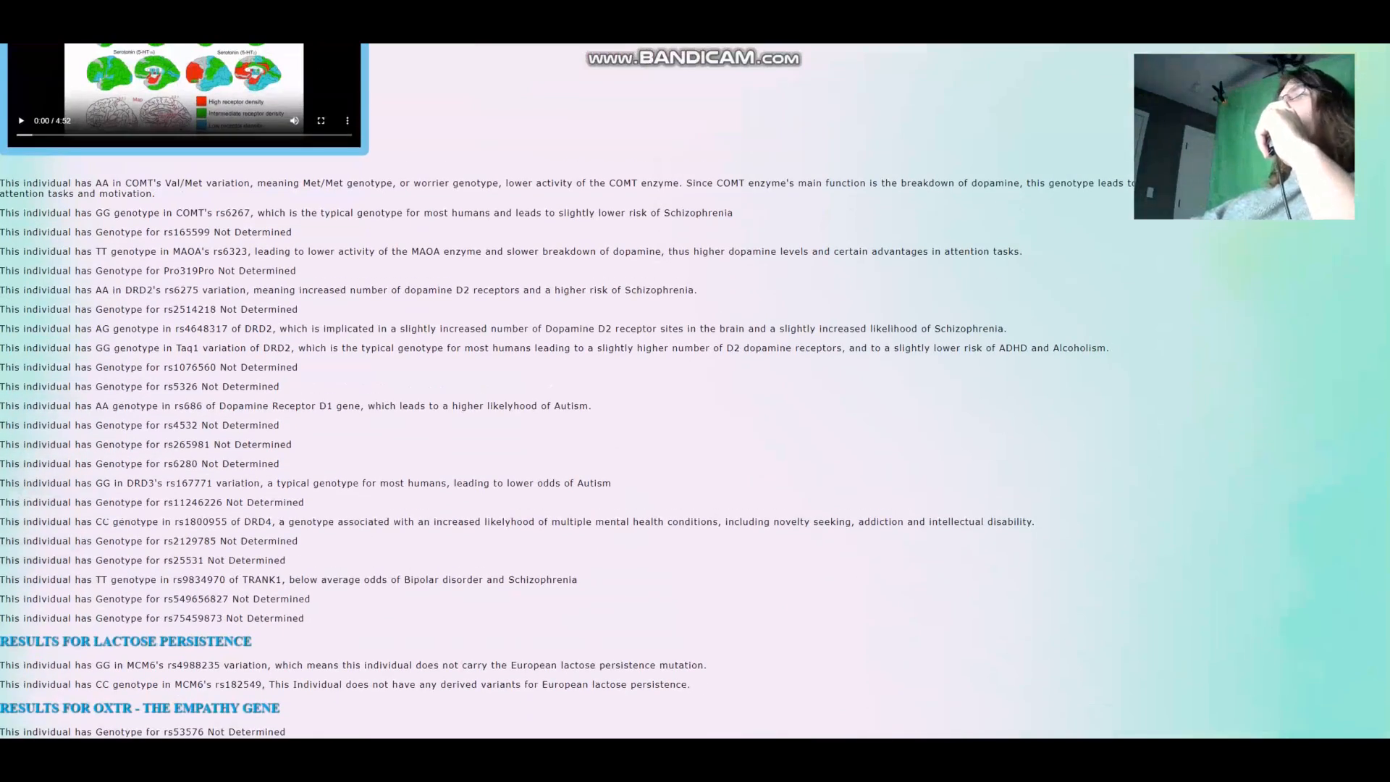
{"action": "left_click_drag", "start_coordinate": [87, 183], "coordinate": [285, 182]}
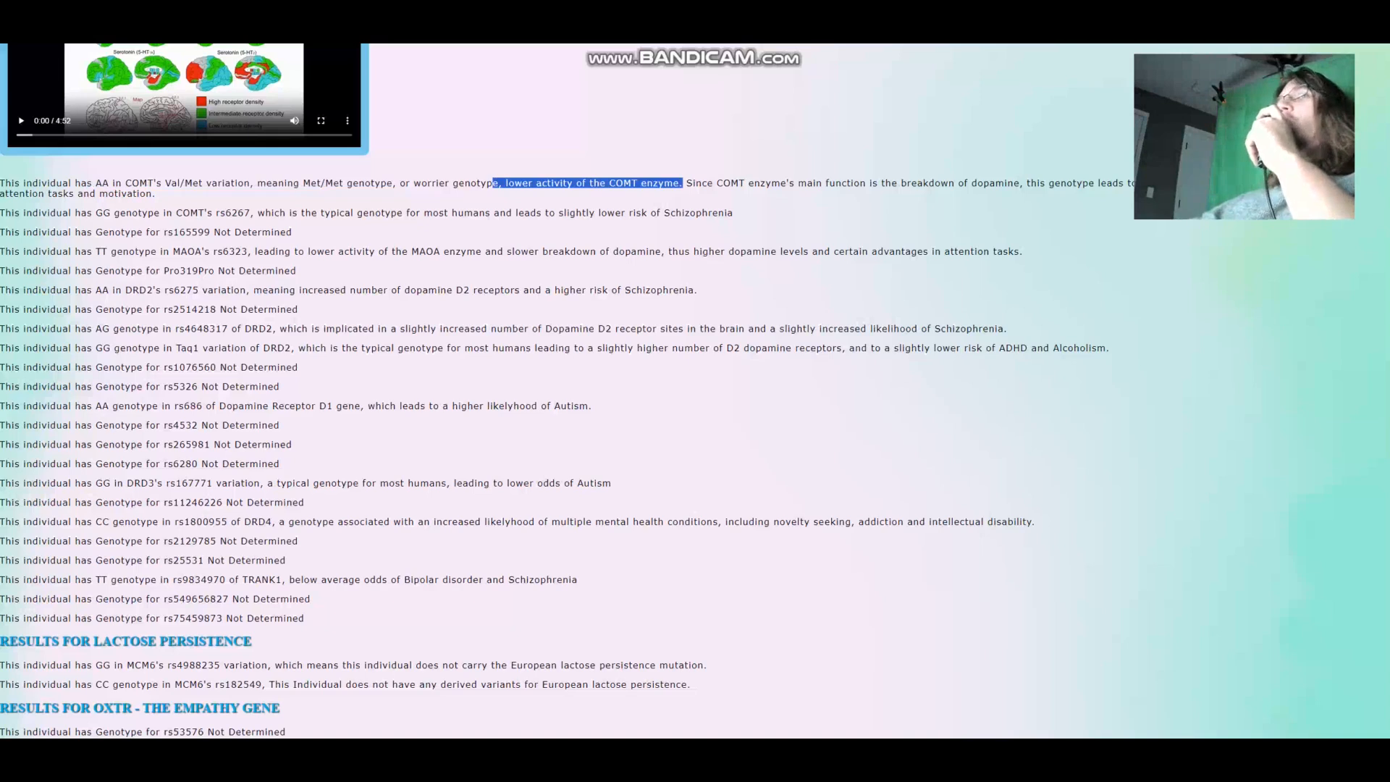
{"action": "left_click_drag", "start_coordinate": [94, 252], "coordinate": [308, 252]}
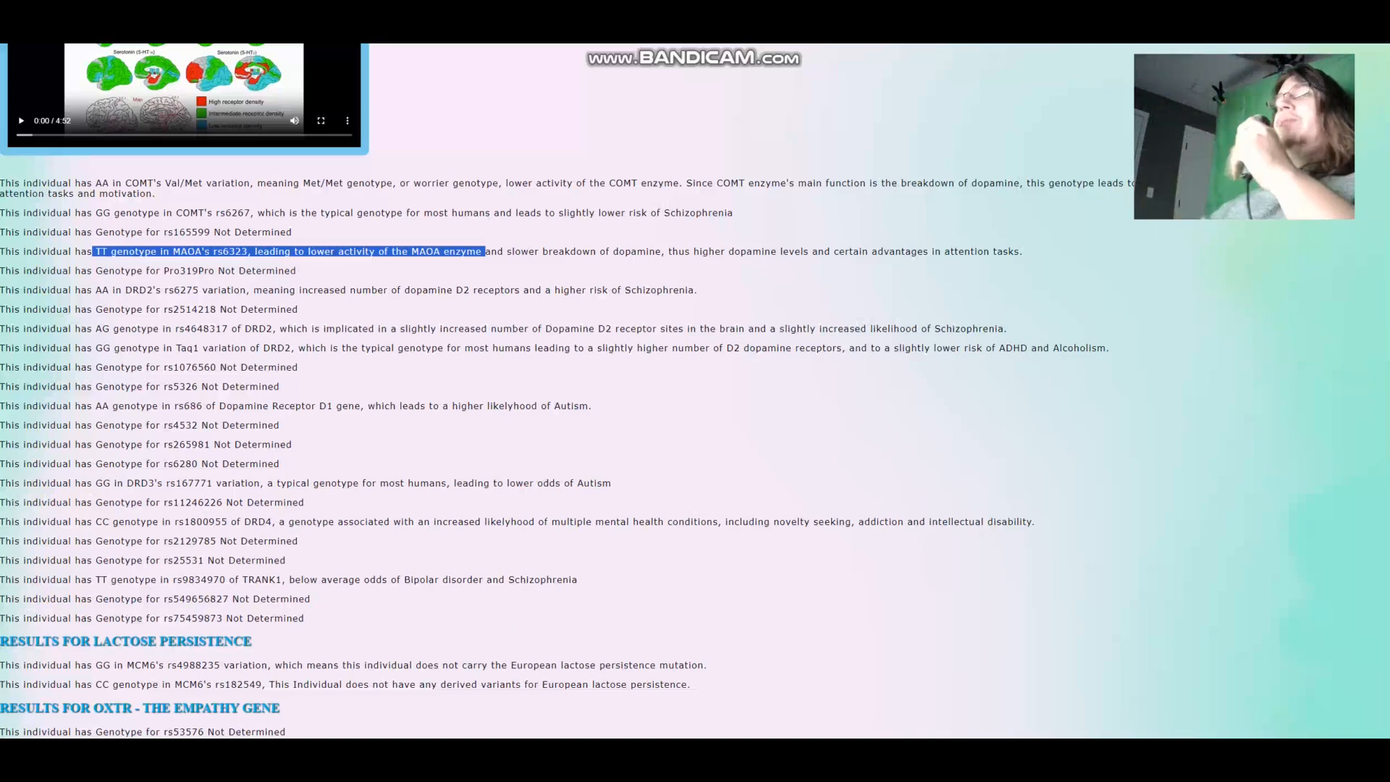
{"action": "scroll", "scroll_direction": "down", "scroll_amount": 3}
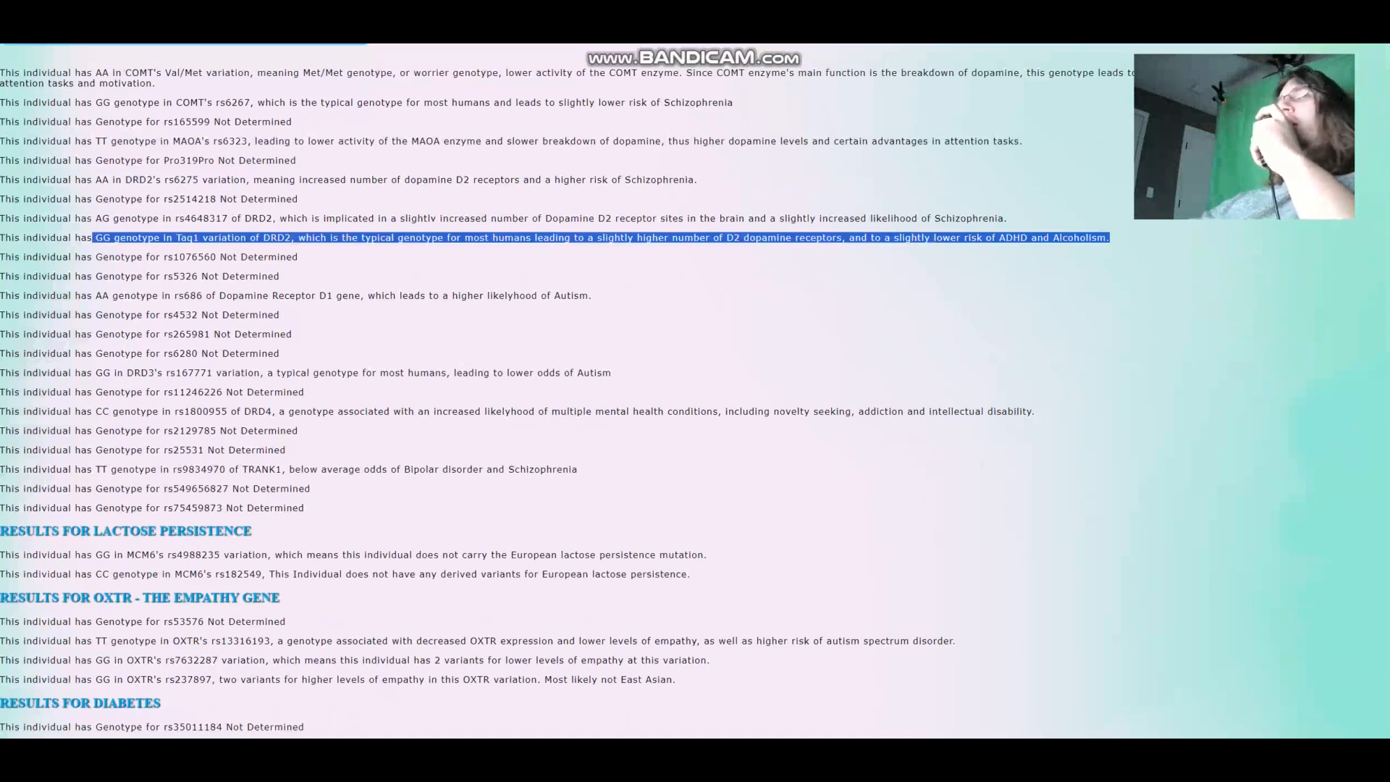
{"action": "scroll", "scroll_direction": "down", "scroll_amount": 3}
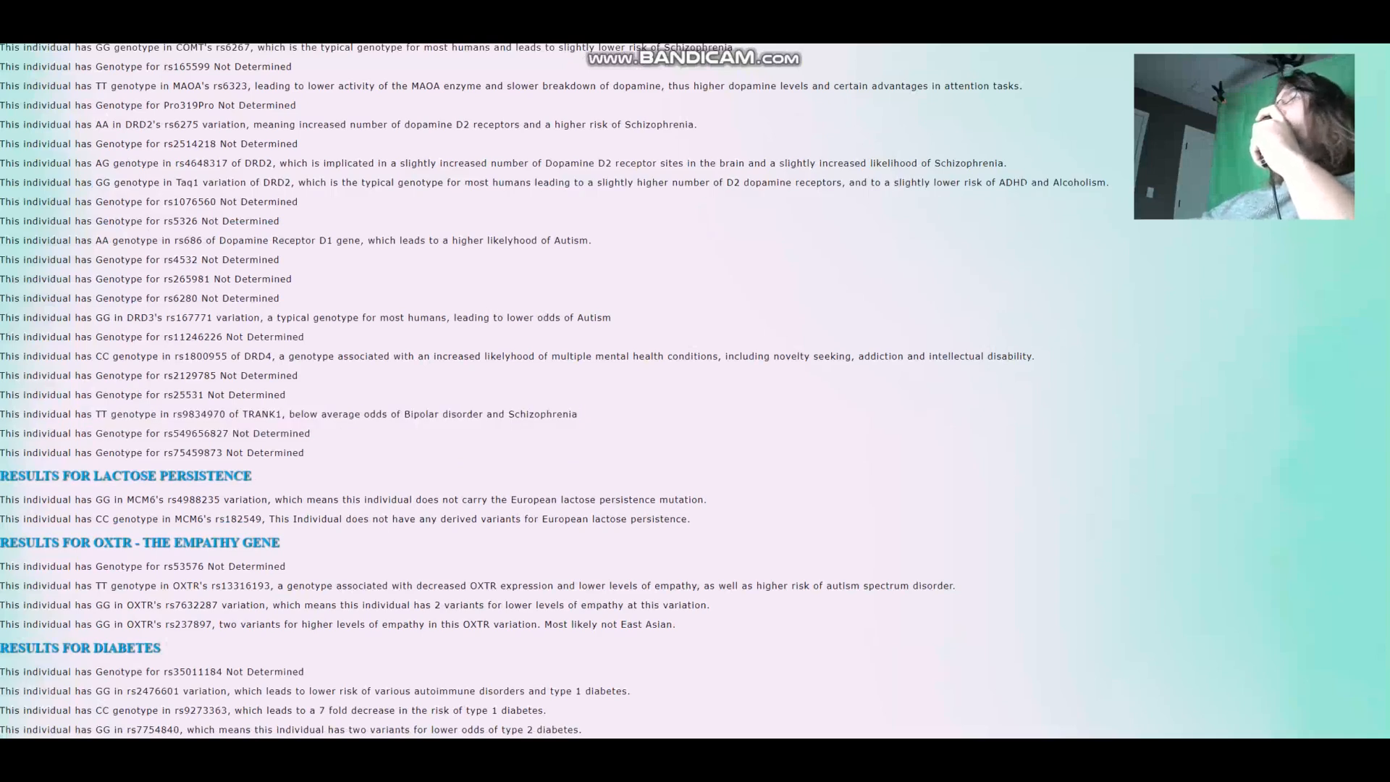
- Highlight the two lactose persistence results in the report
{"action": "scroll", "scroll_direction": "down", "scroll_amount": 3}
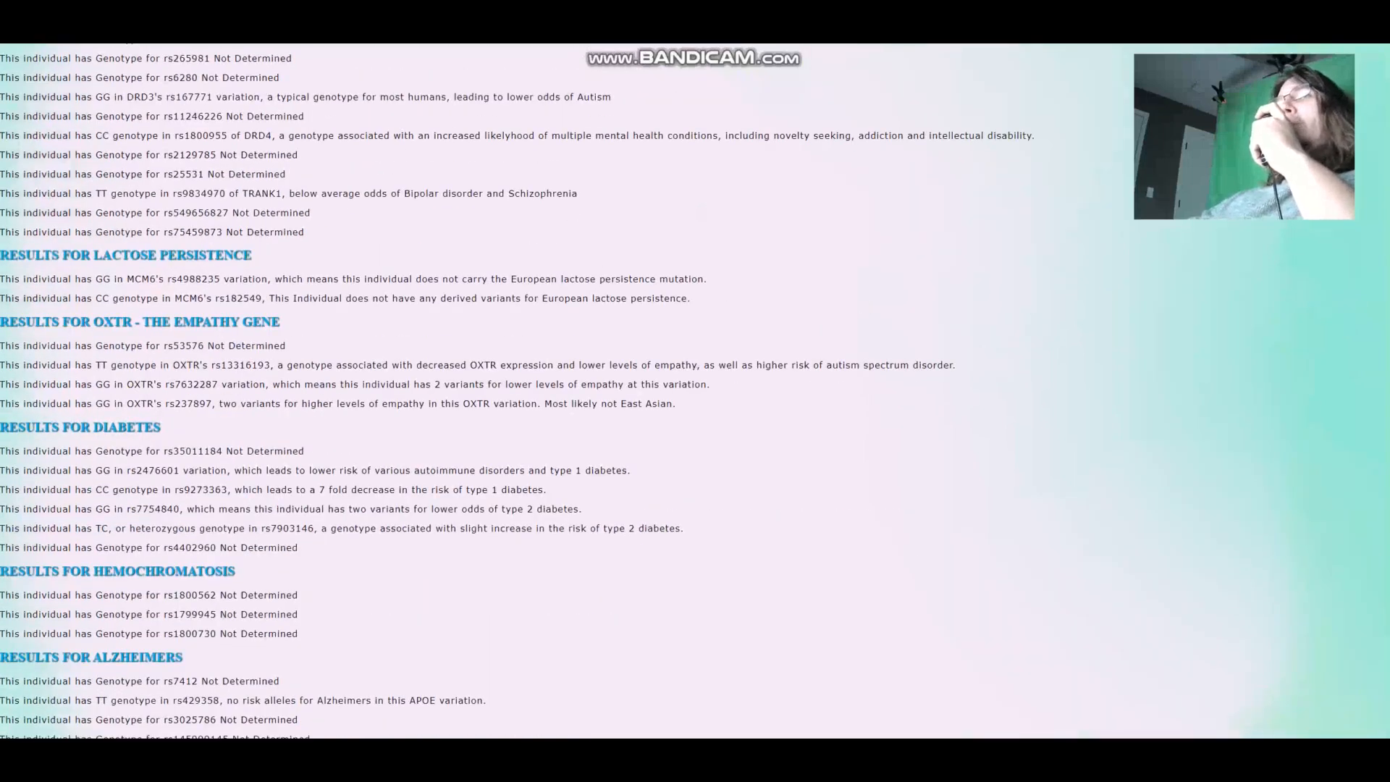
{"action": "left_click_drag", "start_coordinate": [62, 278], "coordinate": [450, 278]}
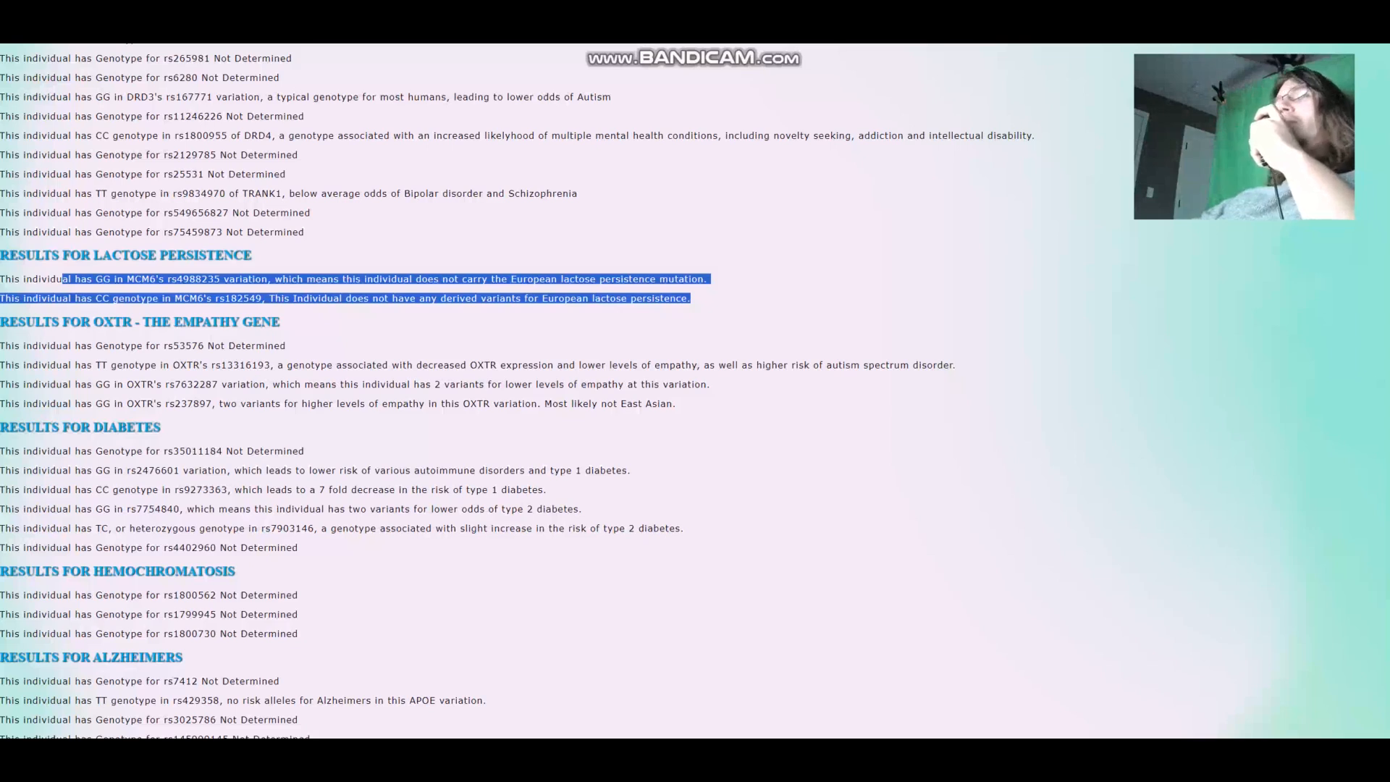
{"action": "scroll", "scroll_direction": "down", "scroll_amount": 3}
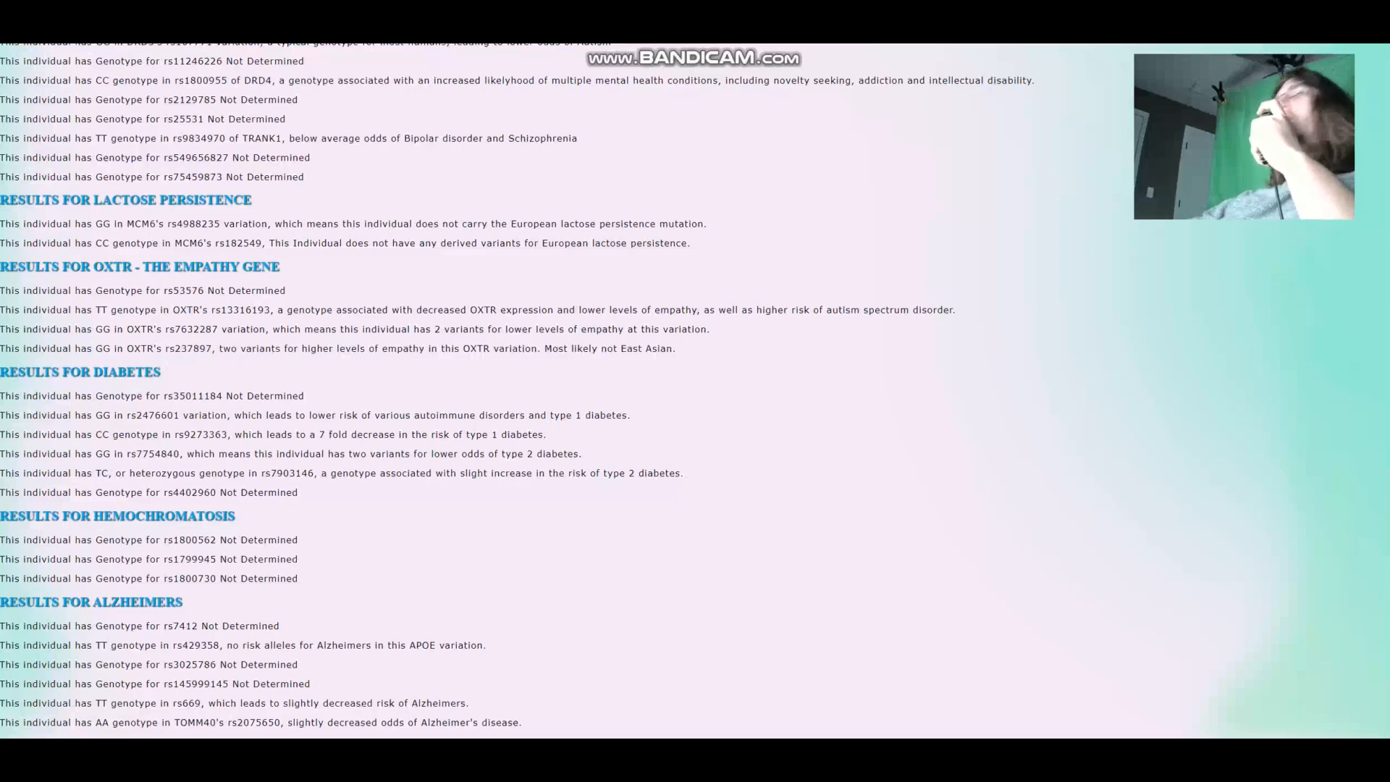
- Highlight the OXTR lower empathy results and continue down to the Myopia section
{"action": "left_click_drag", "start_coordinate": [57, 310], "coordinate": [710, 329]}
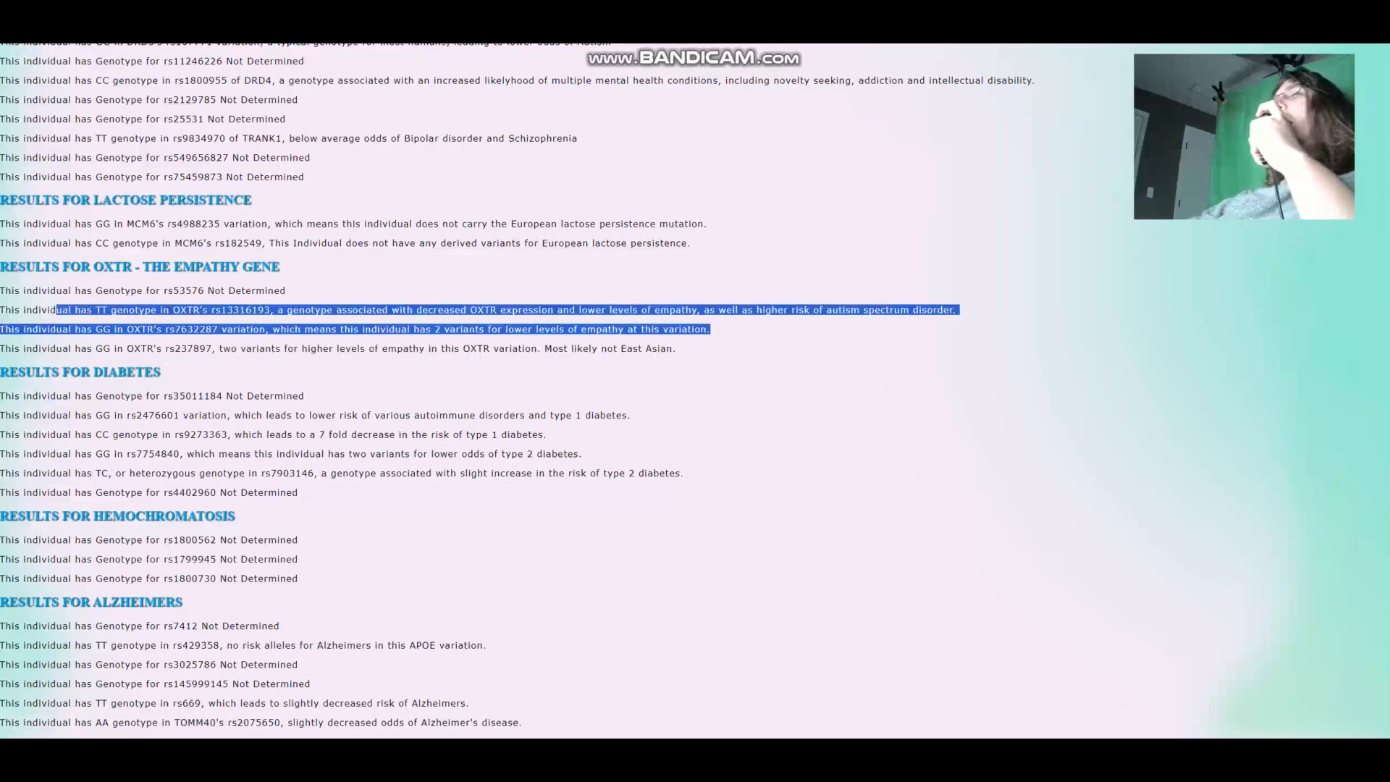
{"action": "scroll", "scroll_direction": "down", "scroll_amount": 3}
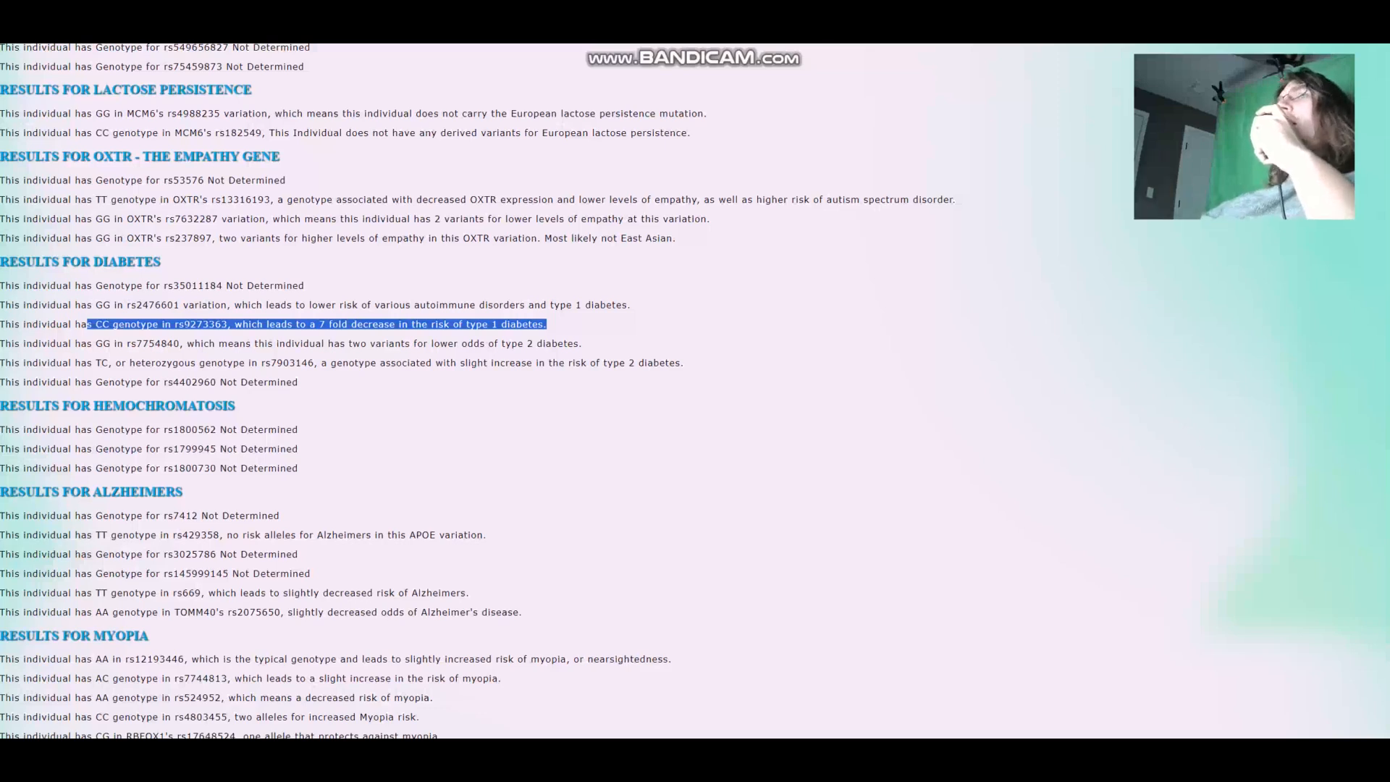
{"action": "scroll", "scroll_direction": "down", "scroll_amount": 3}
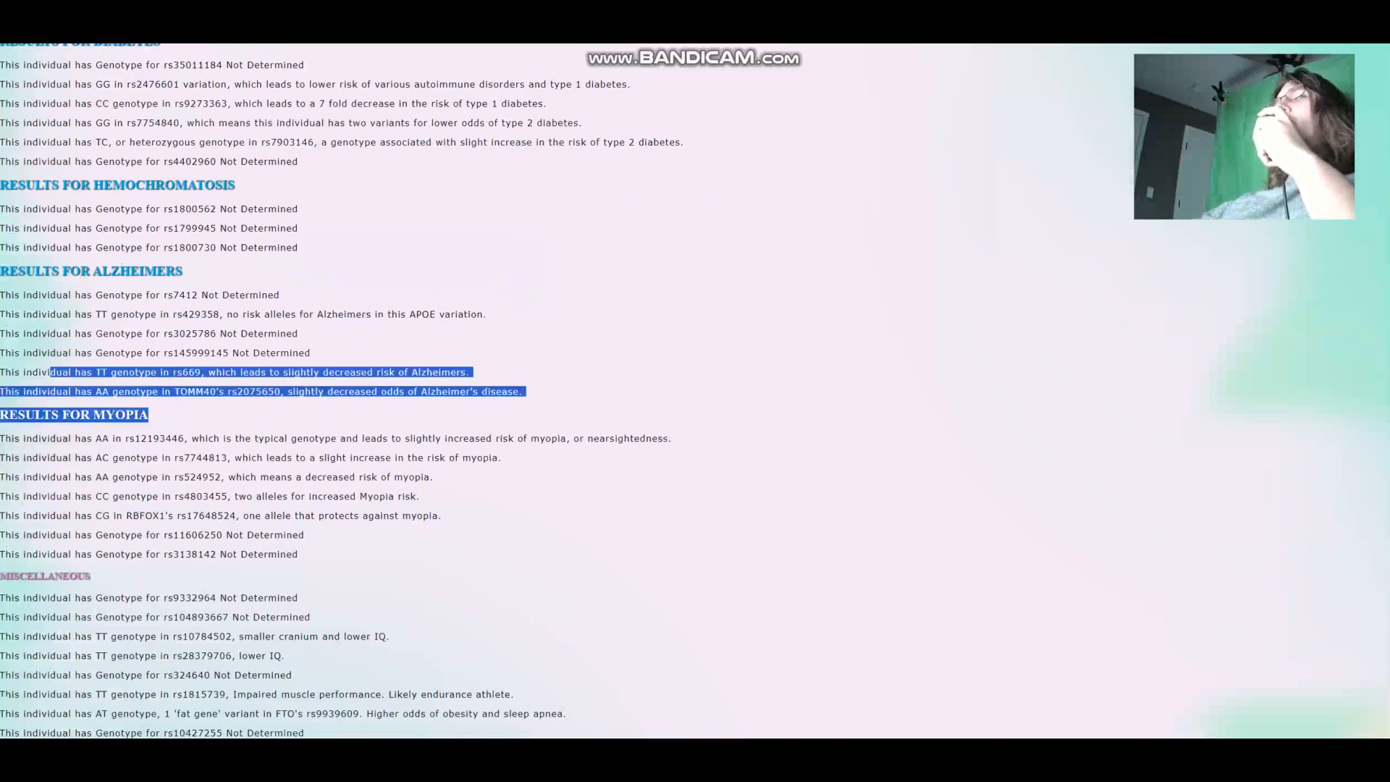
{"action": "scroll", "scroll_direction": "down", "scroll_amount": 3}
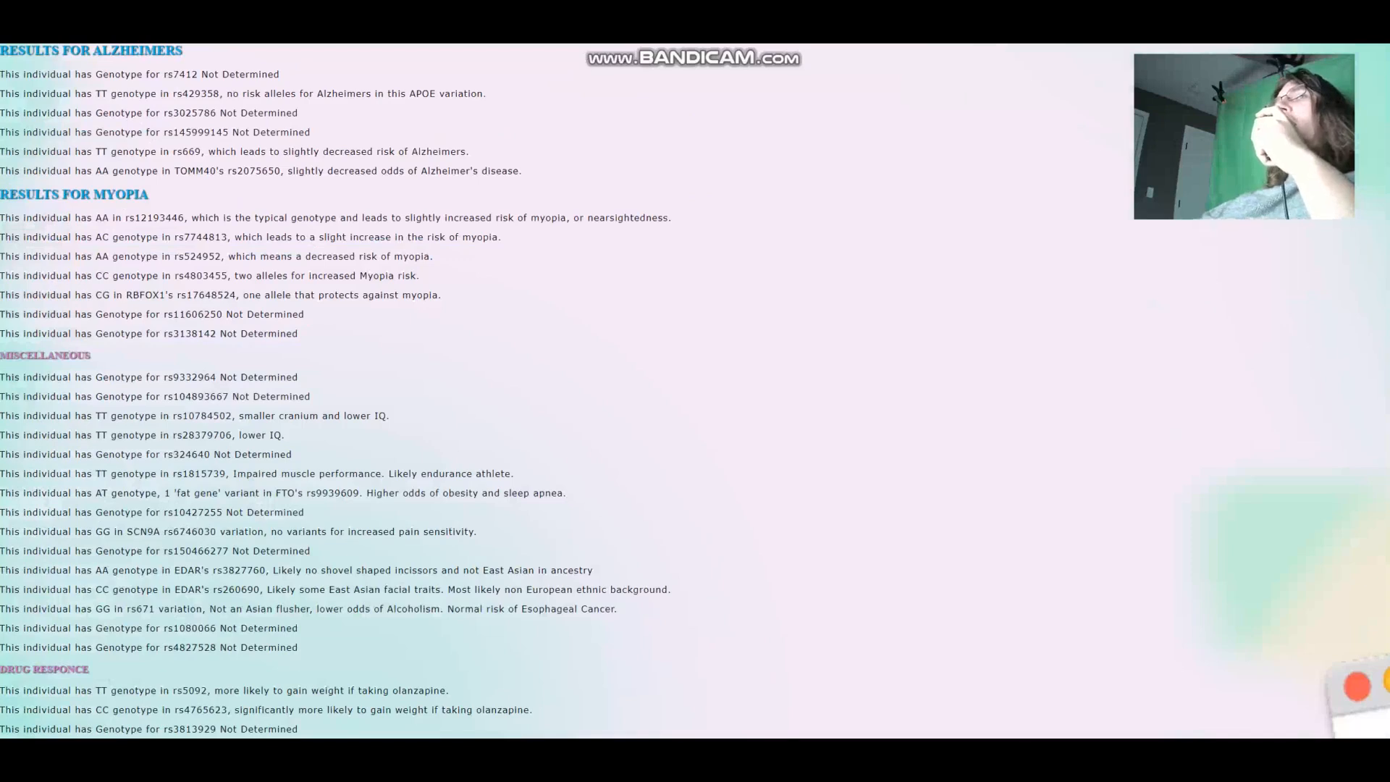
- Highlight the impaired muscle performance and smaller cranium, lower IQ findings
{"action": "scroll", "scroll_direction": "down", "scroll_amount": 3}
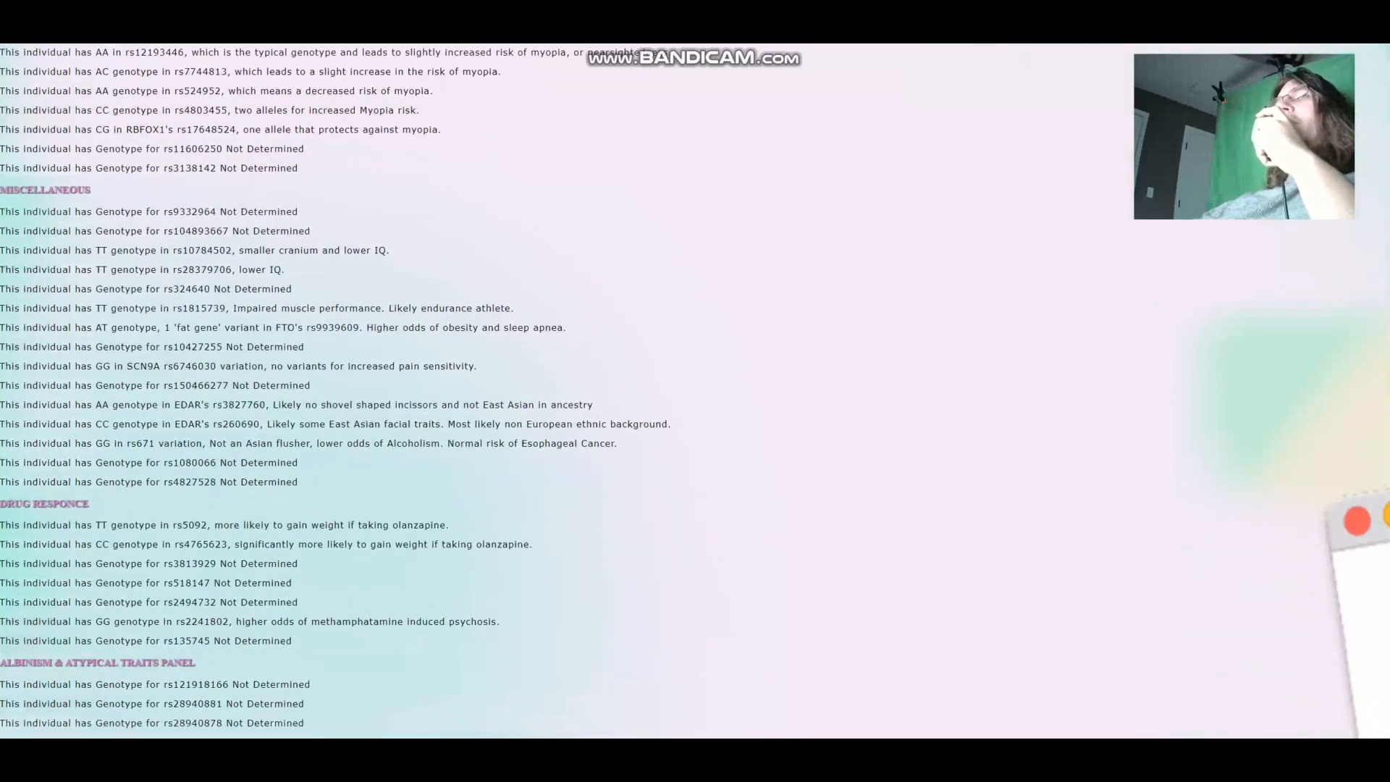
{"action": "left_click_drag", "start_coordinate": [151, 210], "coordinate": [311, 230]}
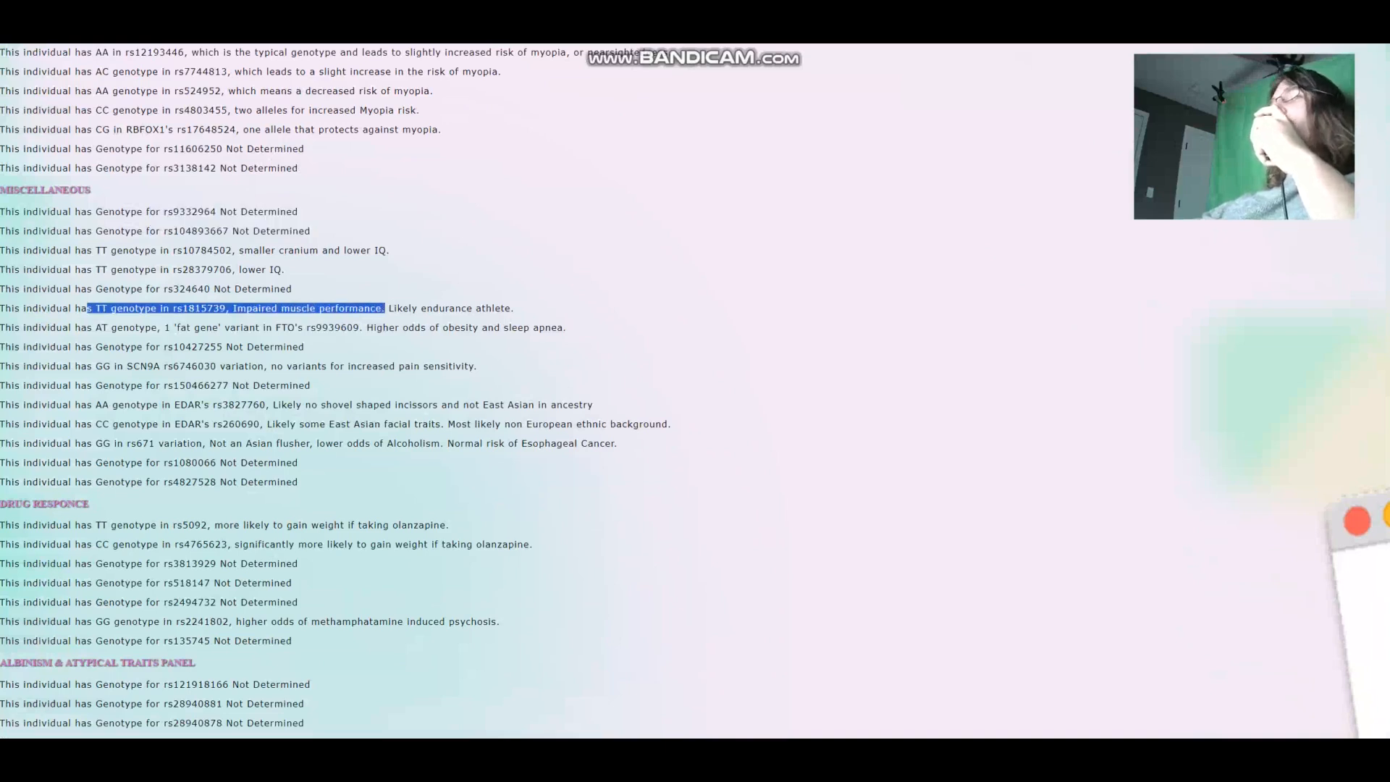
{"action": "left_click_drag", "start_coordinate": [383, 308], "coordinate": [514, 308]}
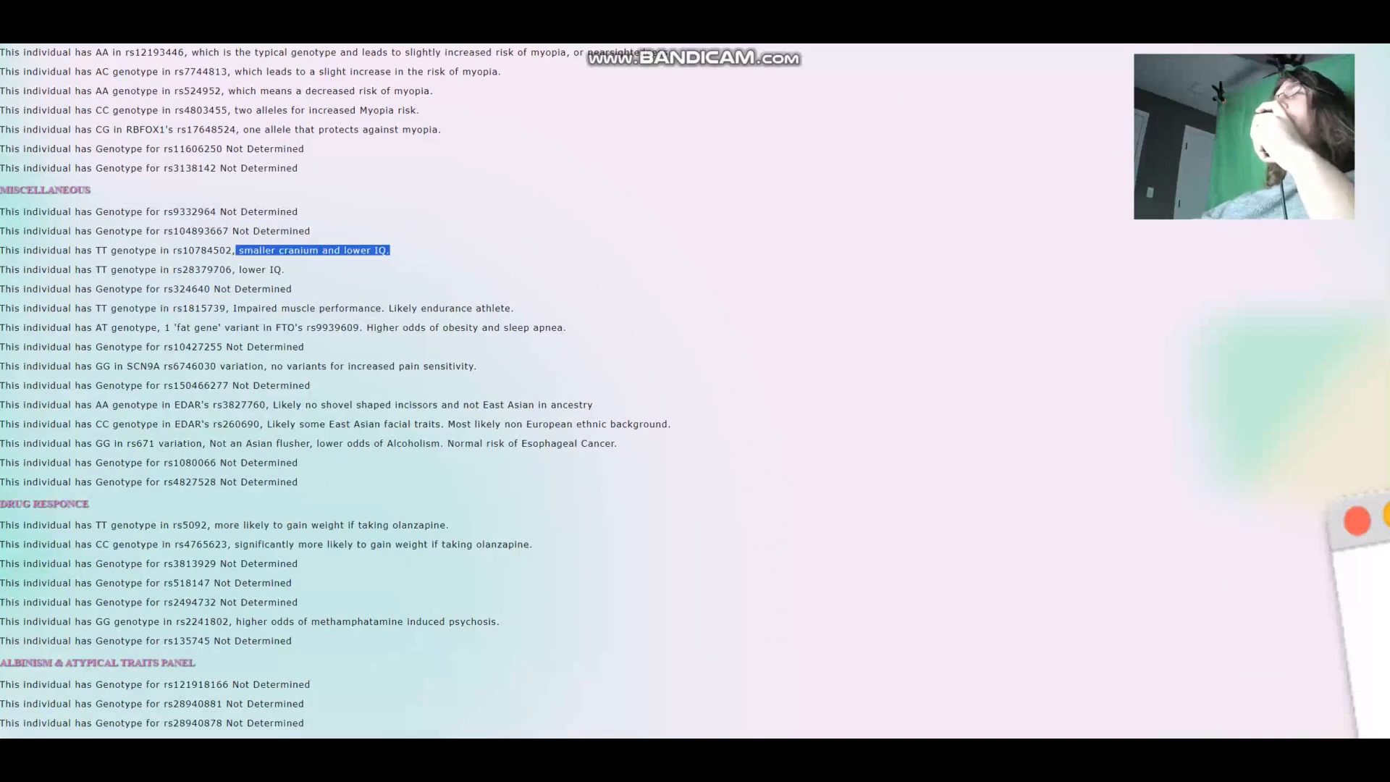
- Select the rs28379706 lower IQ and rs324640 Not Determined results, then the EDAR rs260690 variant
{"action": "double_click", "coordinate": [260, 270]}
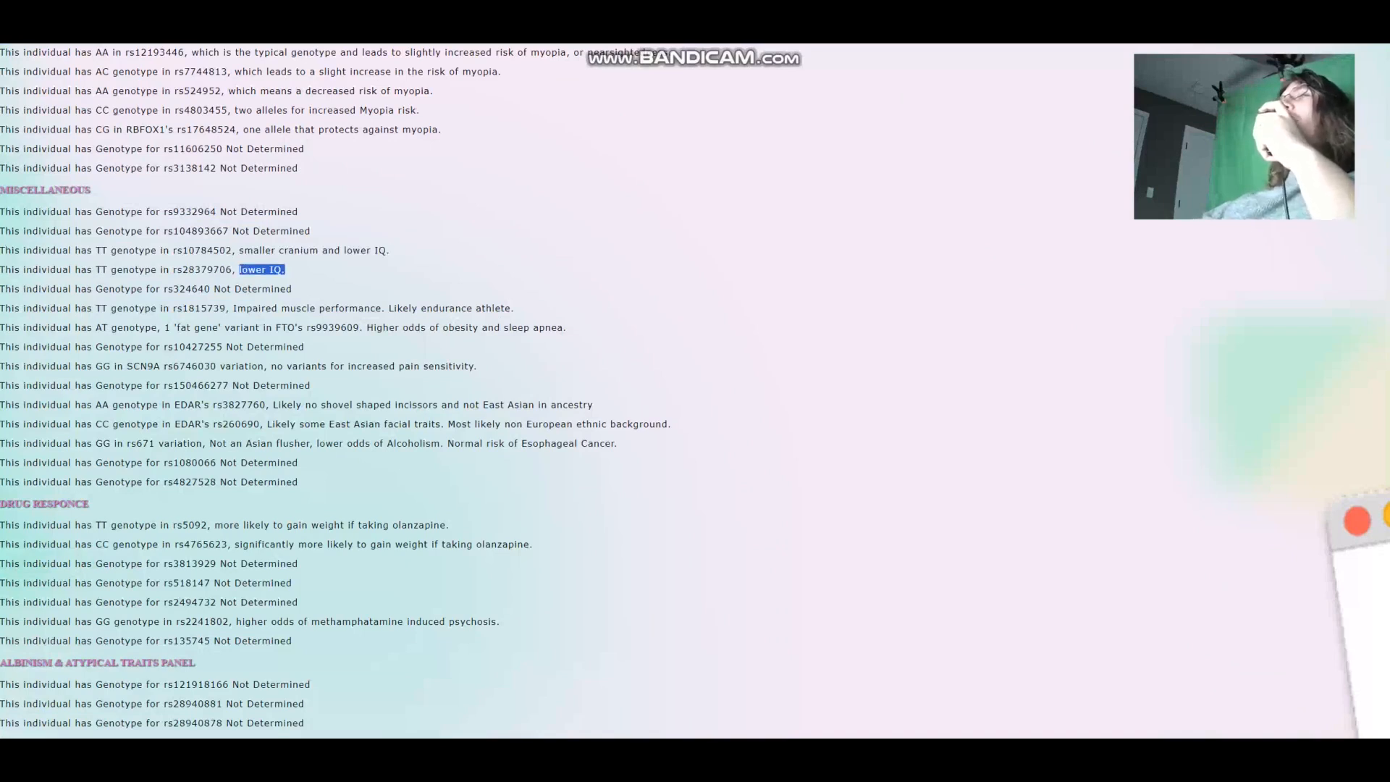
{"action": "double_click", "coordinate": [253, 288]}
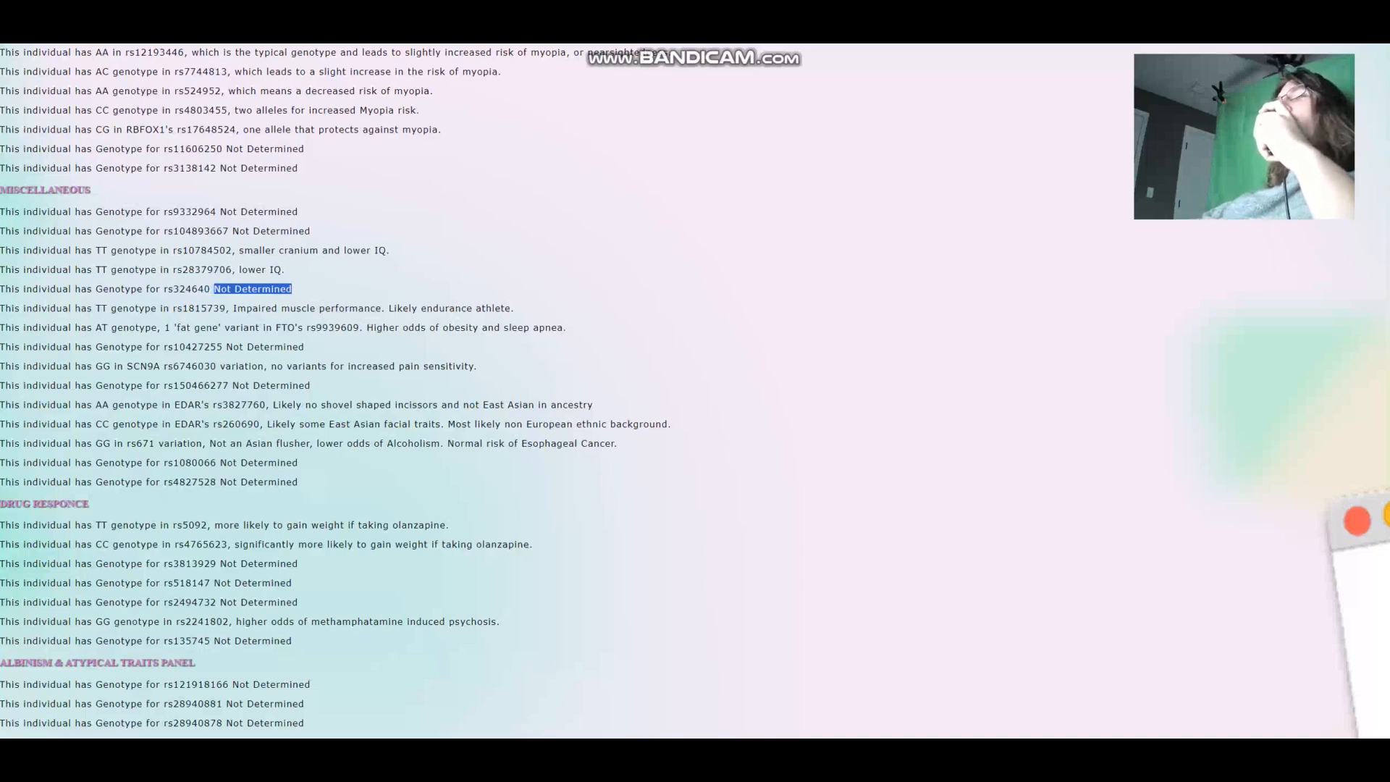
{"action": "scroll", "scroll_direction": "down", "scroll_amount": 3}
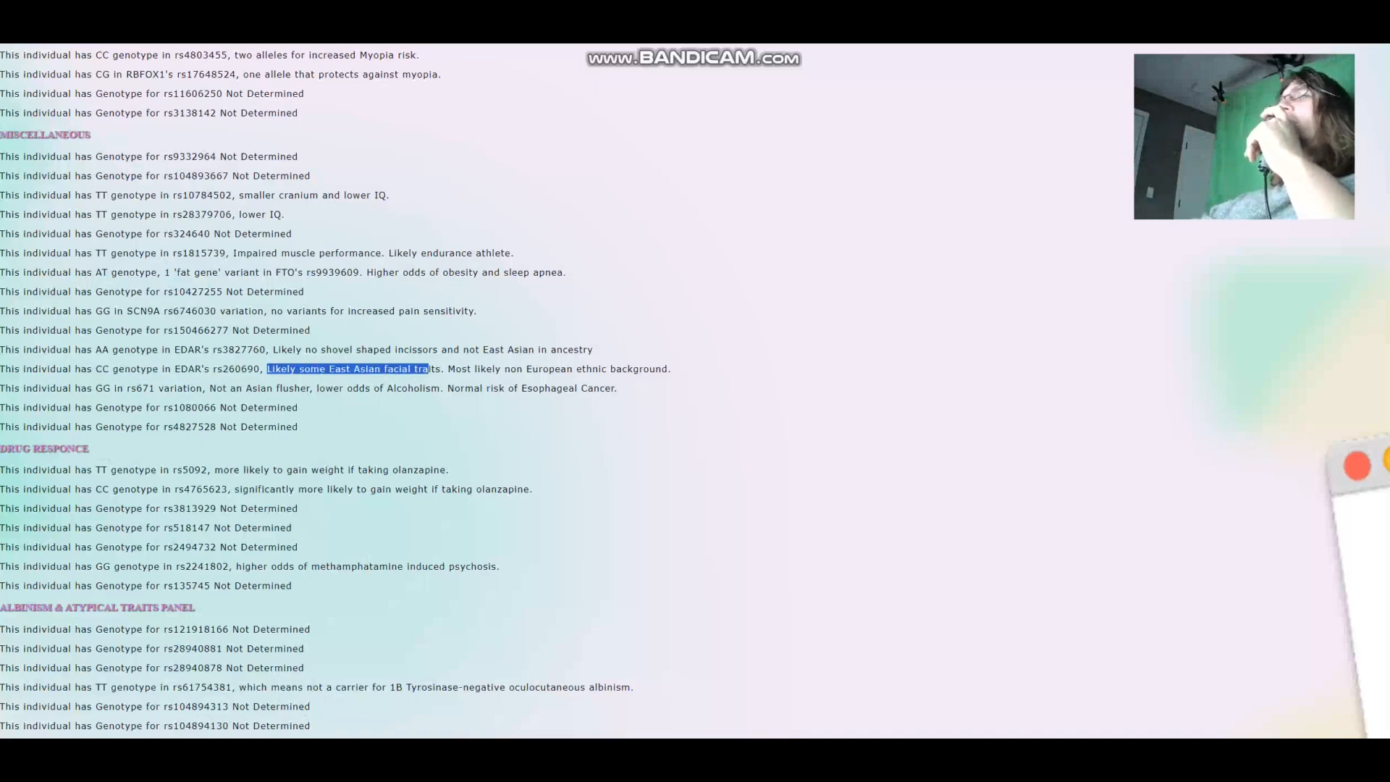
{"action": "left_click_drag", "start_coordinate": [430, 369], "coordinate": [671, 368]}
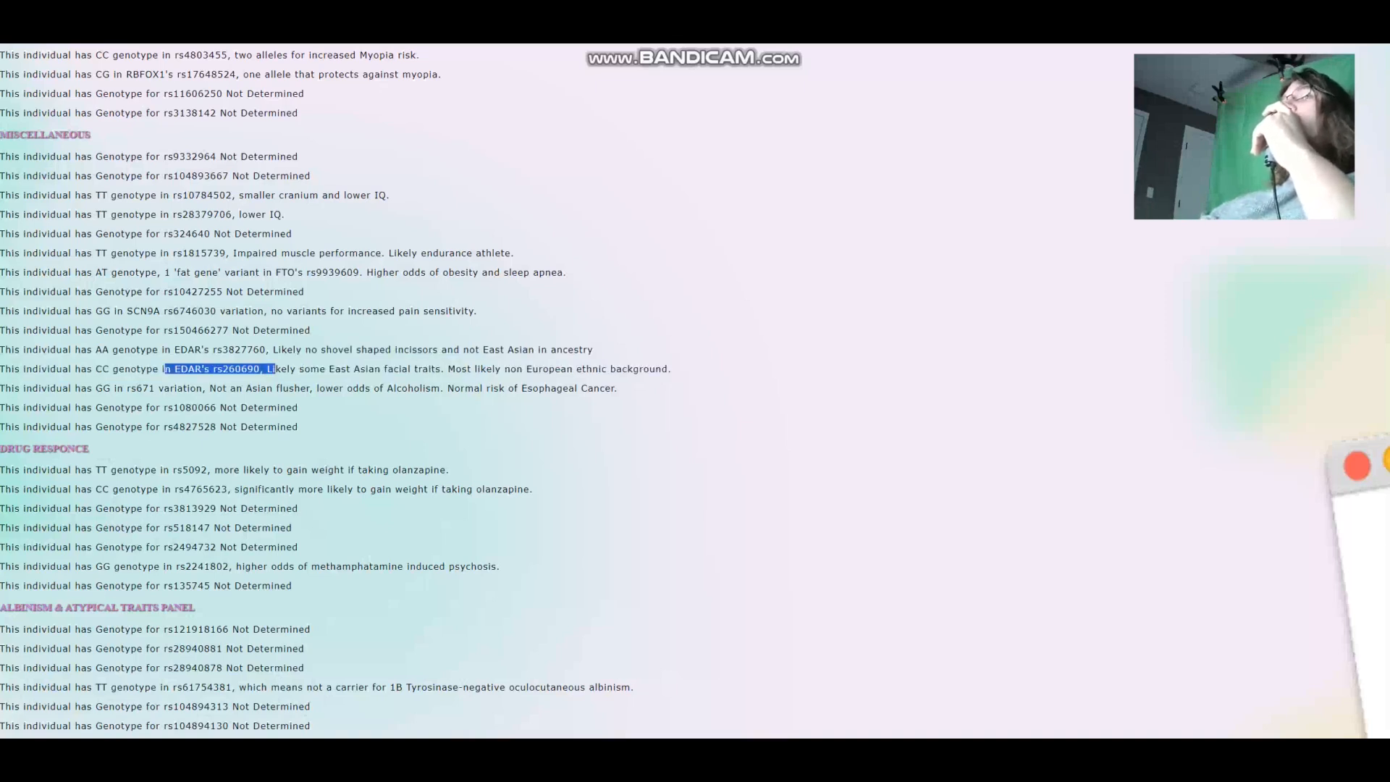
- Highlight the rs671 alcohol flush result and the Mediterranean fever variant lines
{"action": "scroll", "scroll_direction": "down", "scroll_amount": 3}
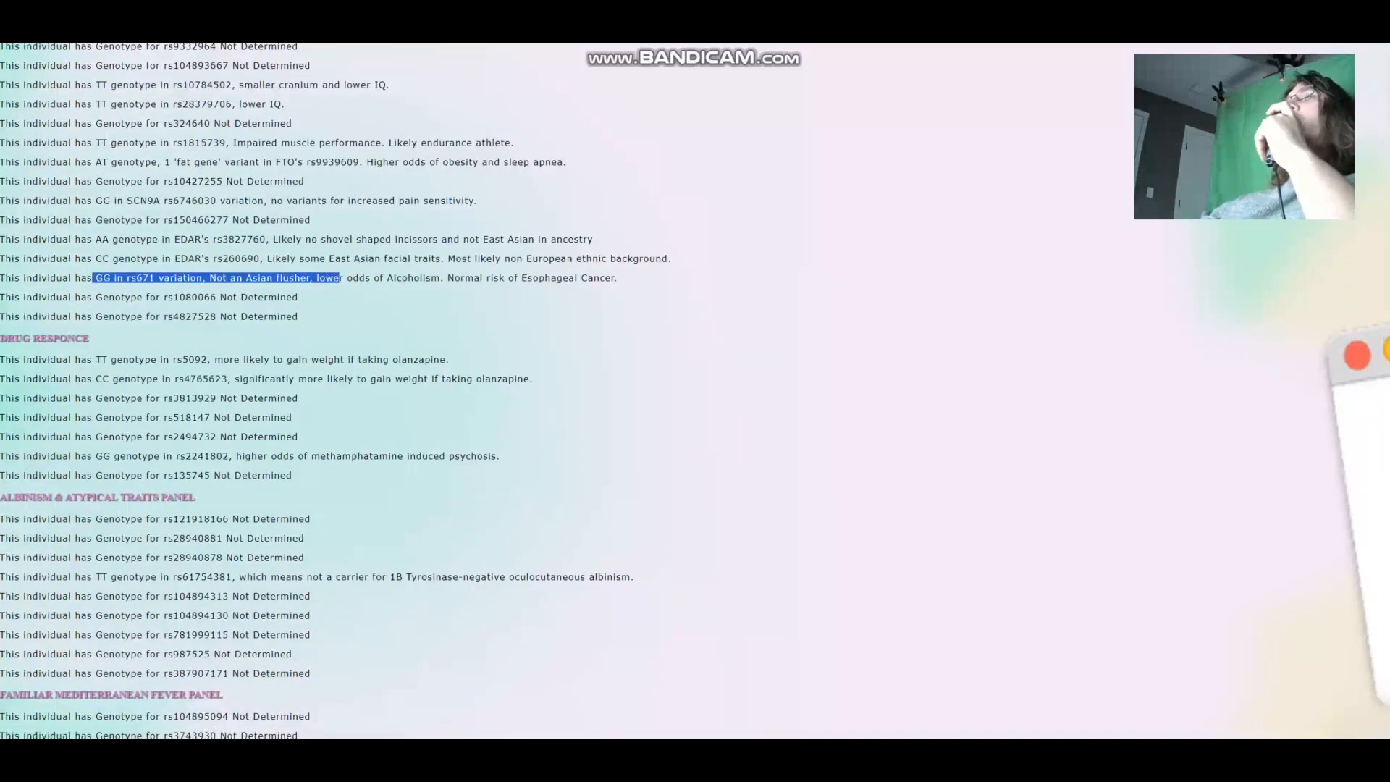
{"action": "left_click_drag", "start_coordinate": [336, 277], "coordinate": [612, 278]}
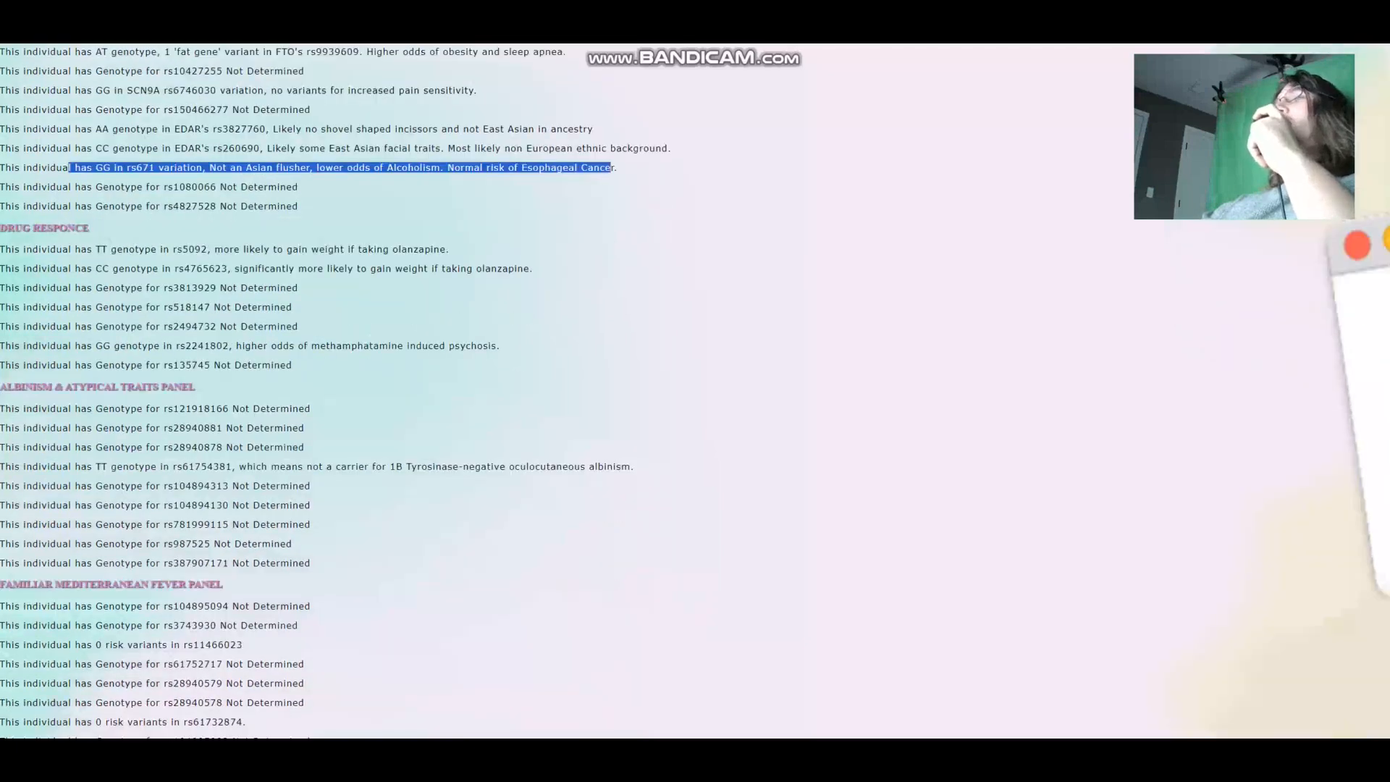
{"action": "scroll", "scroll_direction": "down", "scroll_amount": 3}
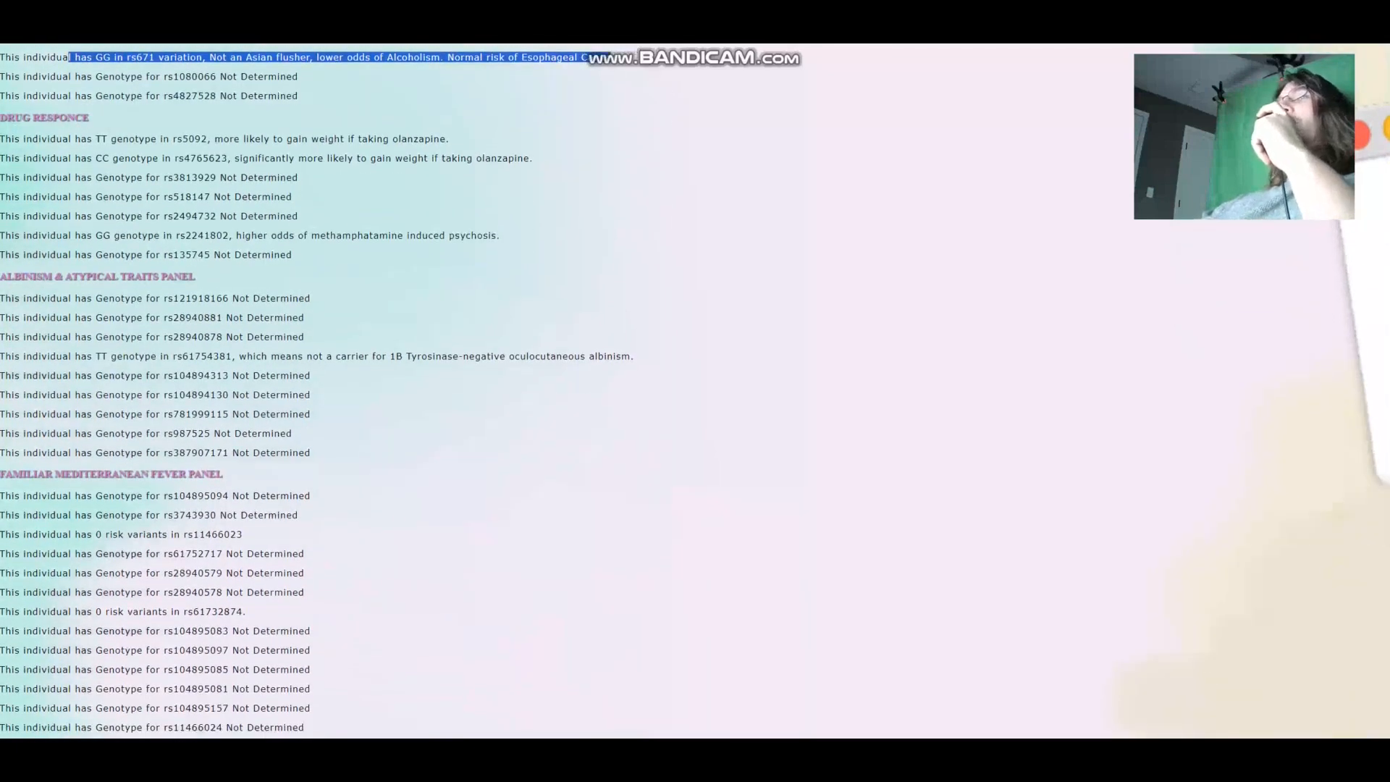
{"action": "scroll", "scroll_direction": "down", "scroll_amount": 3}
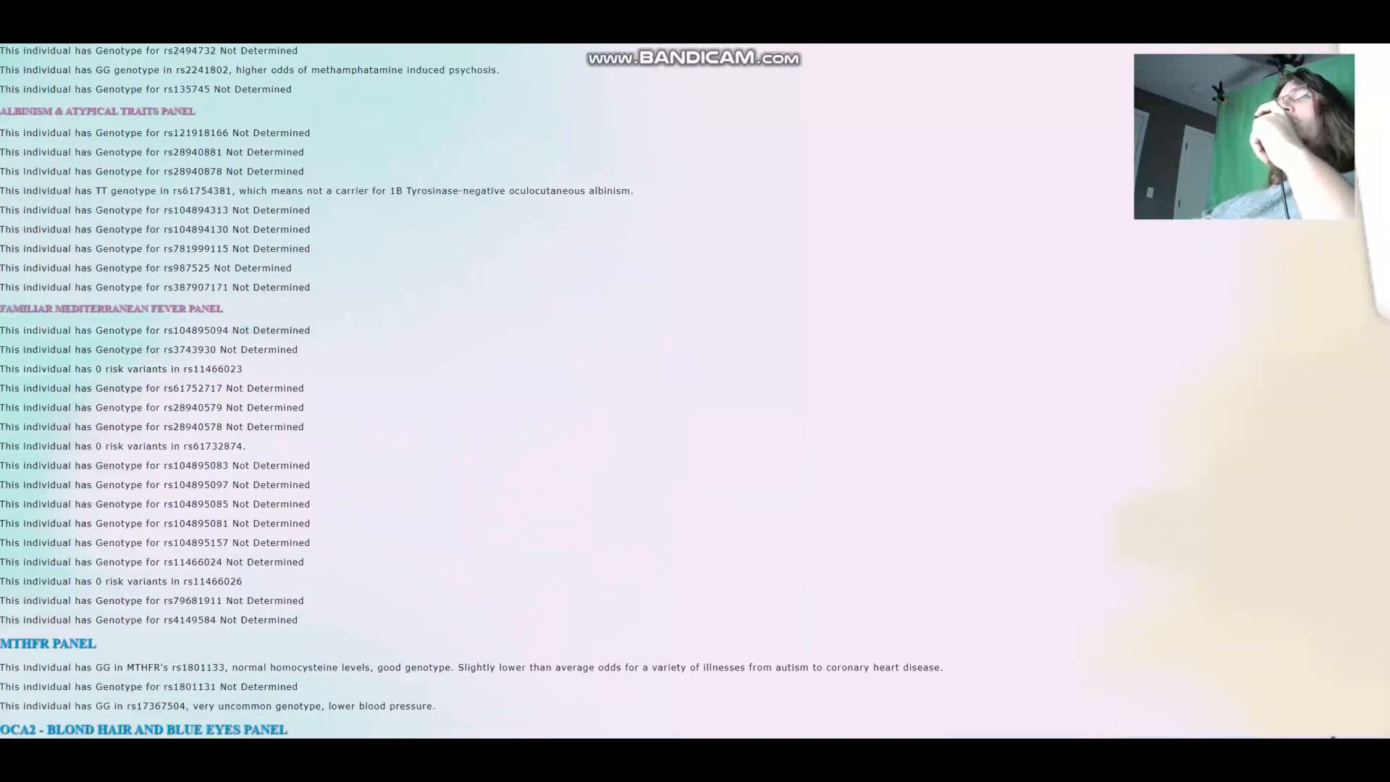
{"action": "left_click_drag", "start_coordinate": [169, 190], "coordinate": [518, 190]}
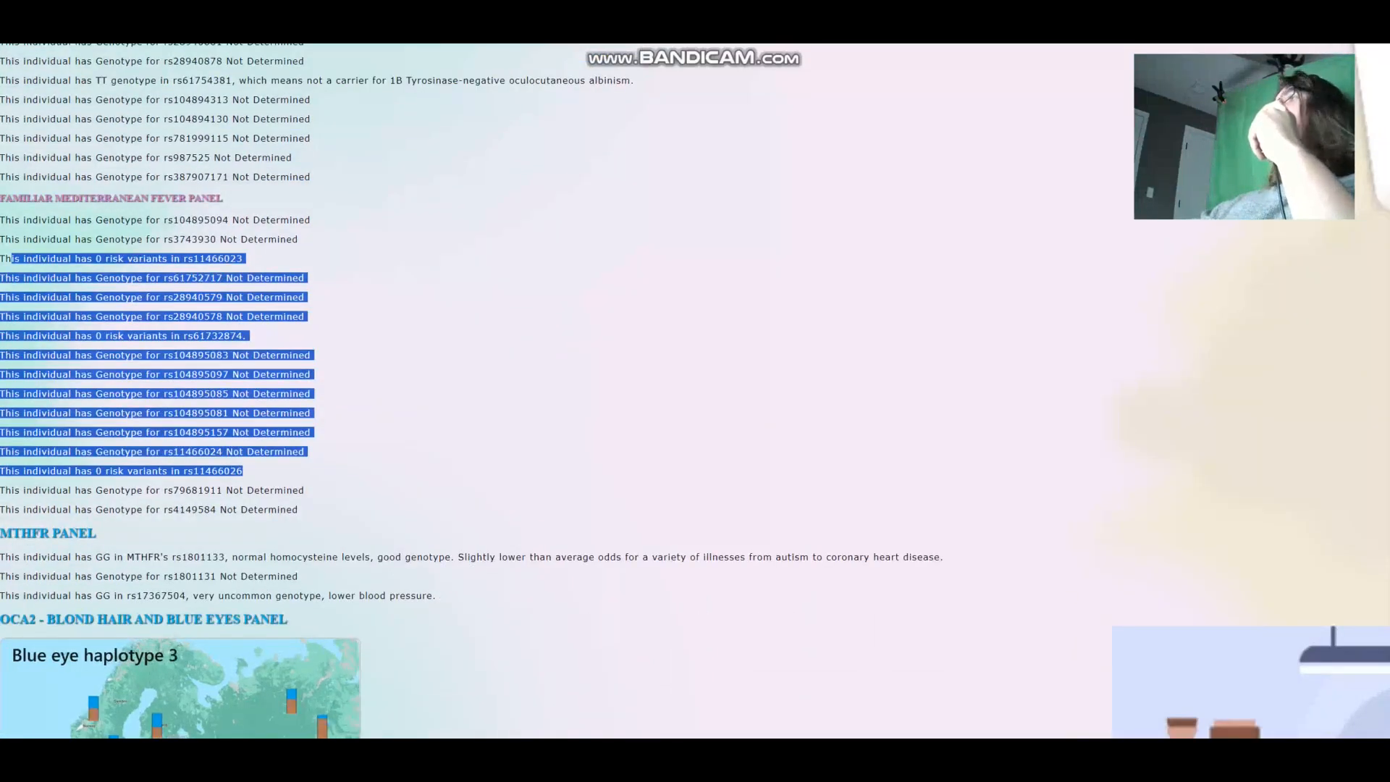
{"action": "scroll", "scroll_direction": "down", "scroll_amount": 3}
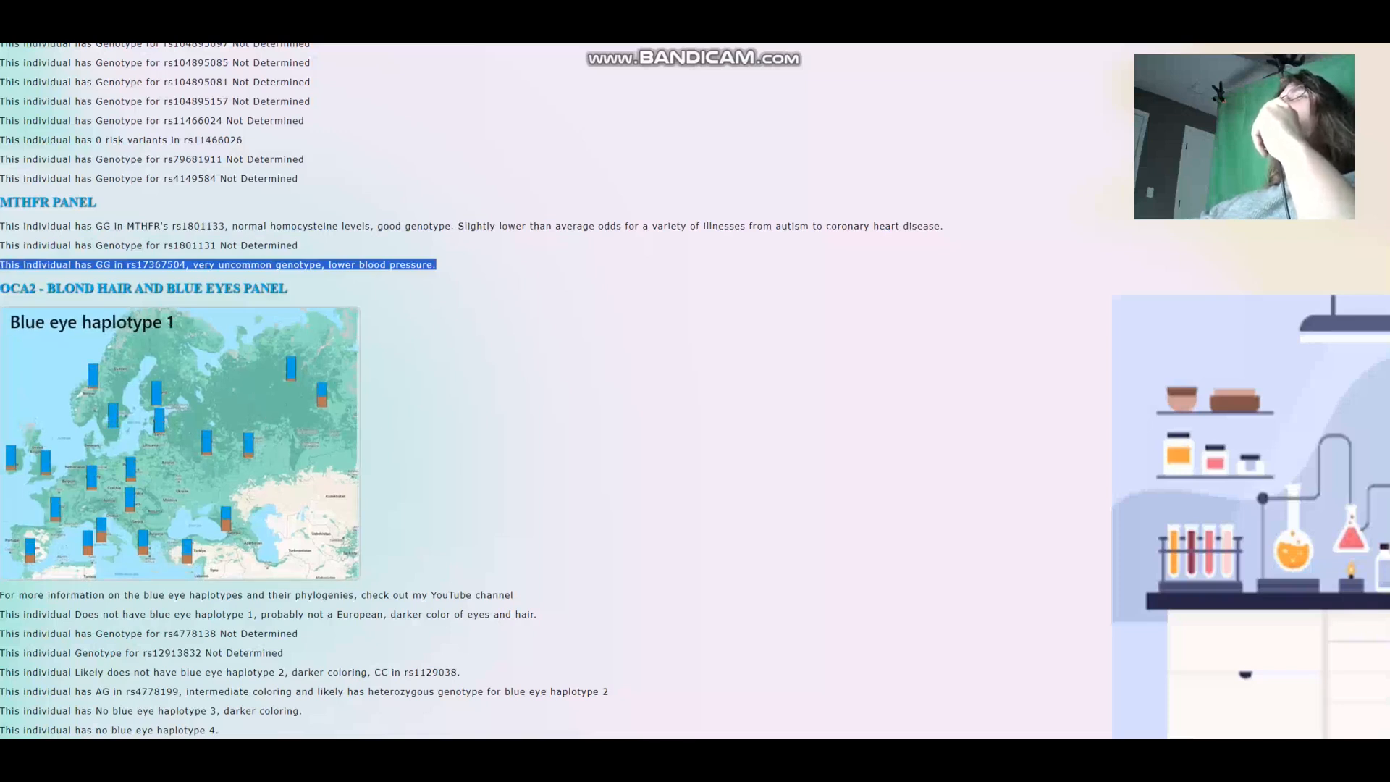
{"action": "scroll", "scroll_direction": "down", "scroll_amount": 3}
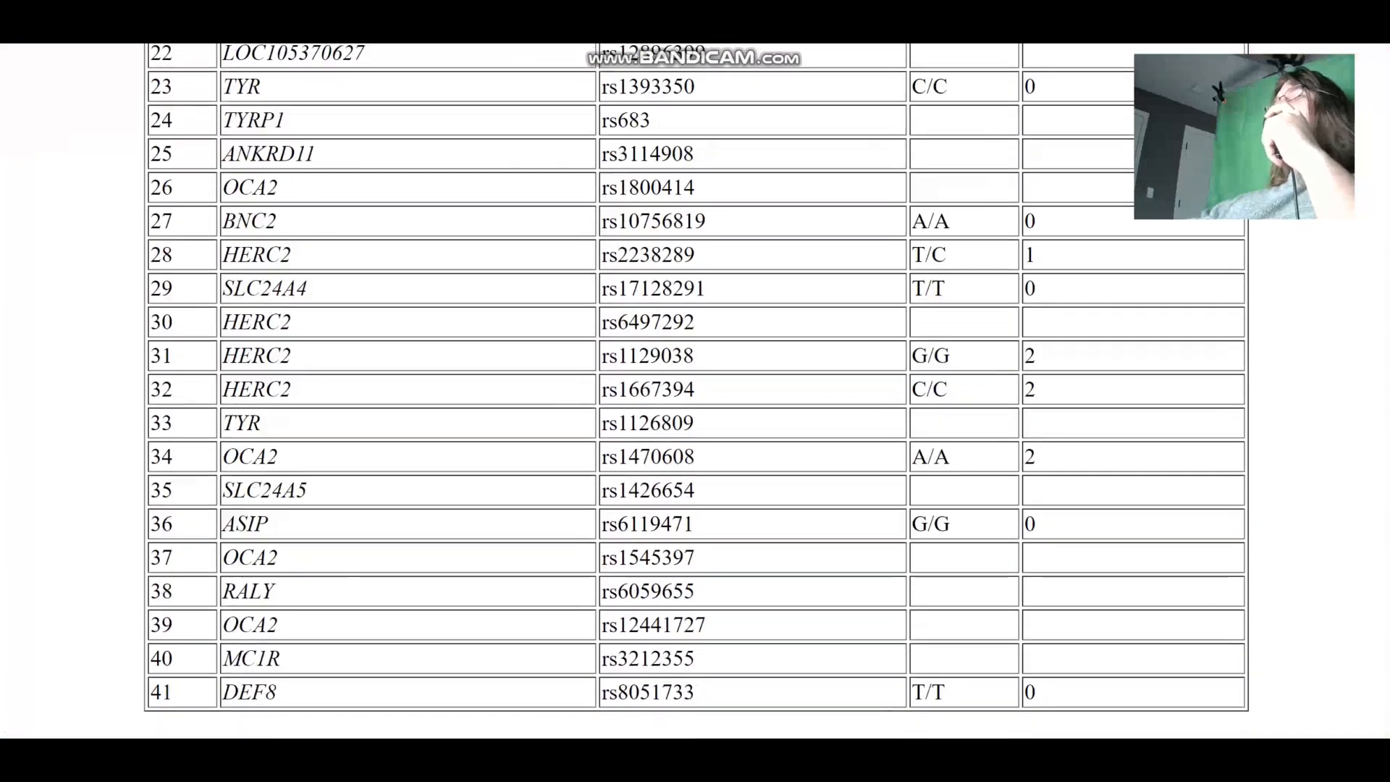
- Select two entries in the YSEQ pigmentation SNP table of HERC2 and OCA2 genotypes
{"action": "double_click", "coordinate": [648, 356]}
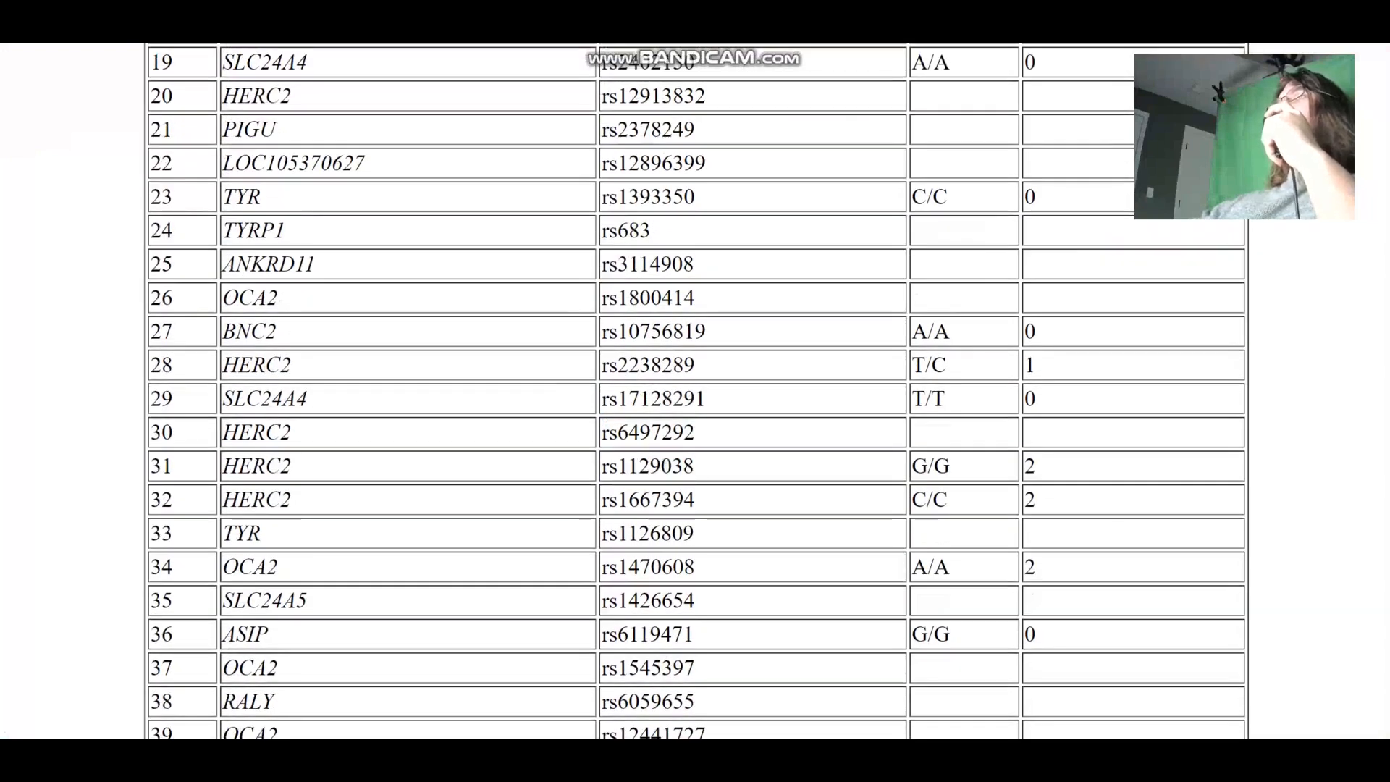
{"action": "double_click", "coordinate": [648, 465]}
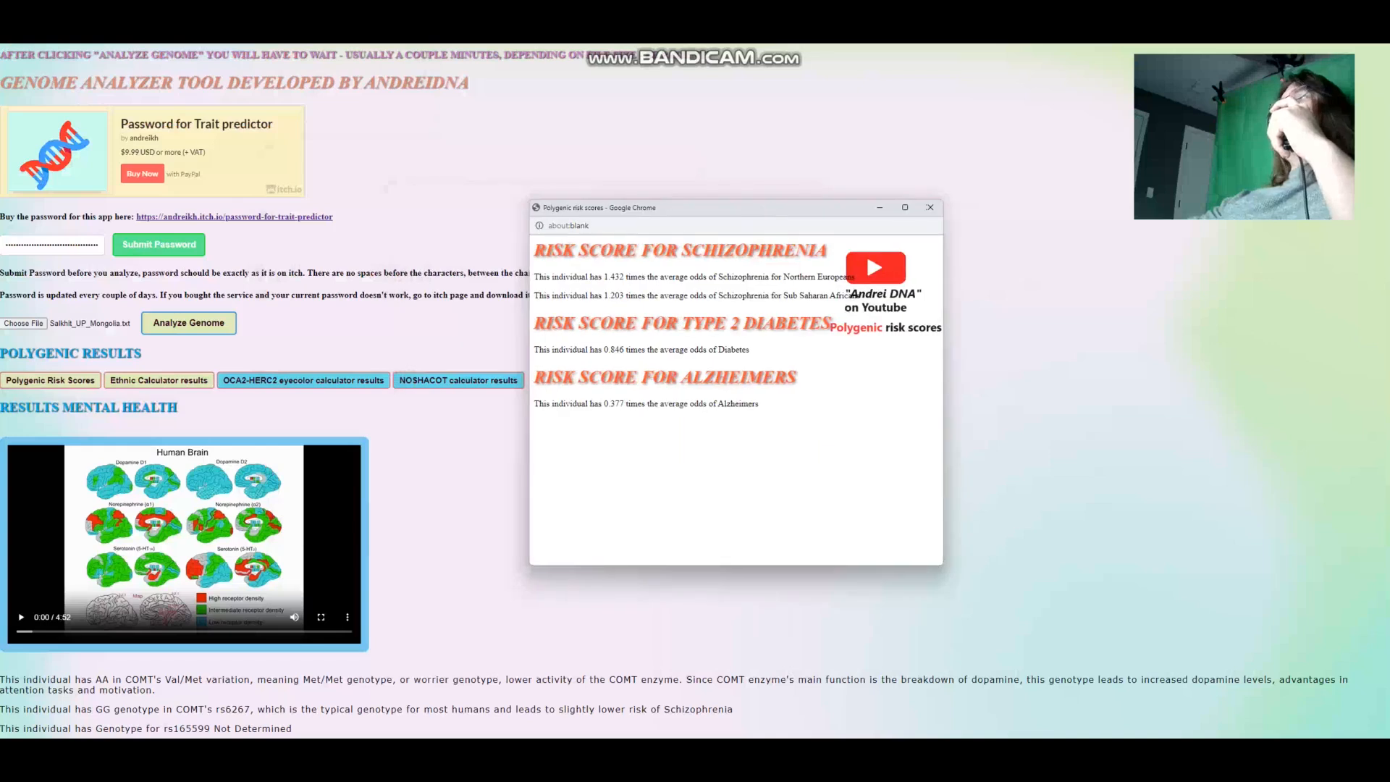
- Highlight the Alzheimer's odds value, then close the Polygenic Risk Scores popup
{"action": "left_click_drag", "start_coordinate": [605, 276], "coordinate": [722, 295]}
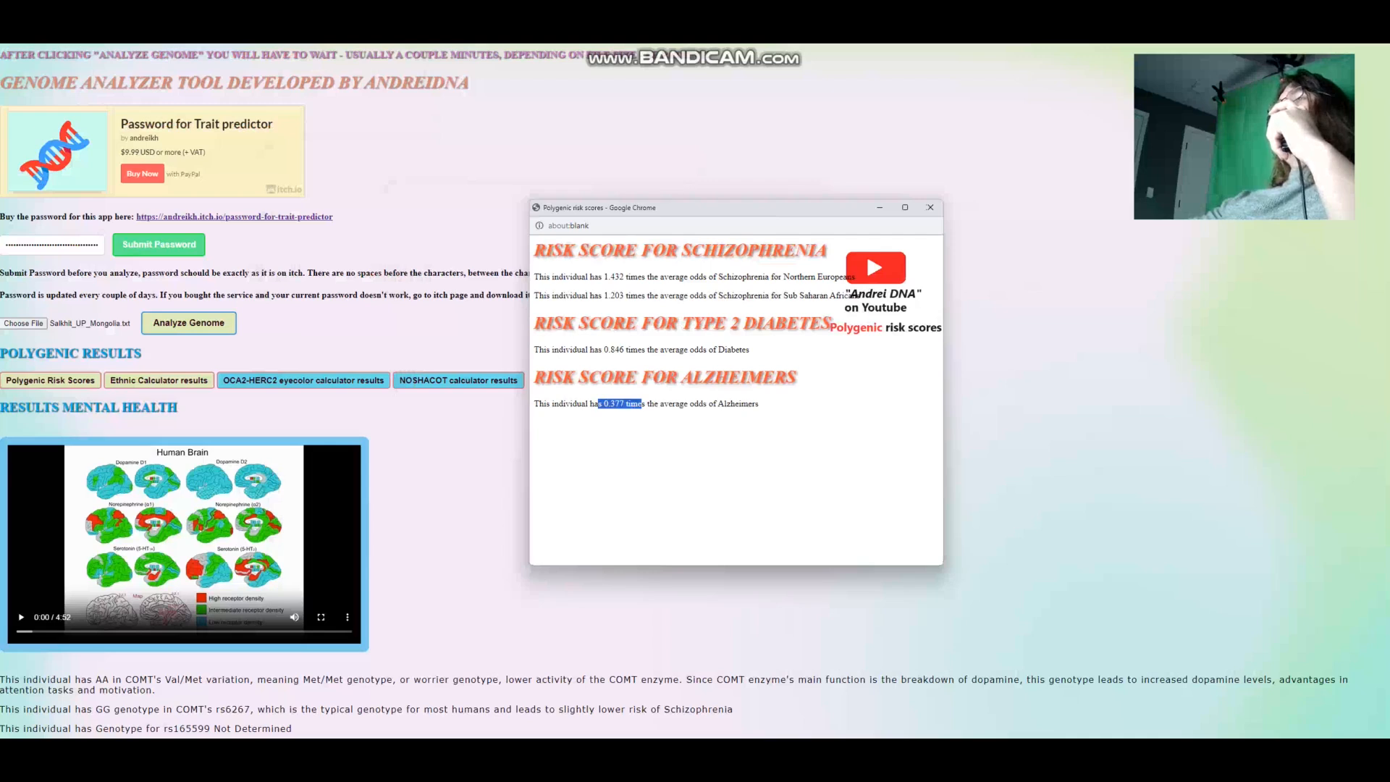
{"action": "left_click", "coordinate": [930, 206]}
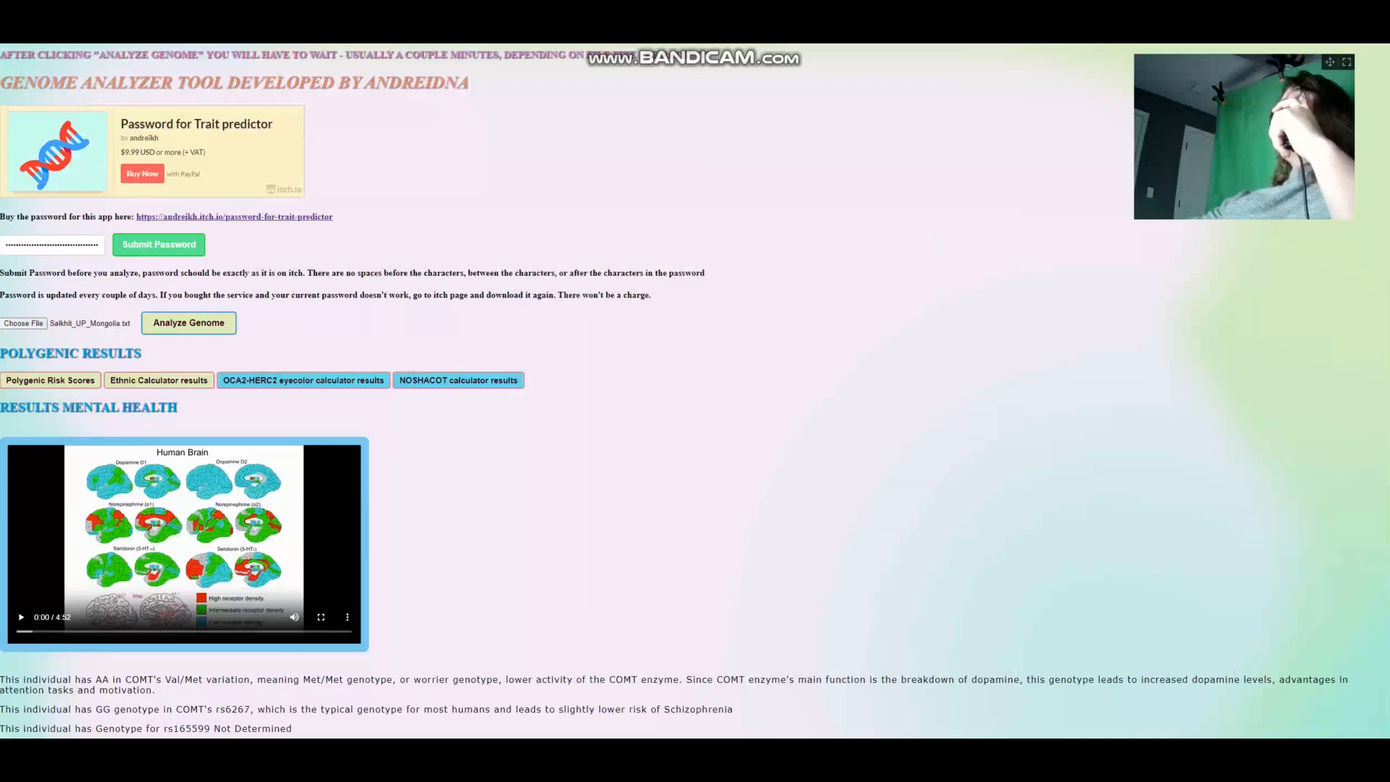
- In Vahaduo, paste the copied ethnic calculator rows into the SOURCE data
{"action": "left_click", "coordinate": [159, 380]}
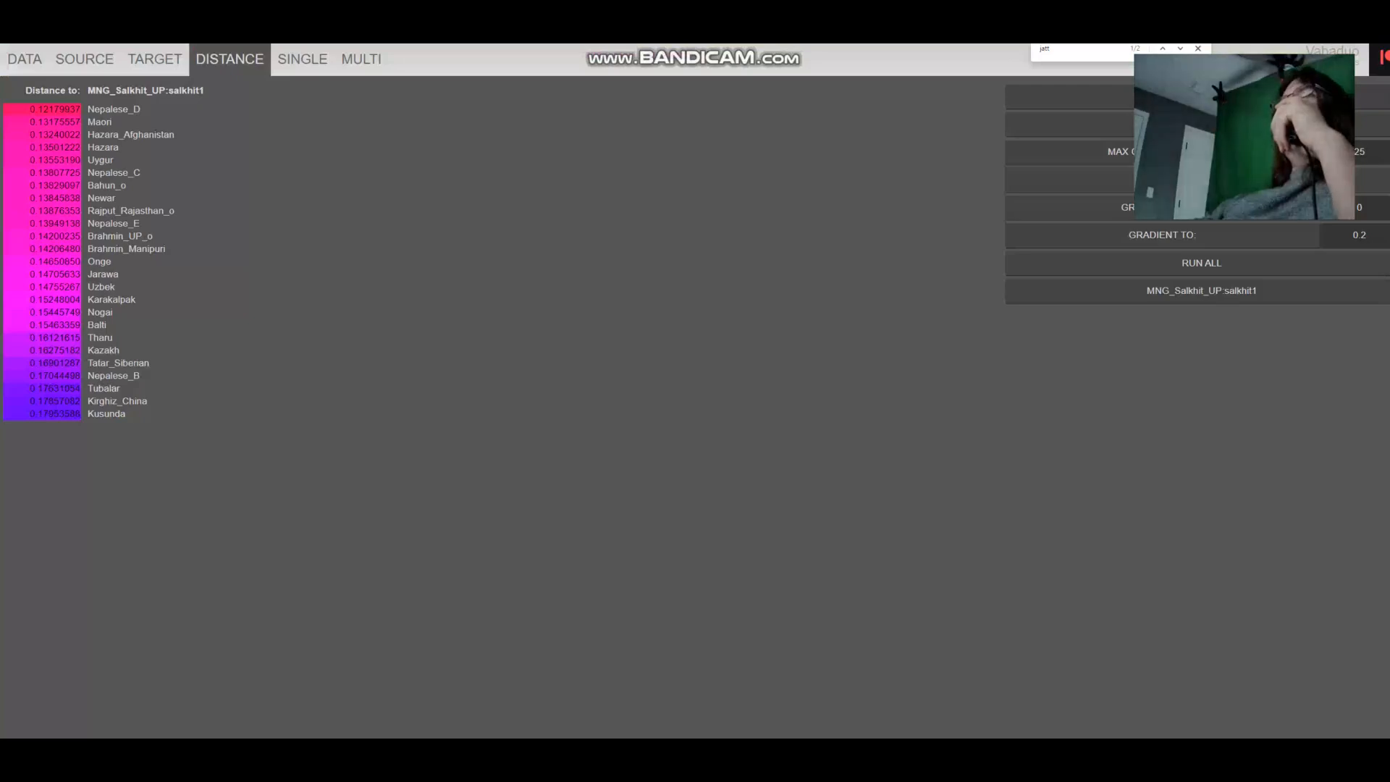
{"action": "left_click", "coordinate": [84, 59]}
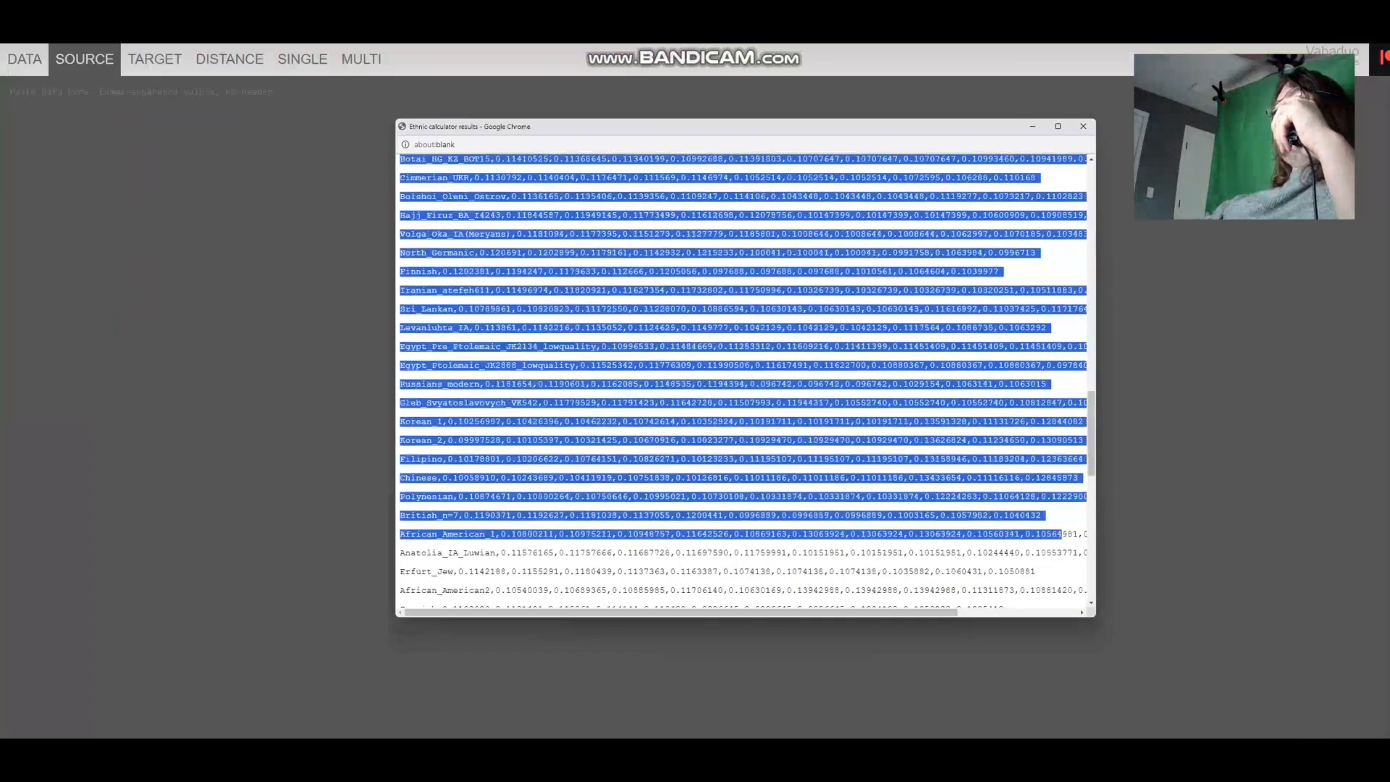
{"action": "scroll", "scroll_direction": "down", "scroll_amount": 3}
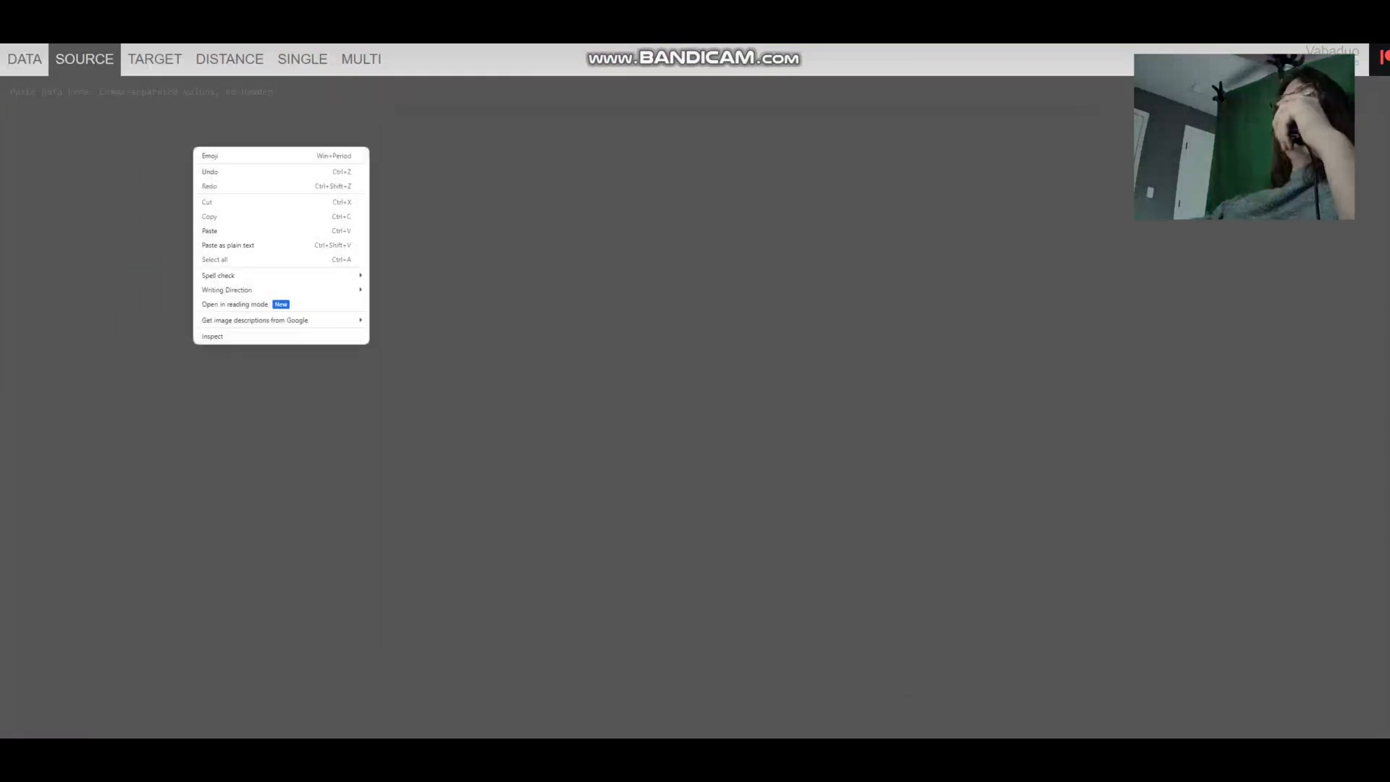
{"action": "left_click", "coordinate": [229, 59]}
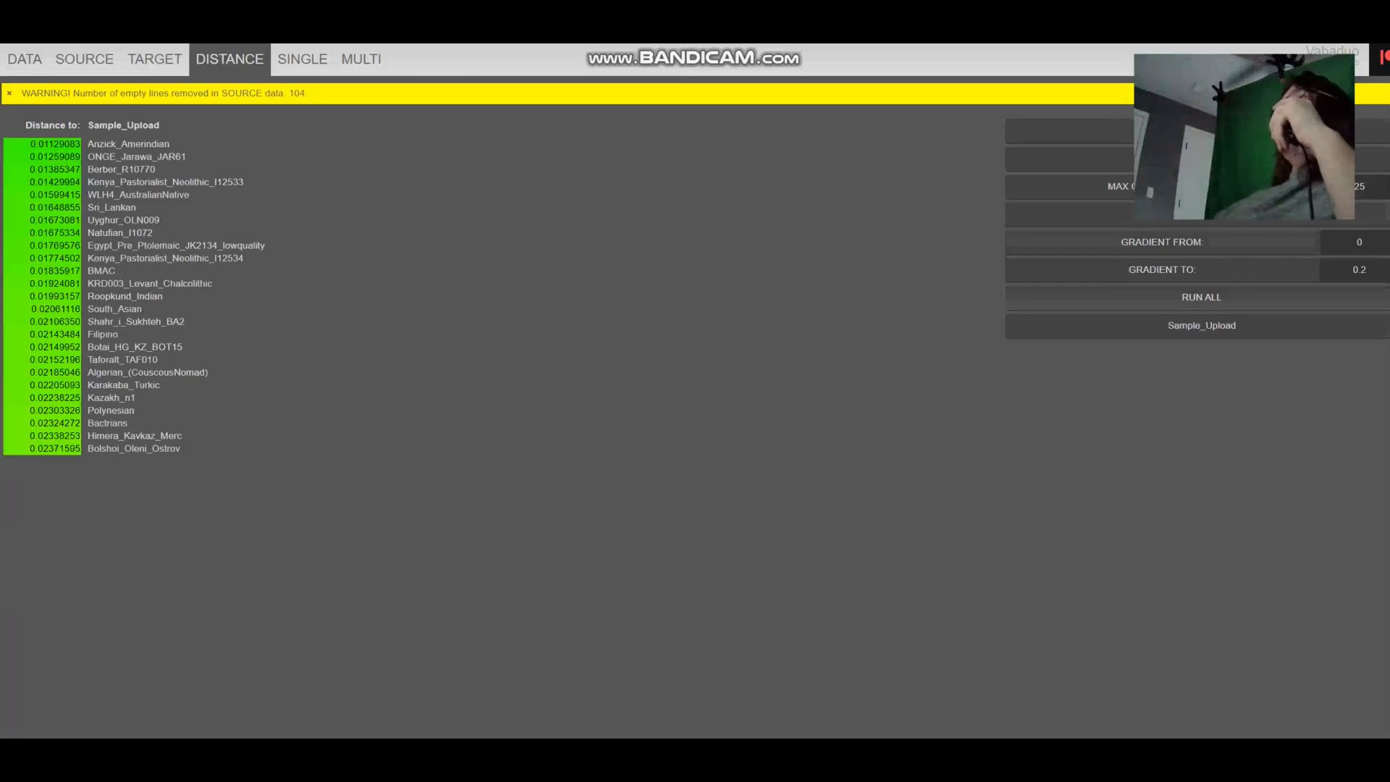
{"action": "left_click", "coordinate": [1201, 297]}
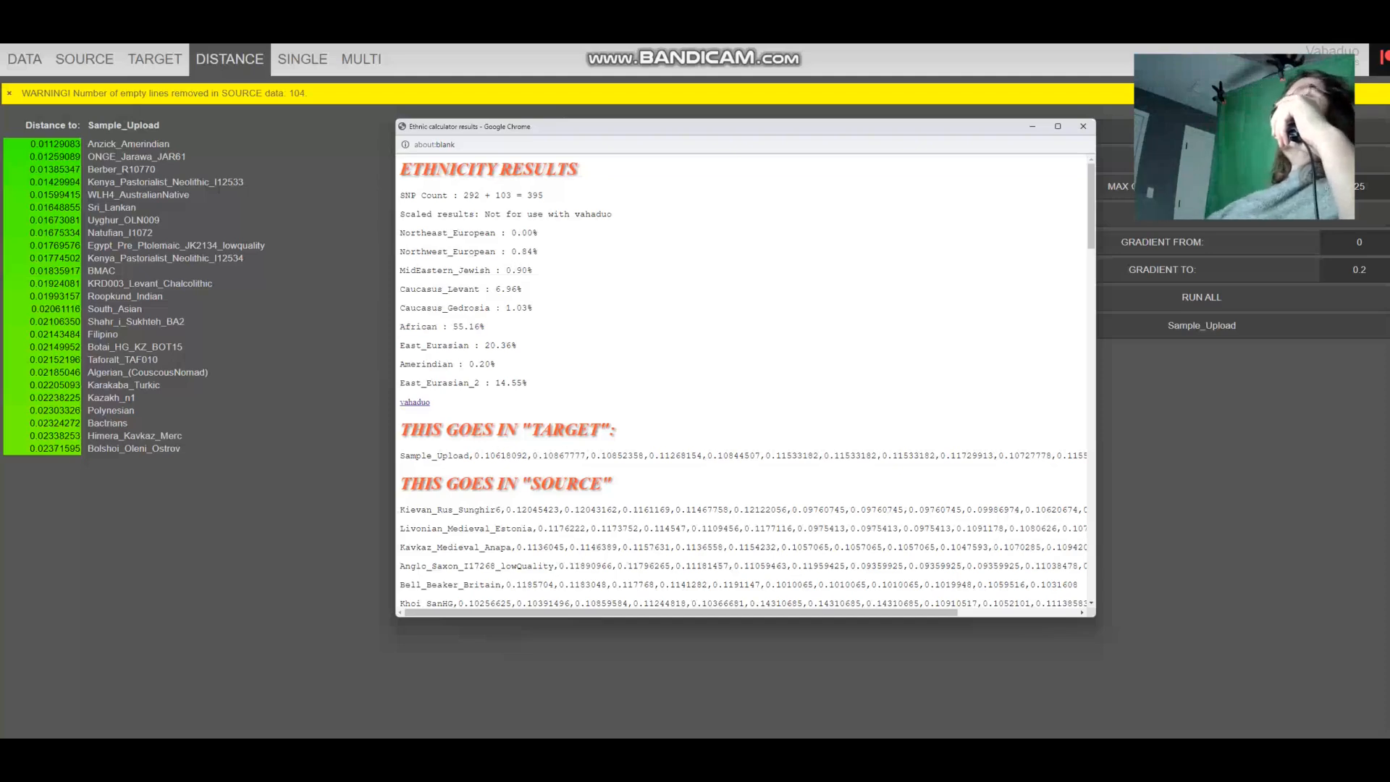
{"action": "double_click", "coordinate": [441, 327]}
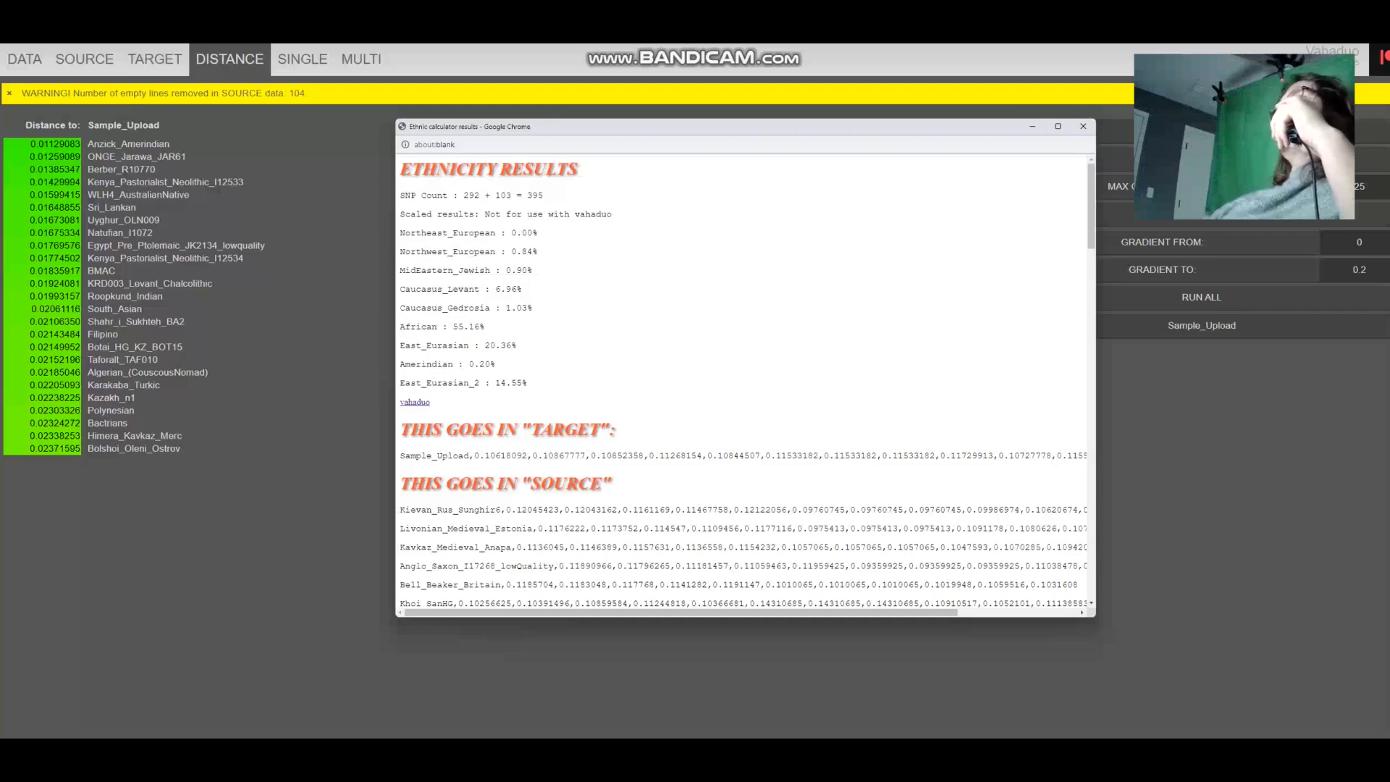
{"action": "left_click_drag", "start_coordinate": [399, 169], "coordinate": [430, 402]}
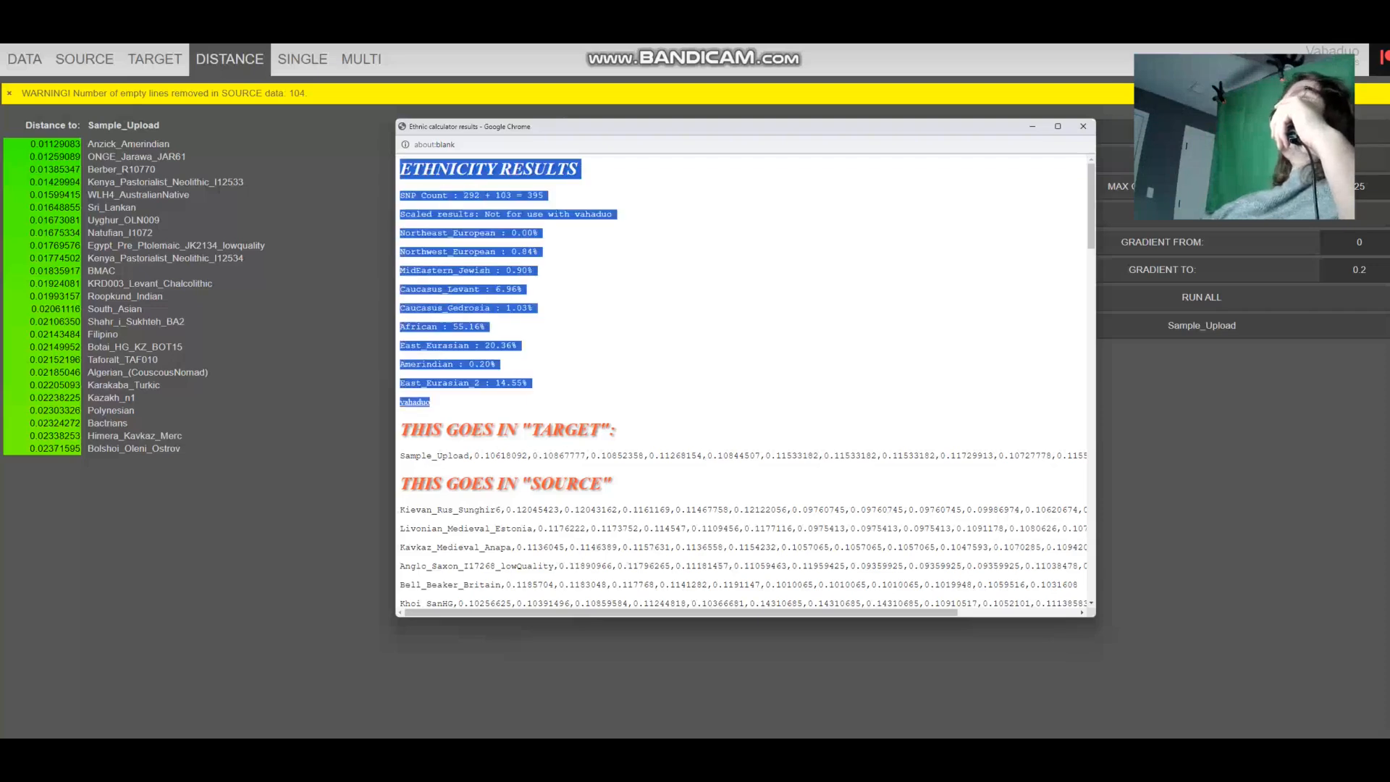
{"action": "scroll", "scroll_direction": "down", "scroll_amount": 3}
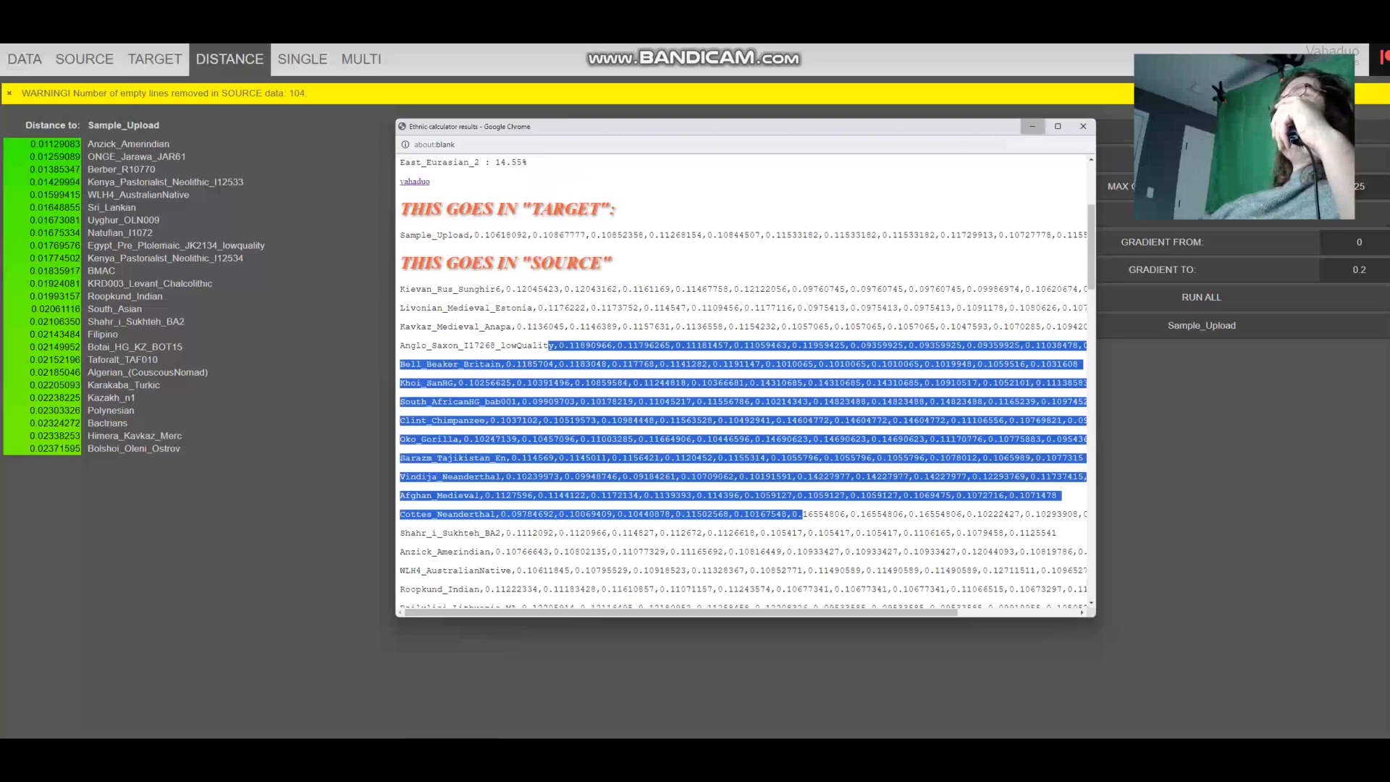
{"action": "left_click", "coordinate": [1082, 126]}
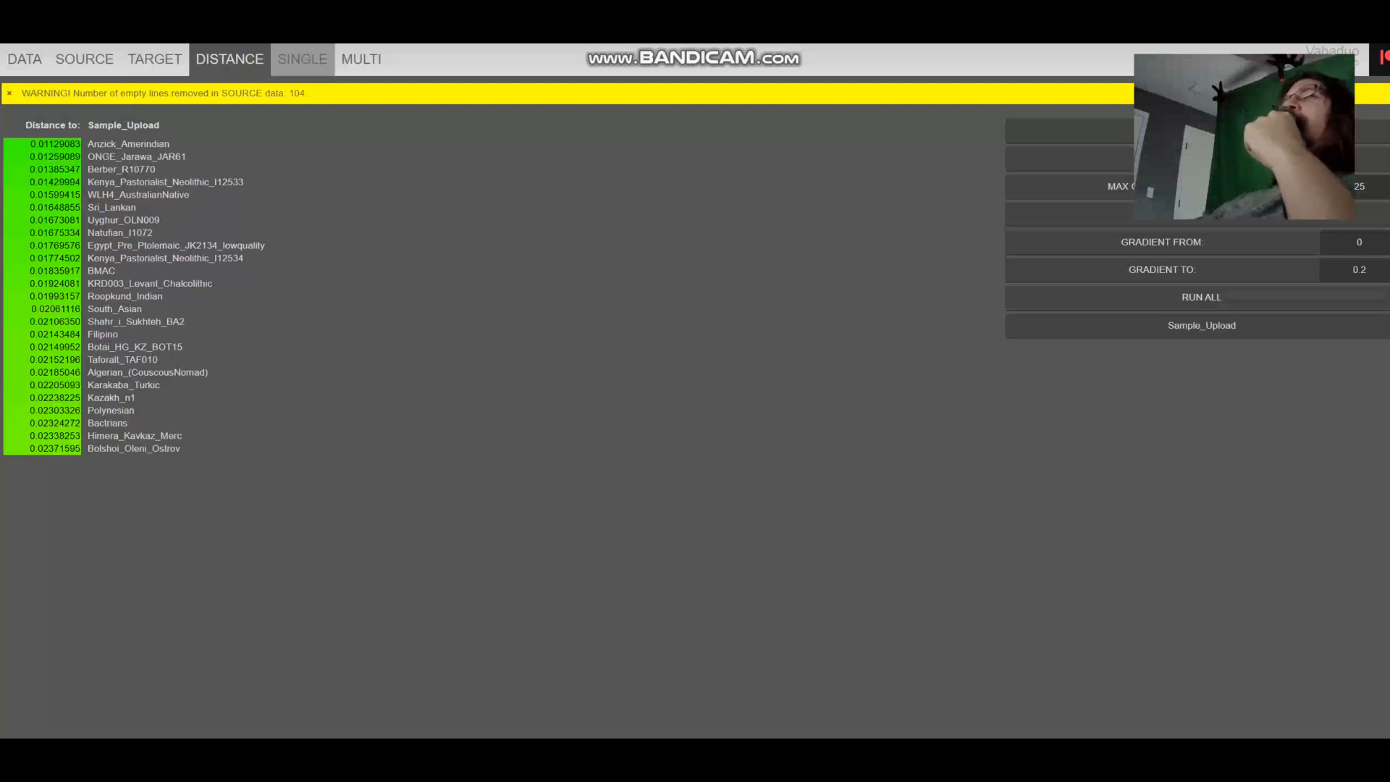
- Run single-mode Sample_Upload fits reduced to 5, then 3 populations, then switch to the Salkhit session
{"action": "left_click", "coordinate": [302, 58]}
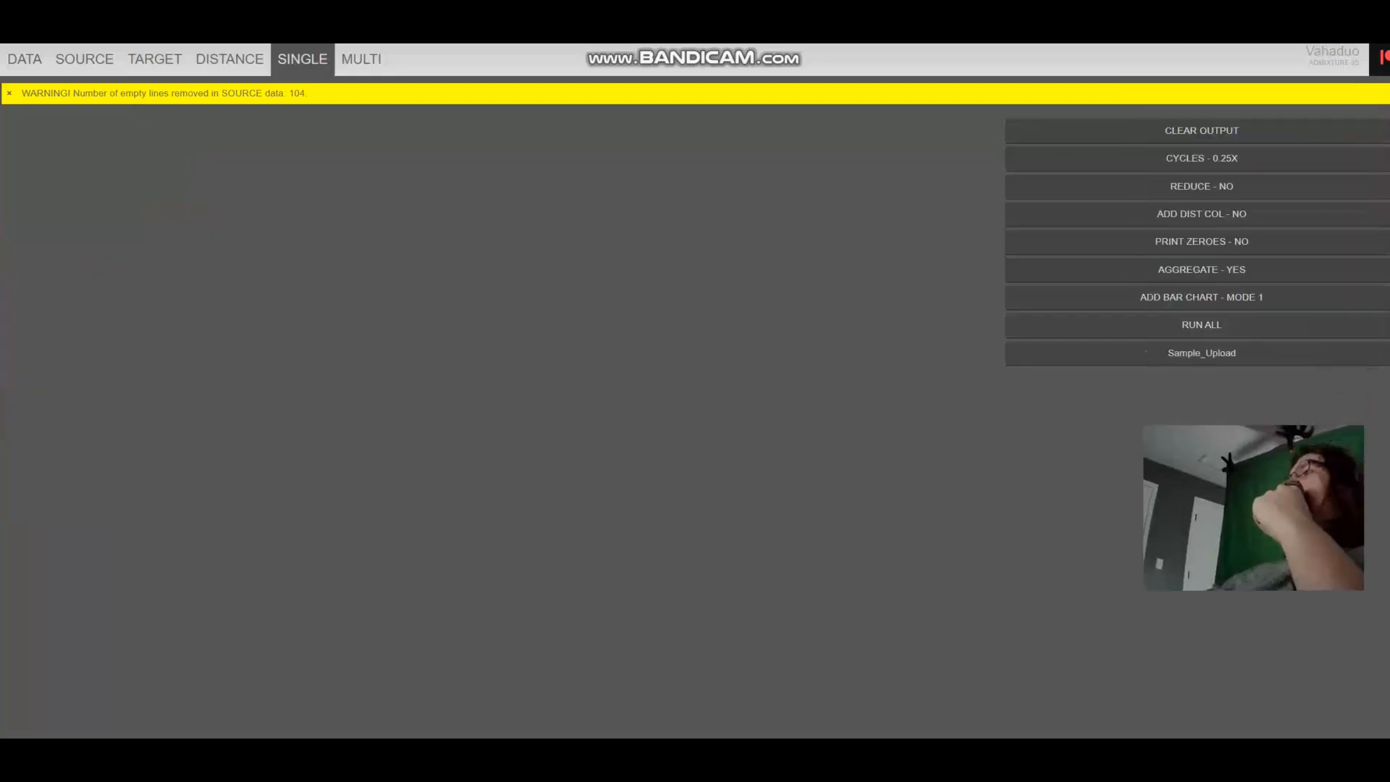
{"action": "left_click", "coordinate": [1201, 186]}
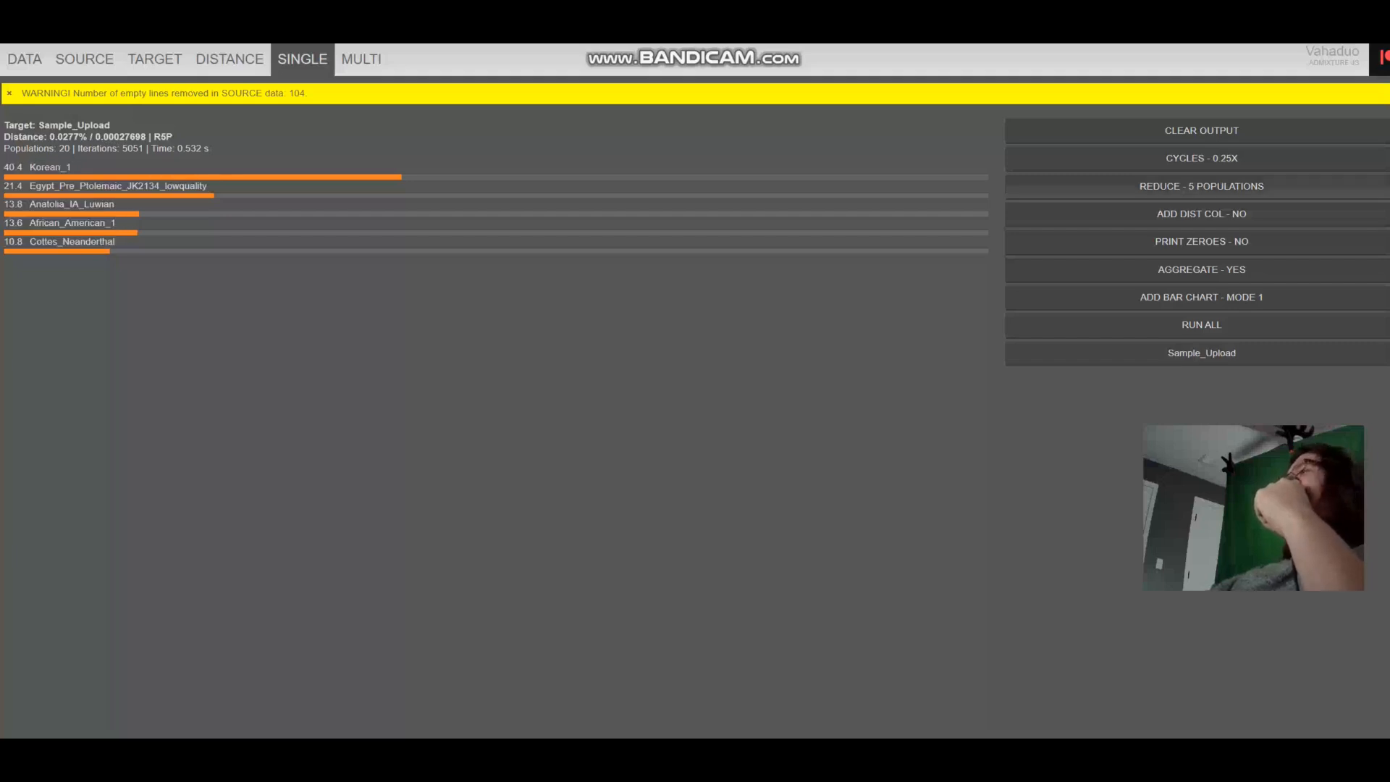
{"action": "left_click", "coordinate": [1201, 186]}
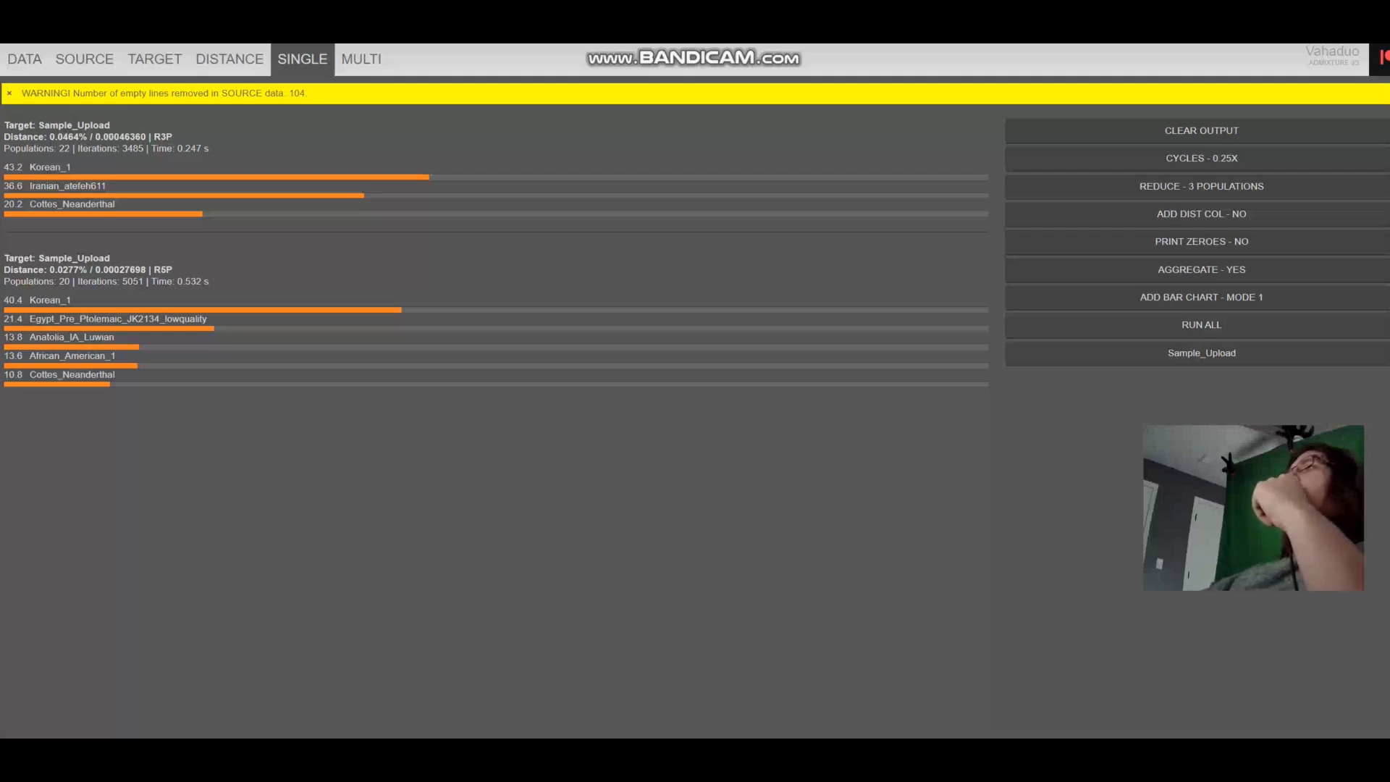
{"action": "left_click", "coordinate": [228, 59]}
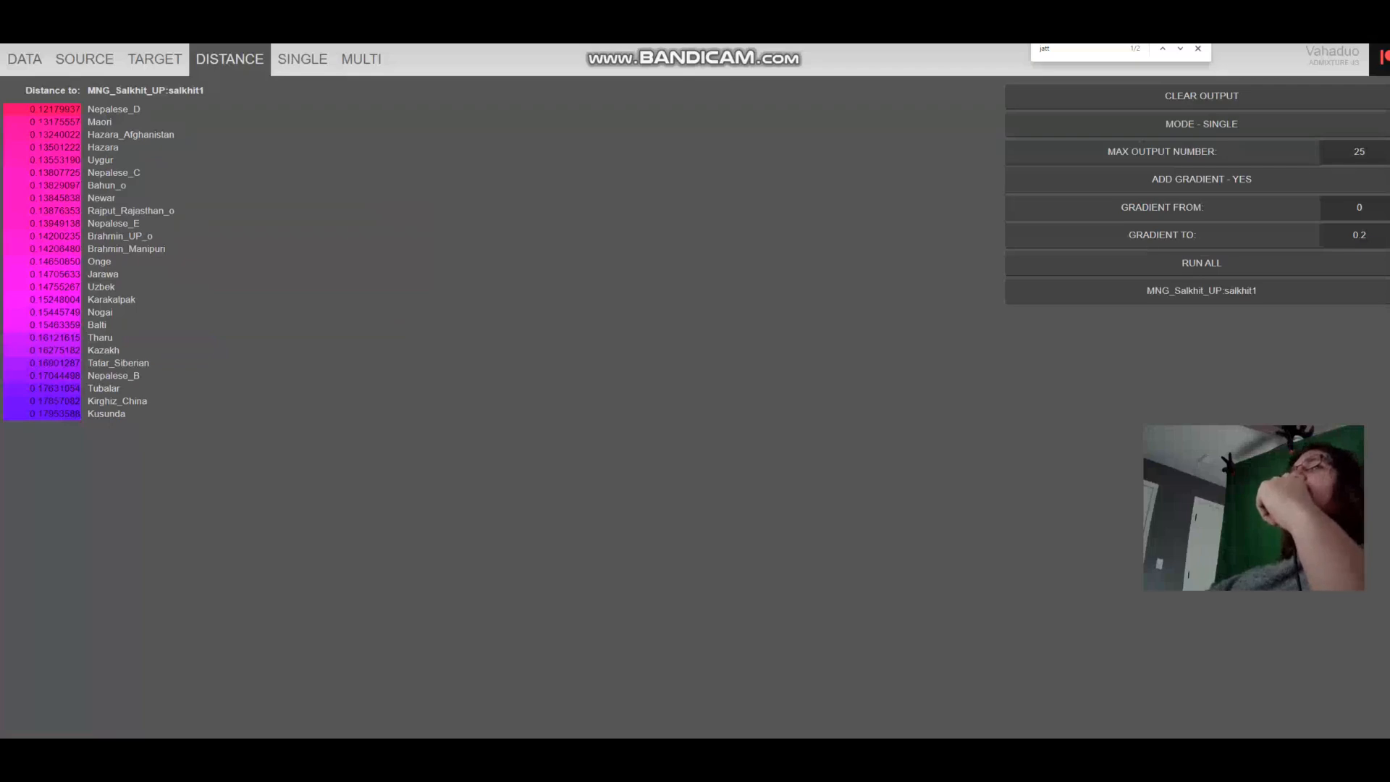
- Run a five-population single-mode fit for MNG_Salkhit_UP:salkhit1, then return to Sample_Upload
{"action": "left_click", "coordinate": [303, 59]}
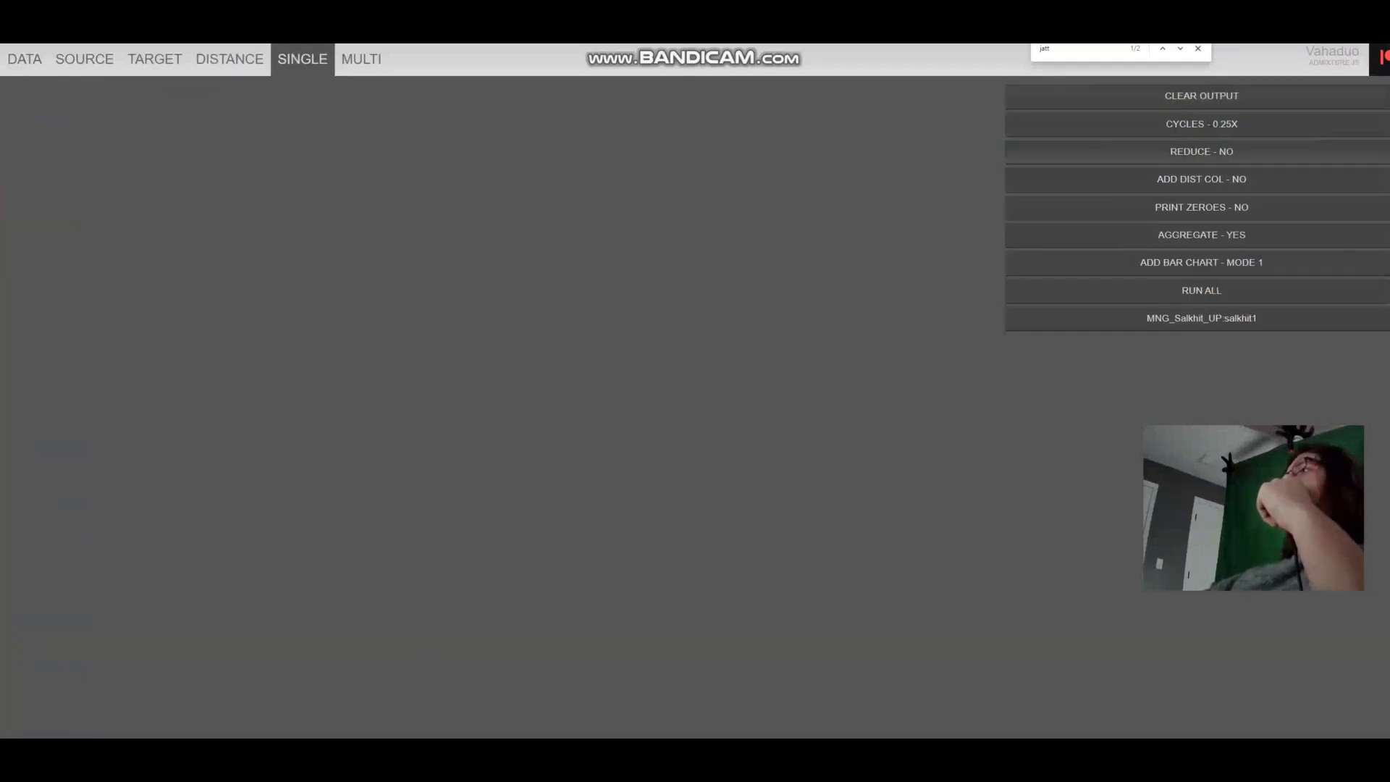
{"action": "left_click", "coordinate": [1201, 150]}
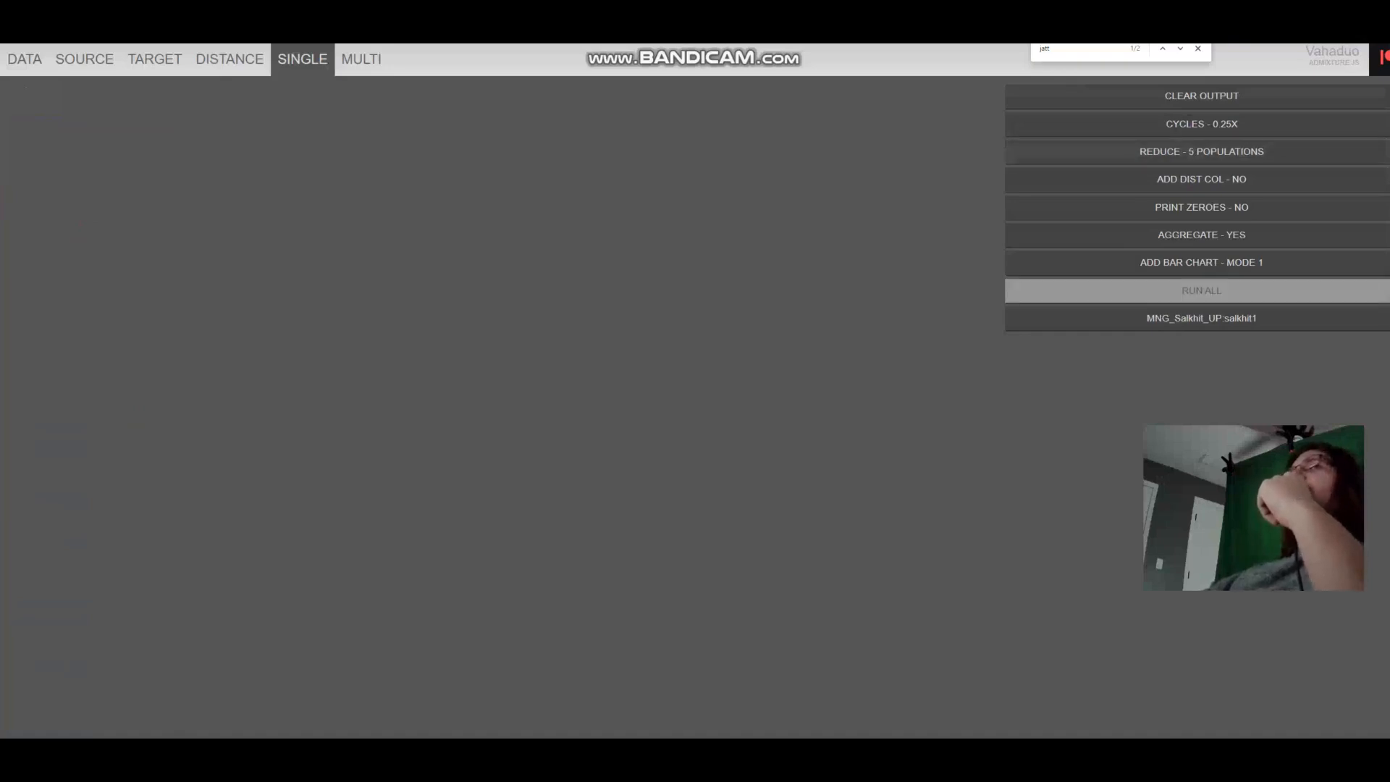
{"action": "left_click", "coordinate": [1201, 290]}
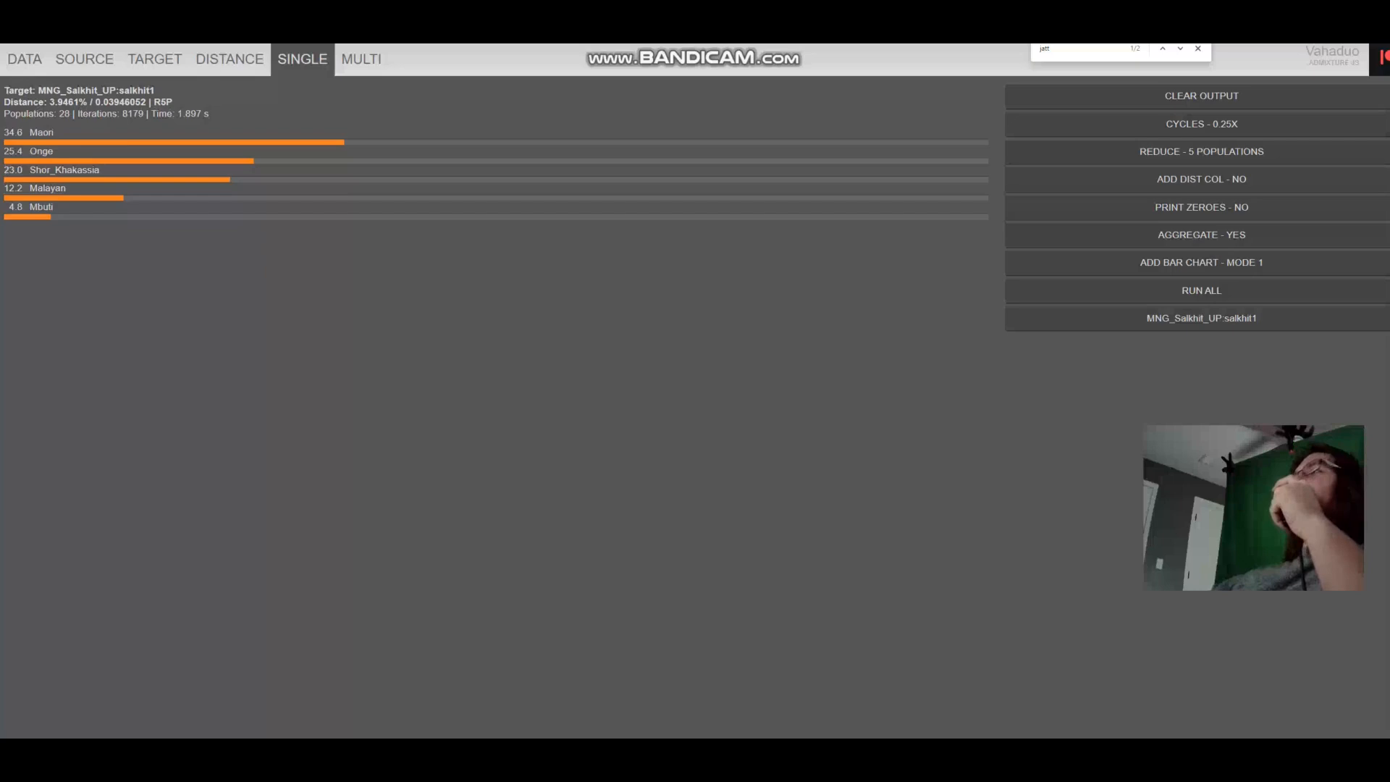
{"action": "left_click", "coordinate": [1202, 151]}
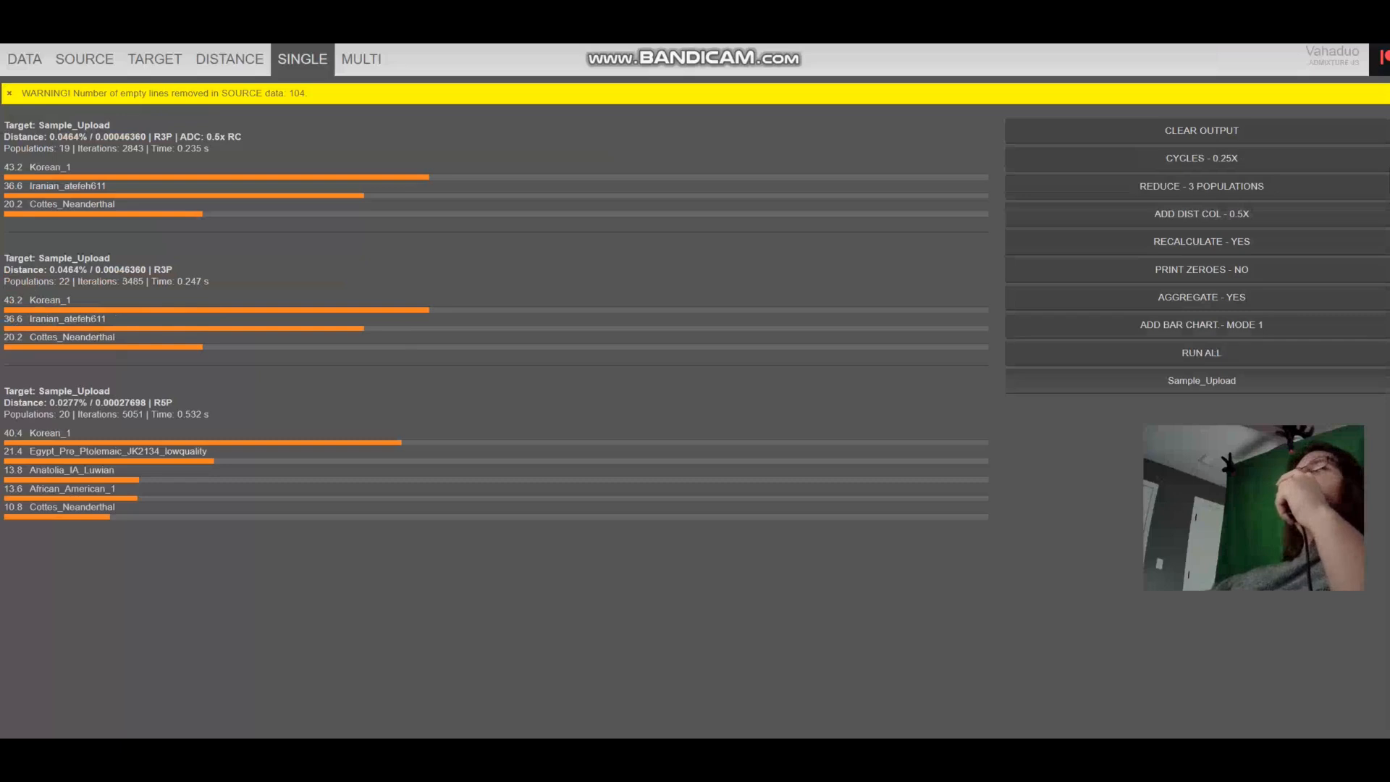
- Rerun the Sample_Upload fit with stronger distance weighting and set REDUCE to 4 populations
{"action": "left_click", "coordinate": [1200, 212]}
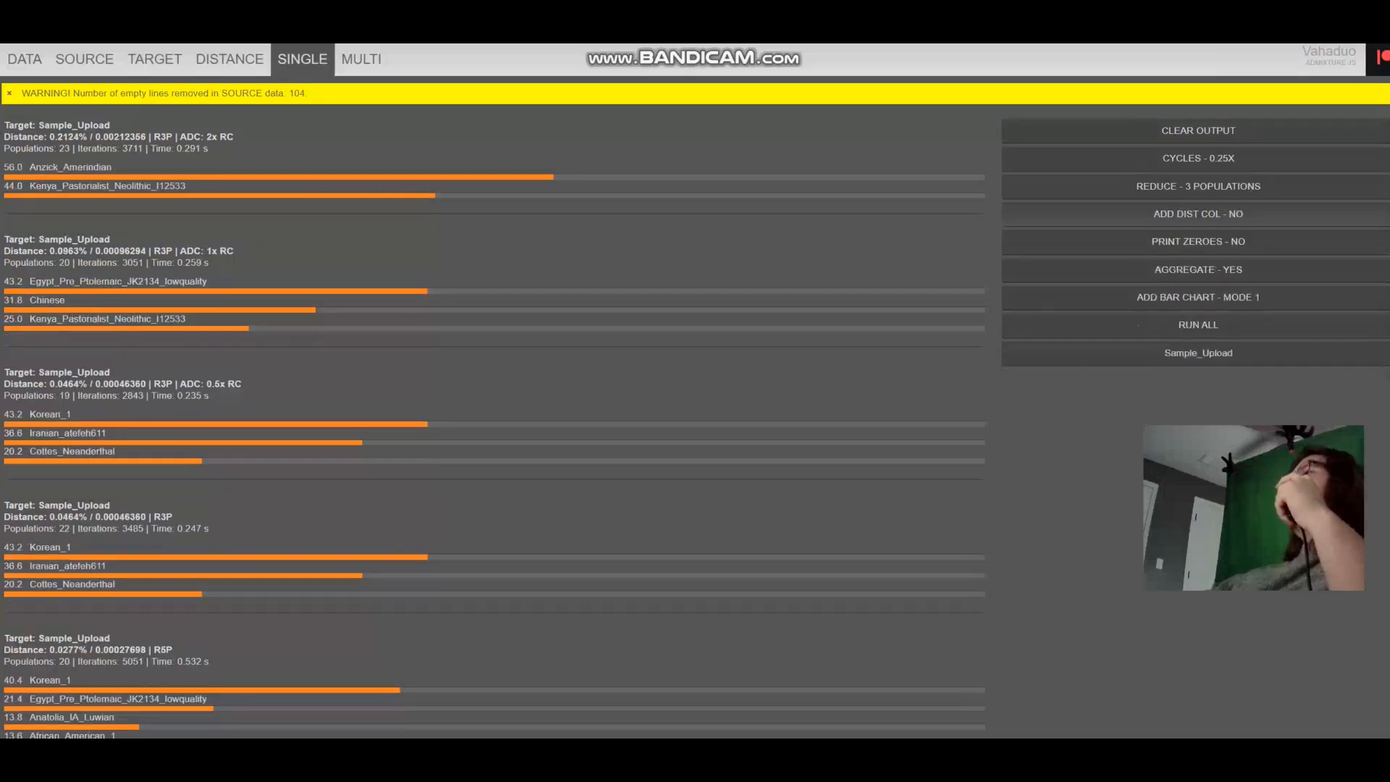
{"action": "left_click", "coordinate": [1198, 186]}
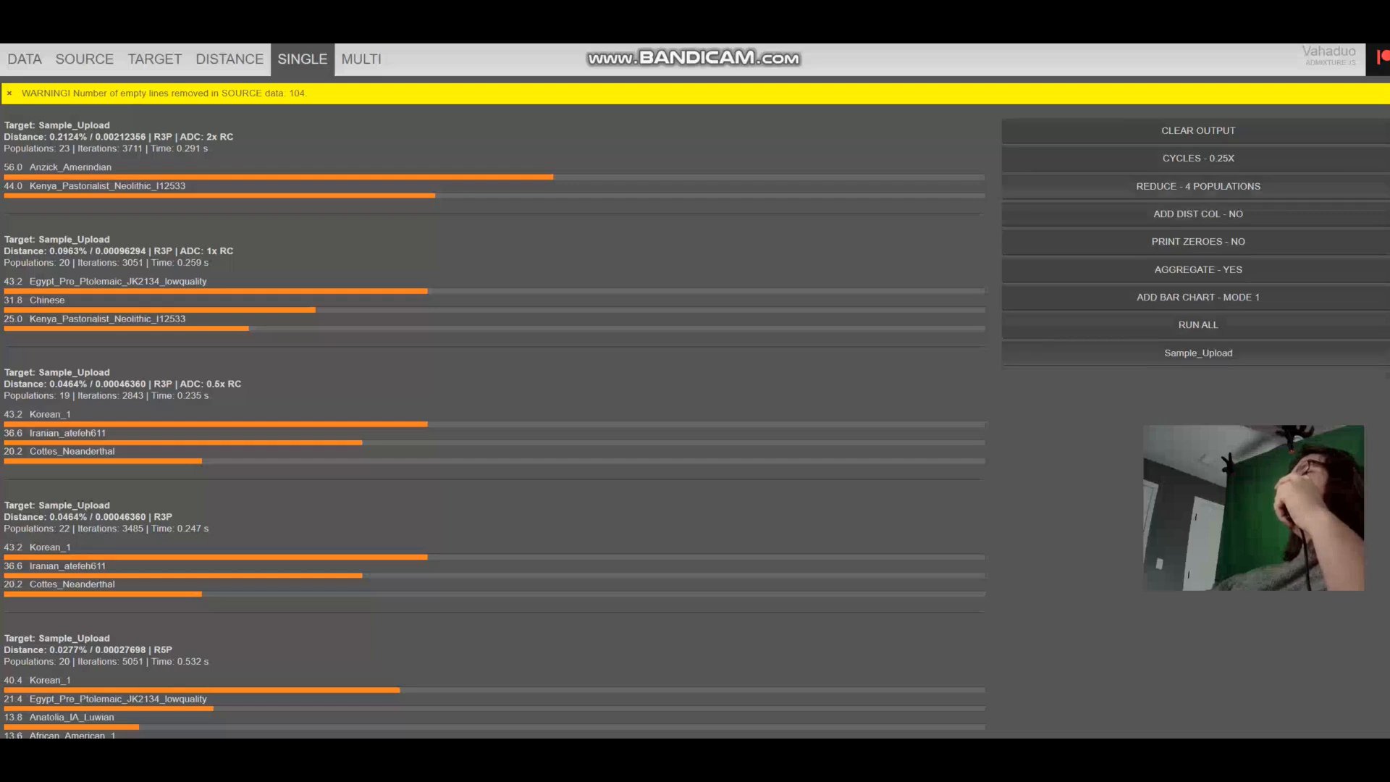